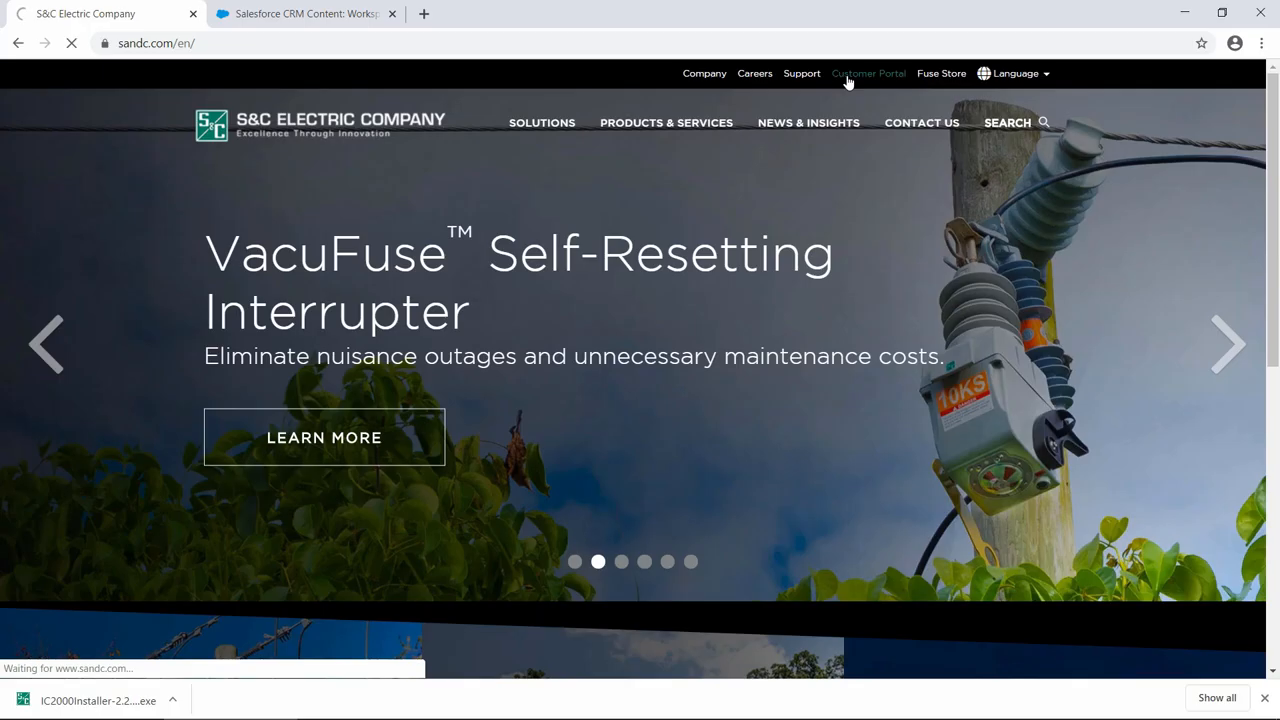
# Log in to the S&C Customer Portal, filter content search to IntelliCap 2000, and minimize the browser.
pyautogui.click(868, 73)
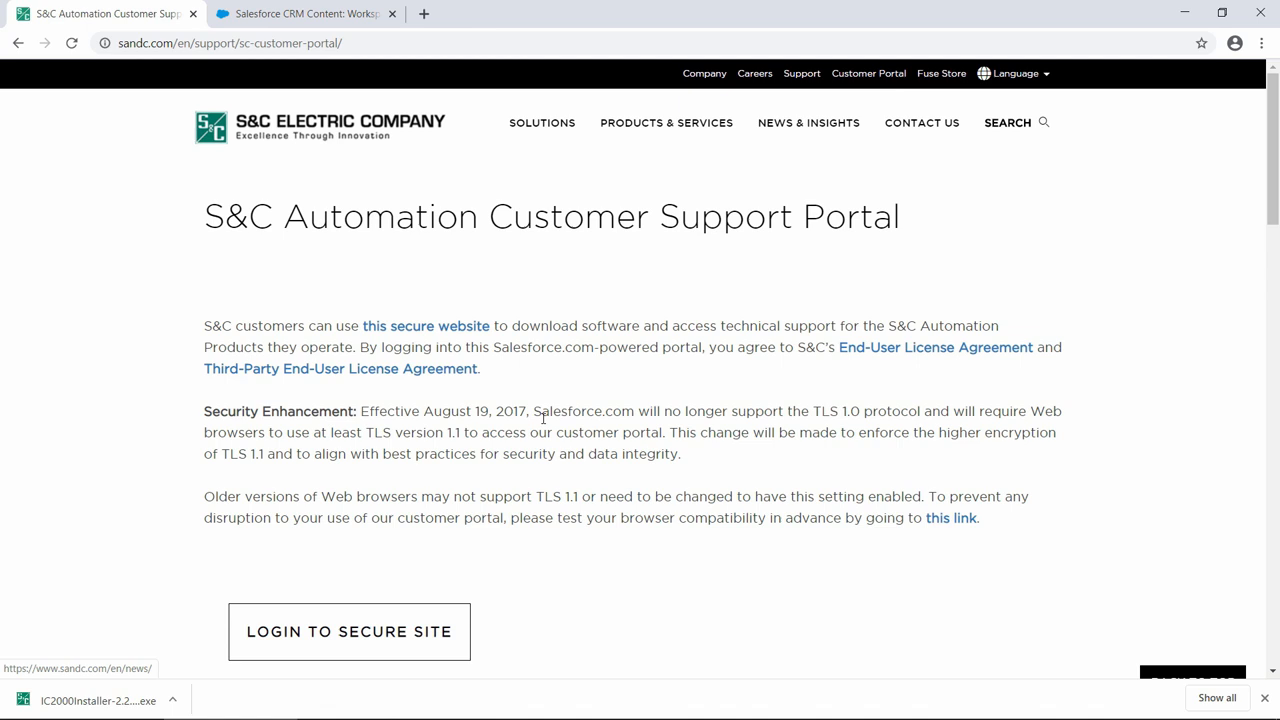
pyautogui.click(349, 631)
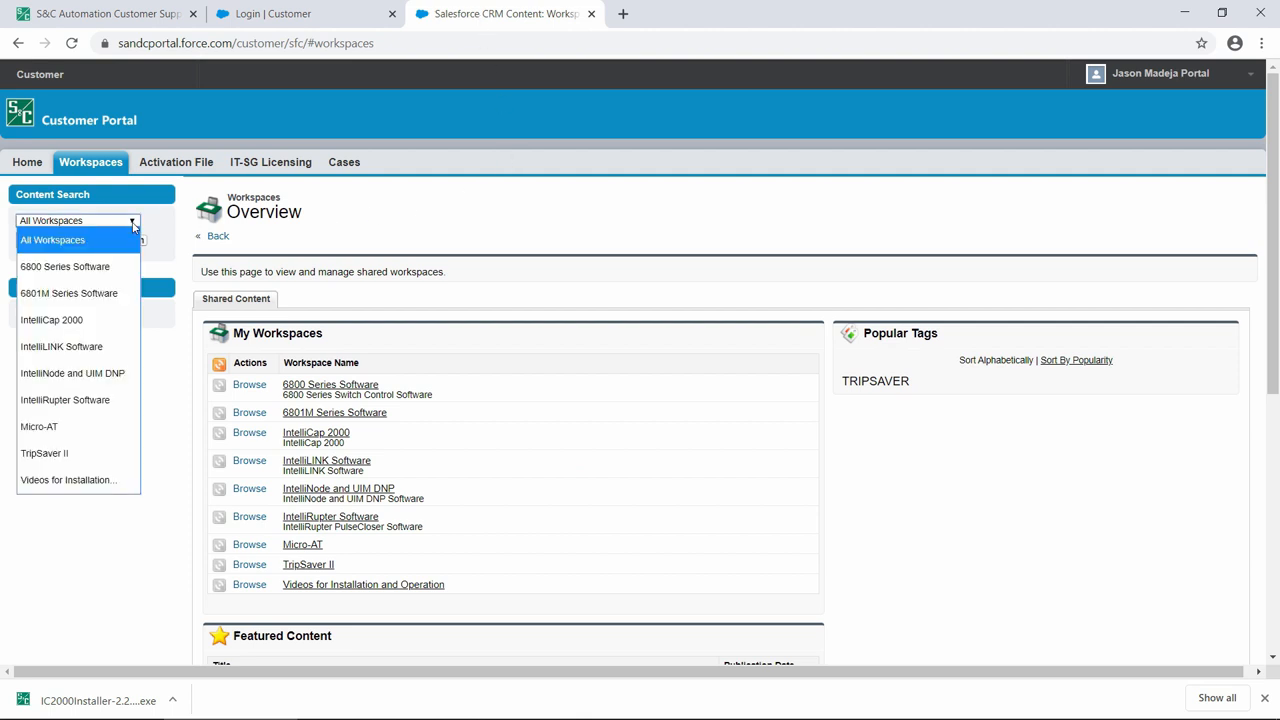
pyautogui.click(51, 319)
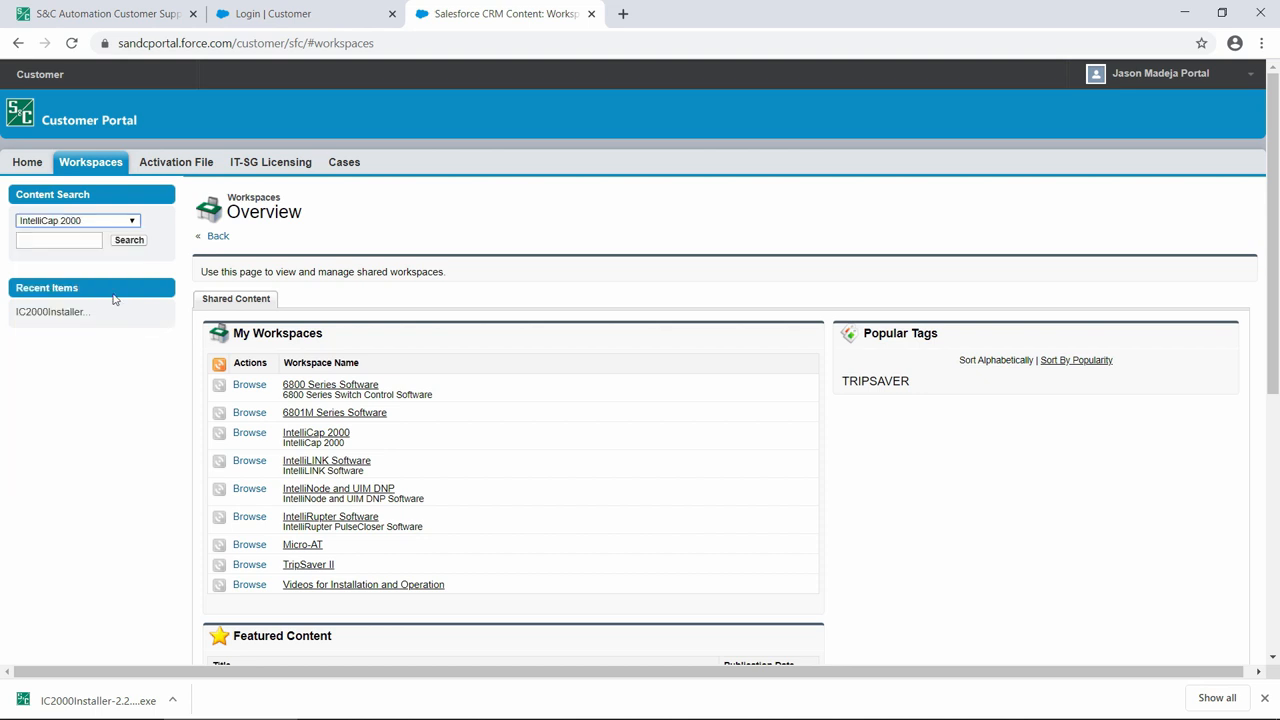
pyautogui.click(128, 239)
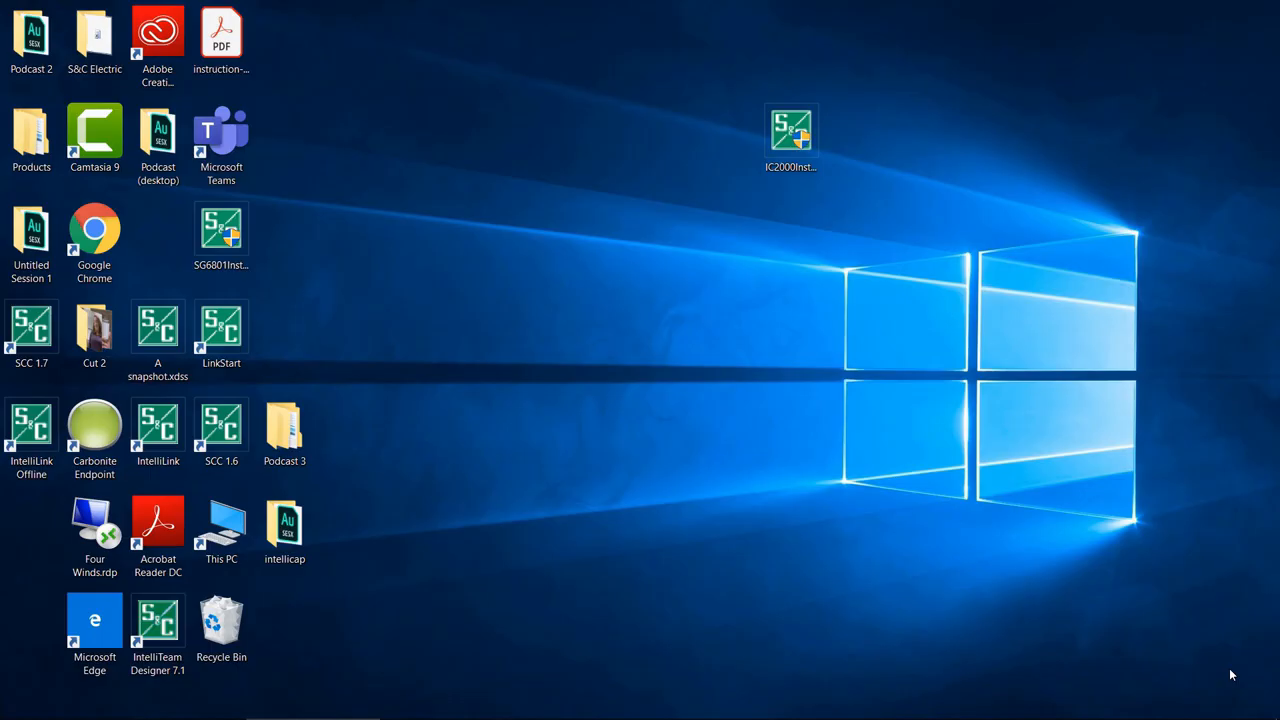
pyautogui.moveTo(784, 218)
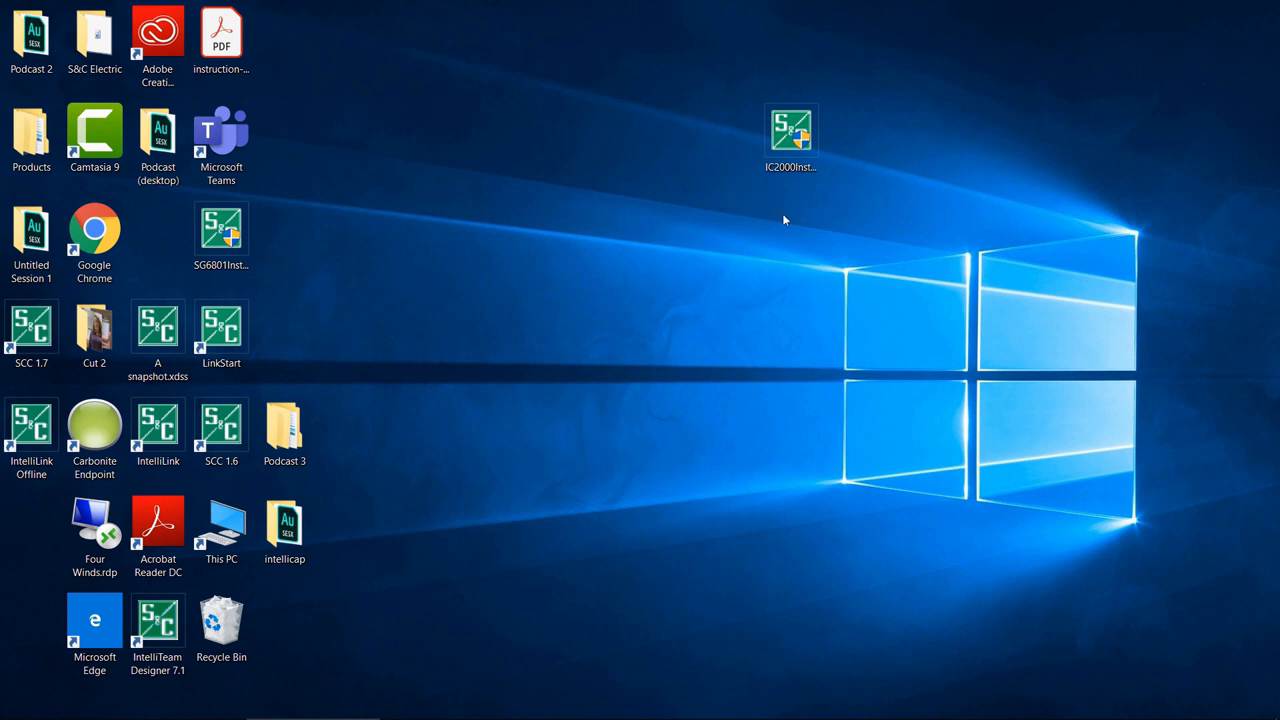
pyautogui.rightClick(791, 130)
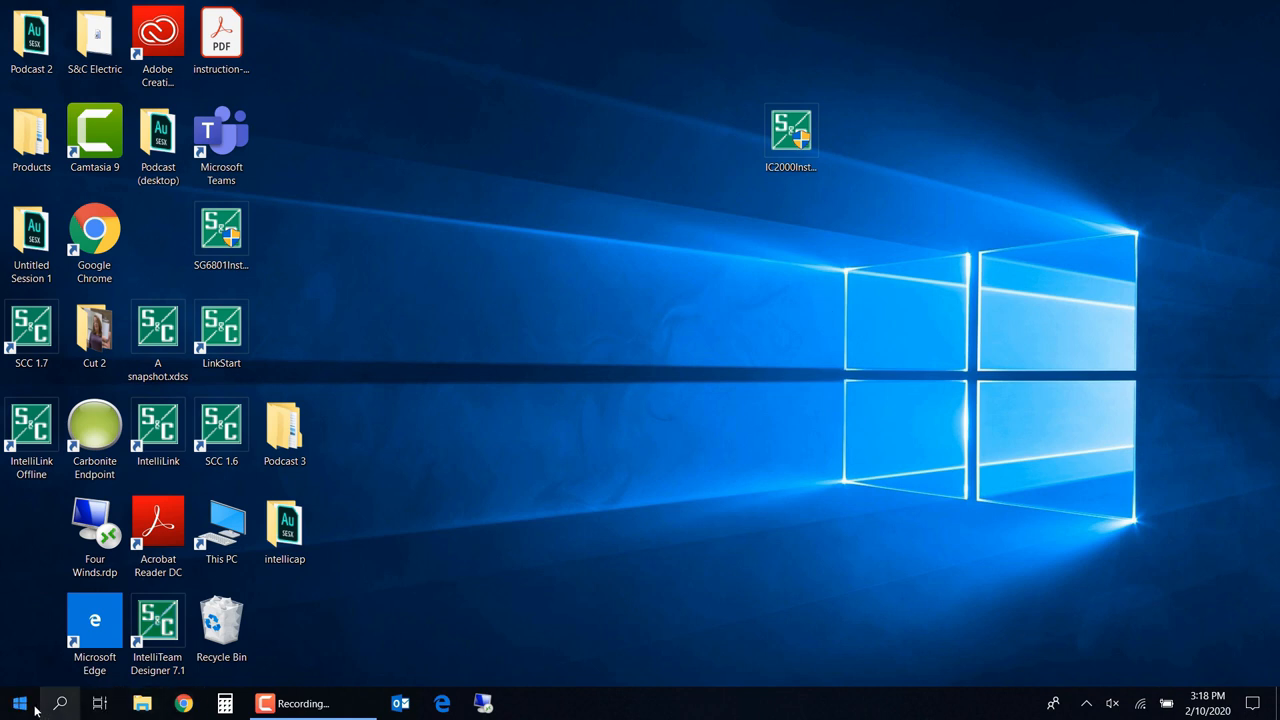
pyautogui.click(18, 703)
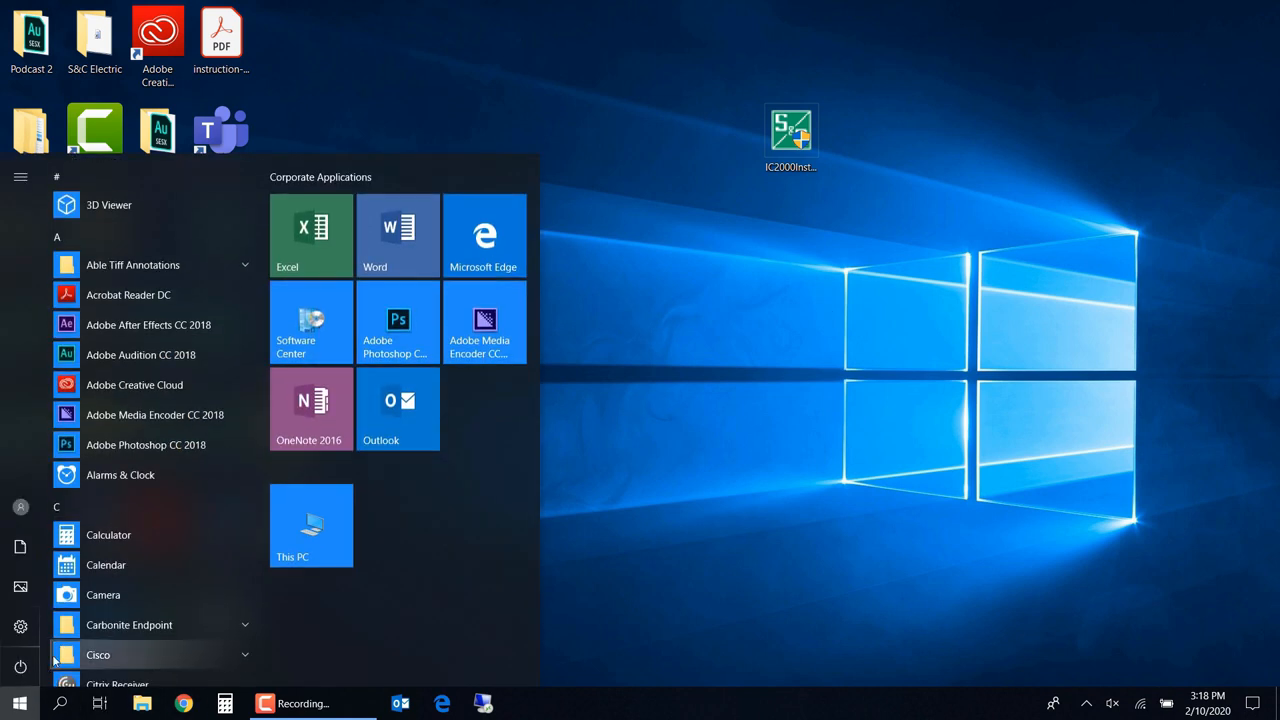
pyautogui.scroll(-3)
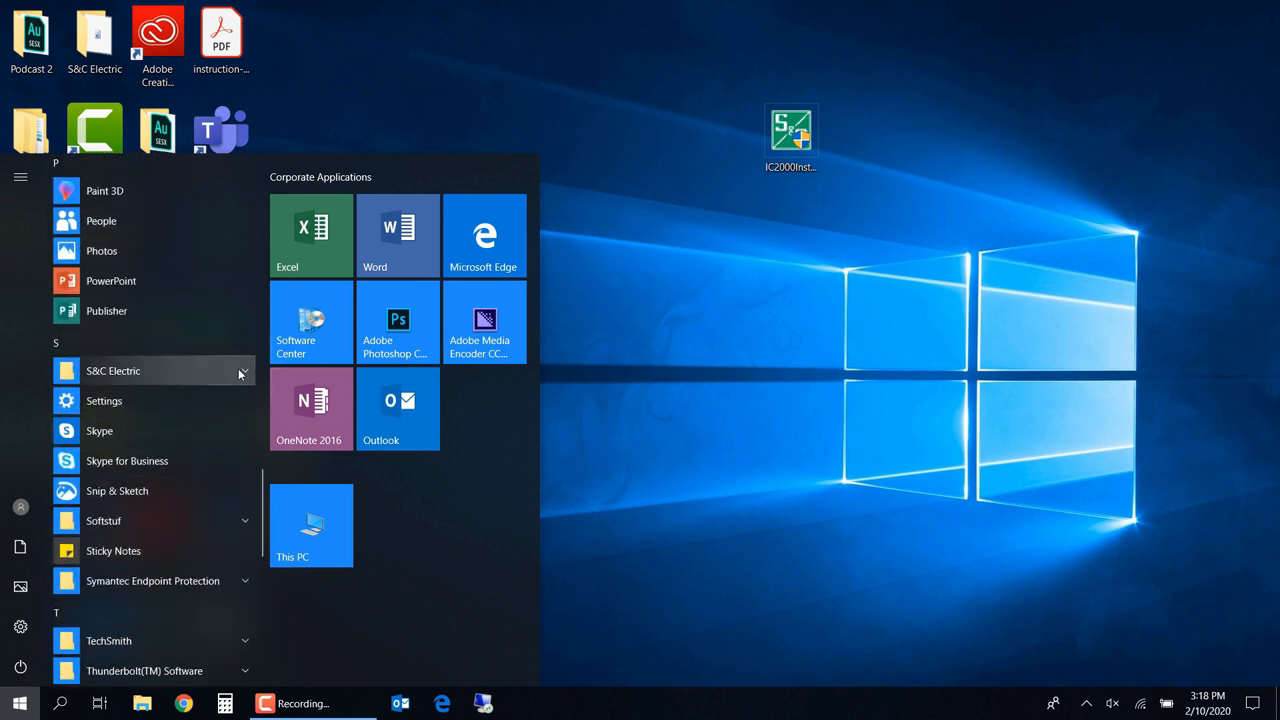
pyautogui.click(113, 370)
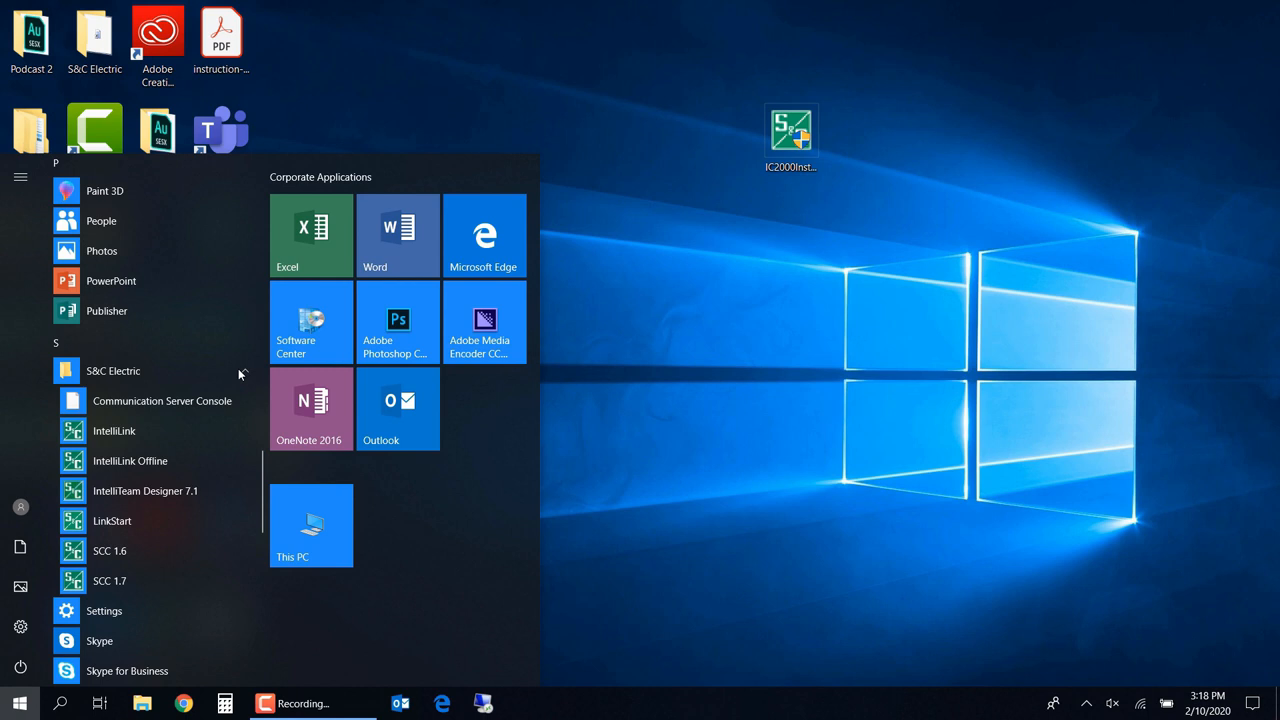
pyautogui.click(20, 703)
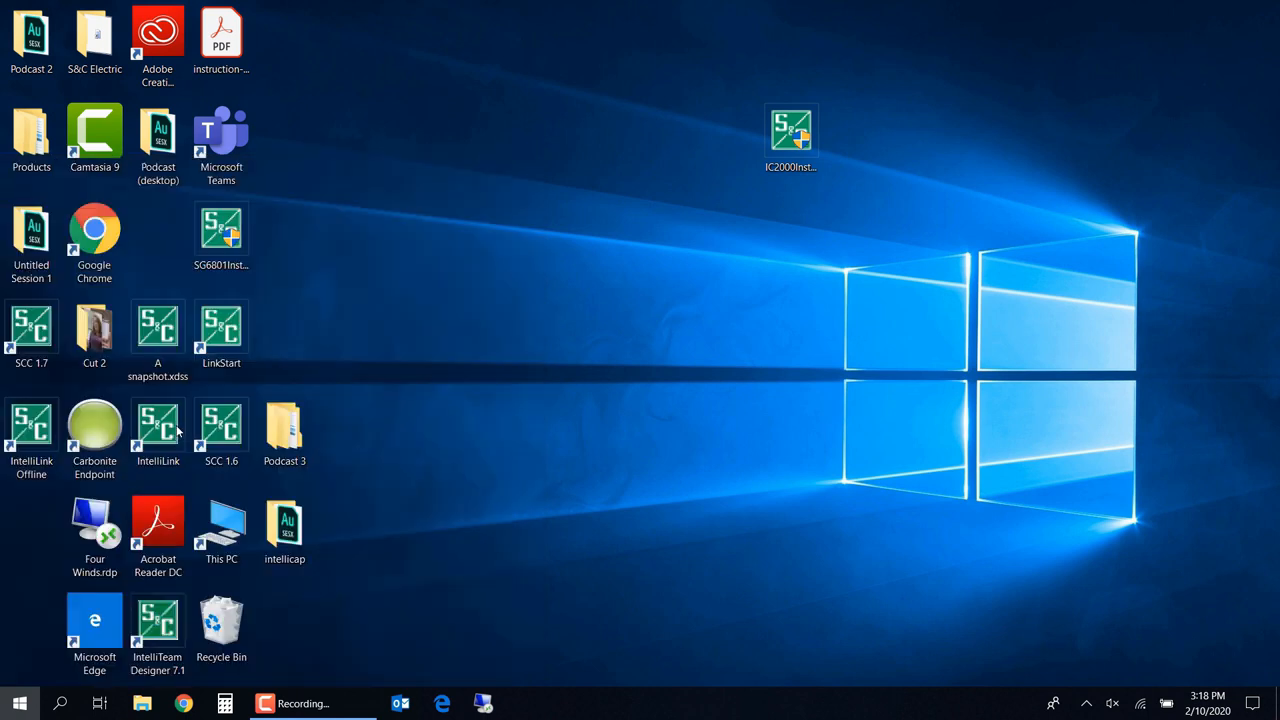
# Launch IntelliShell and connect locally to the IntelliCap 2000 over serial (COM4) to reach IntelliLink login.
pyautogui.doubleClick(157, 430)
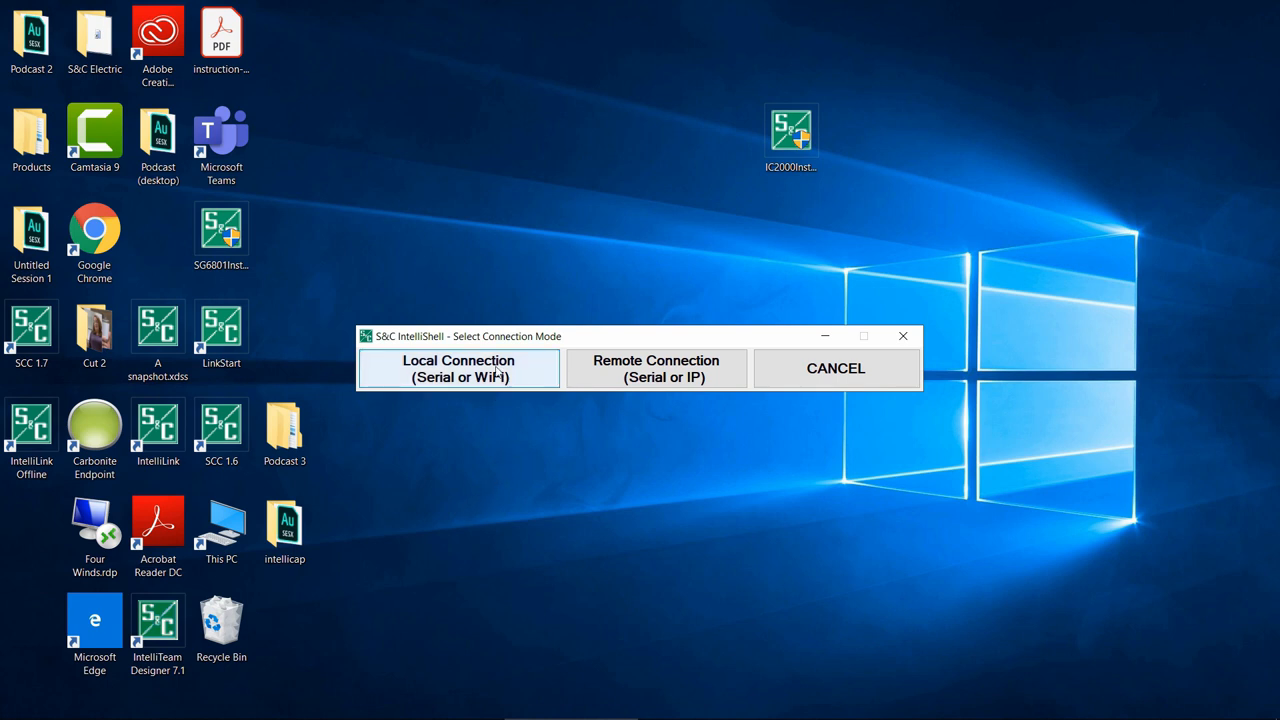
pyautogui.click(458, 368)
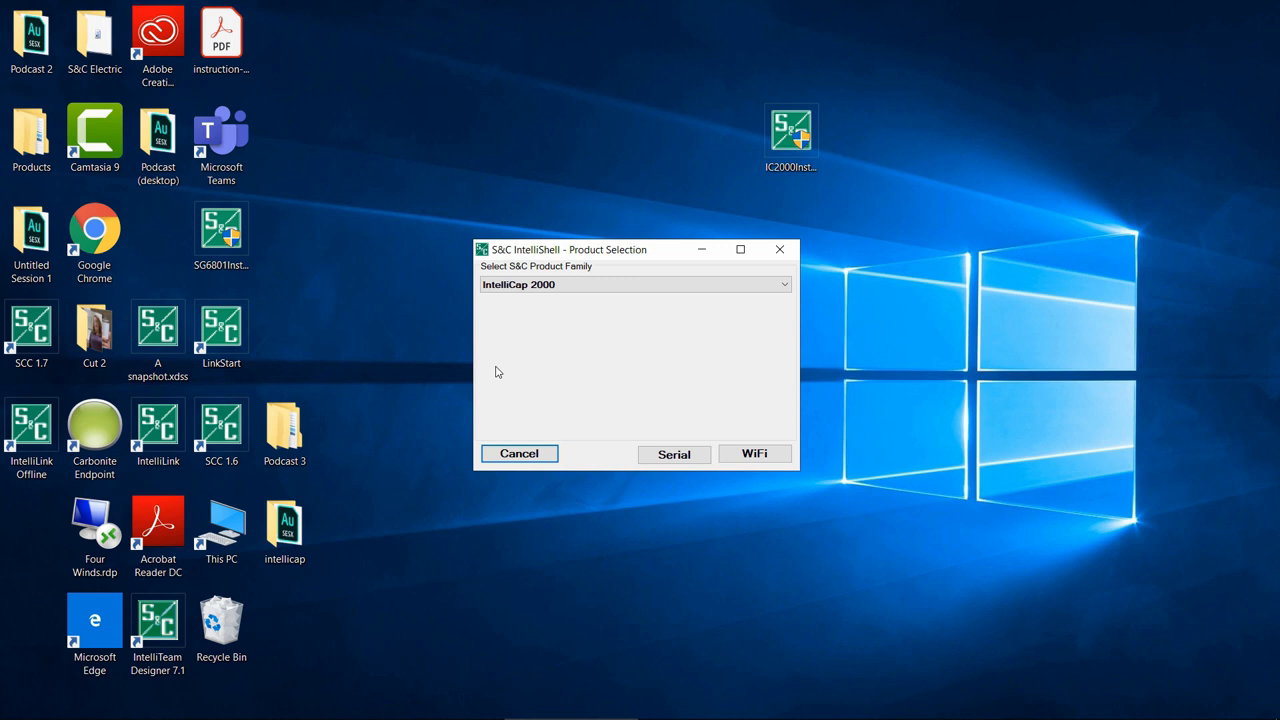
pyautogui.moveTo(592, 412)
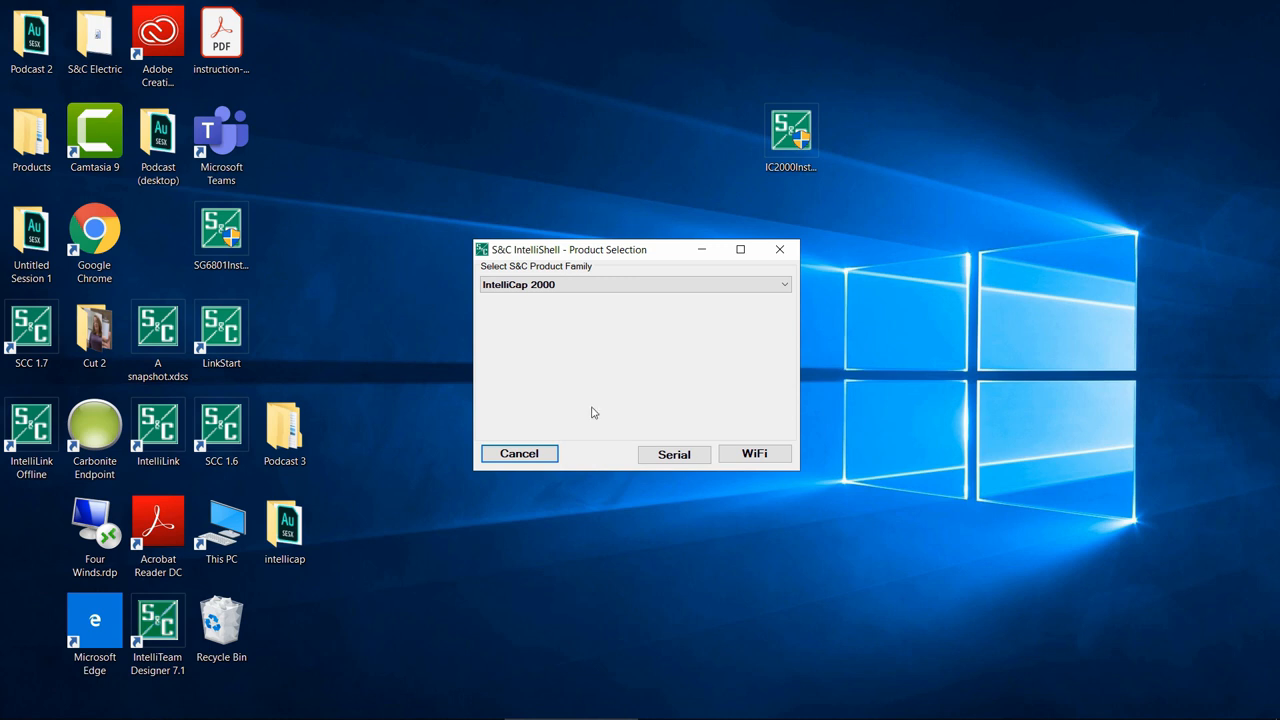
pyautogui.click(673, 454)
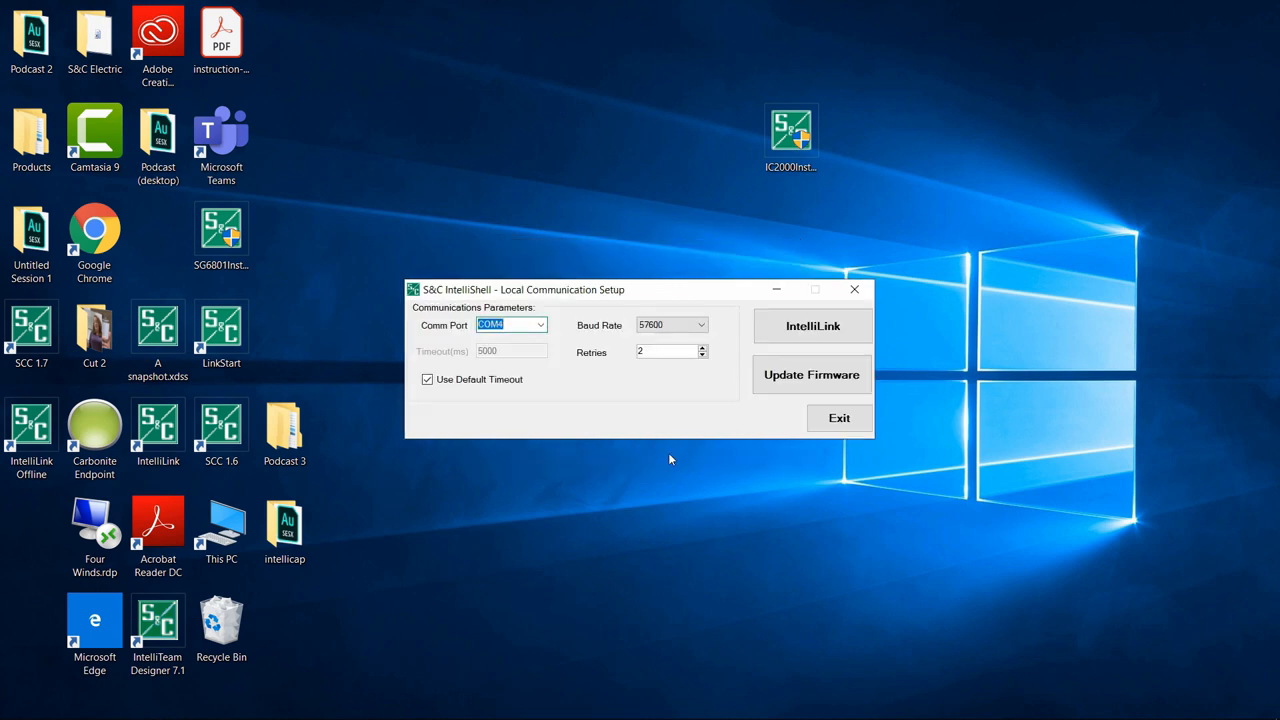
pyautogui.click(812, 326)
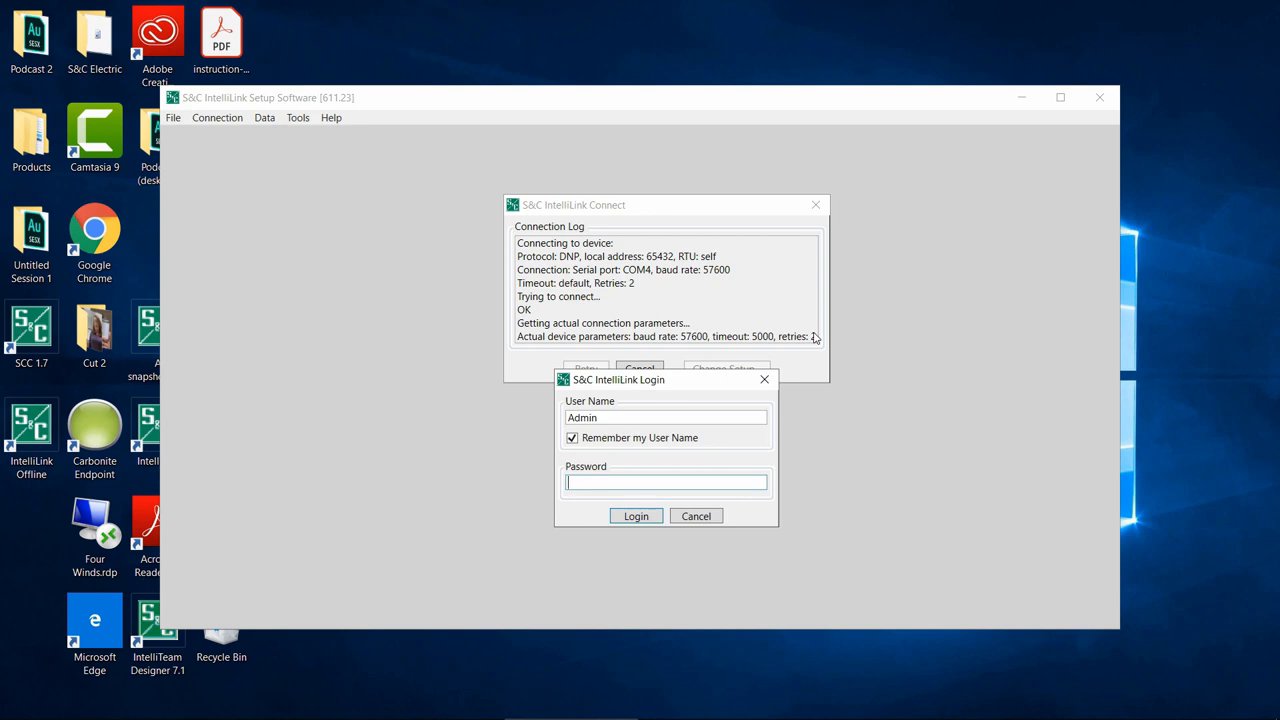
# Log in to IntelliLink and expand the Setup sections in the navigation tree.
pyautogui.click(635, 515)
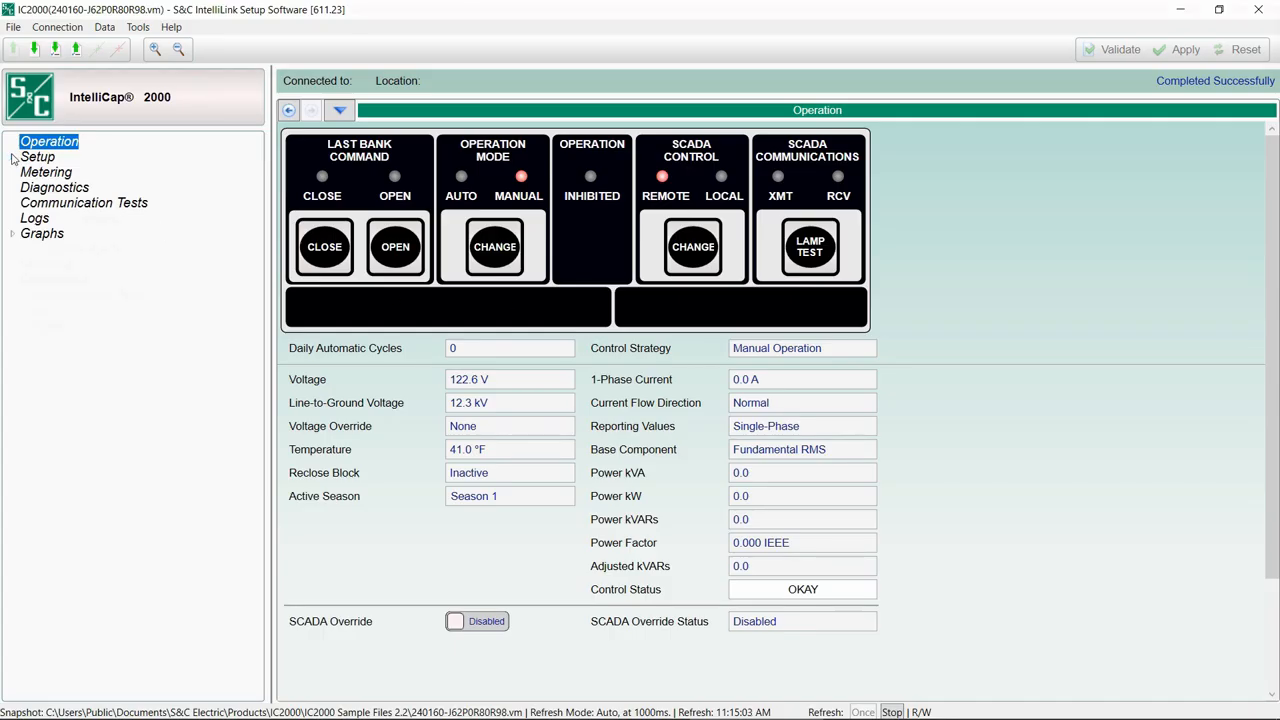
pyautogui.click(38, 156)
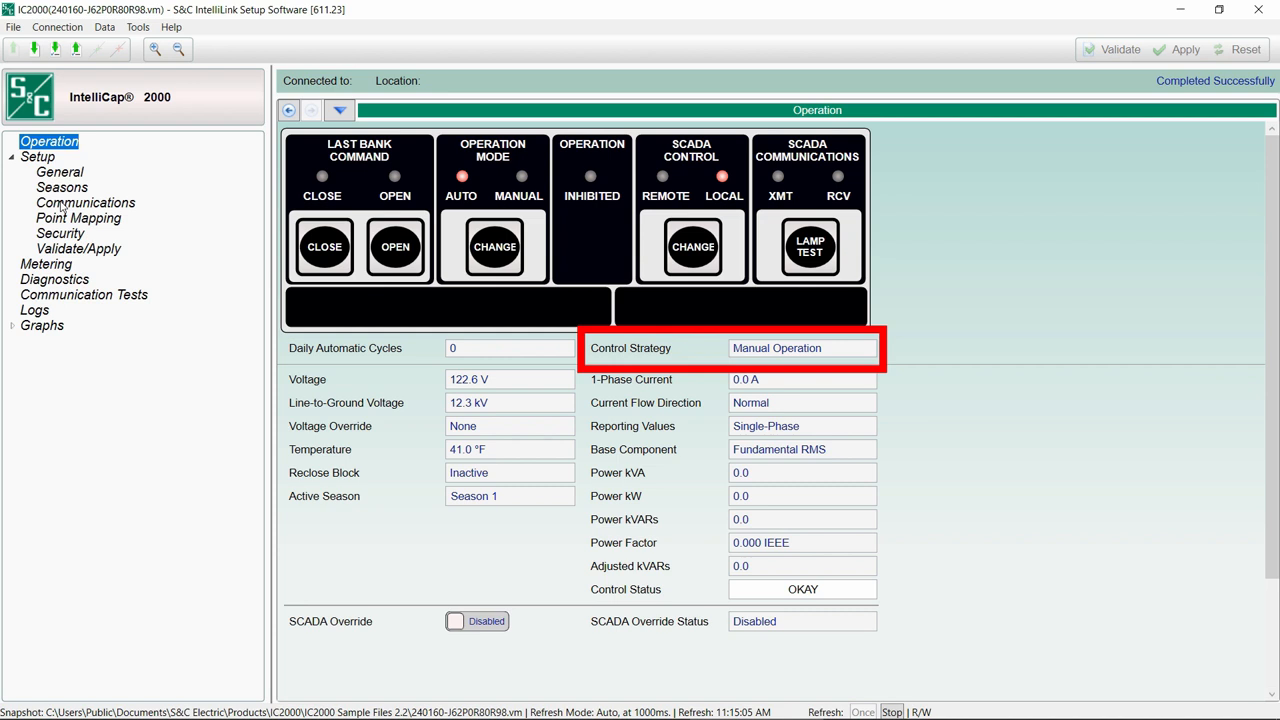
# Review the Communications WiFi module identification and status, then bring up the Security settings.
pyautogui.click(11, 156)
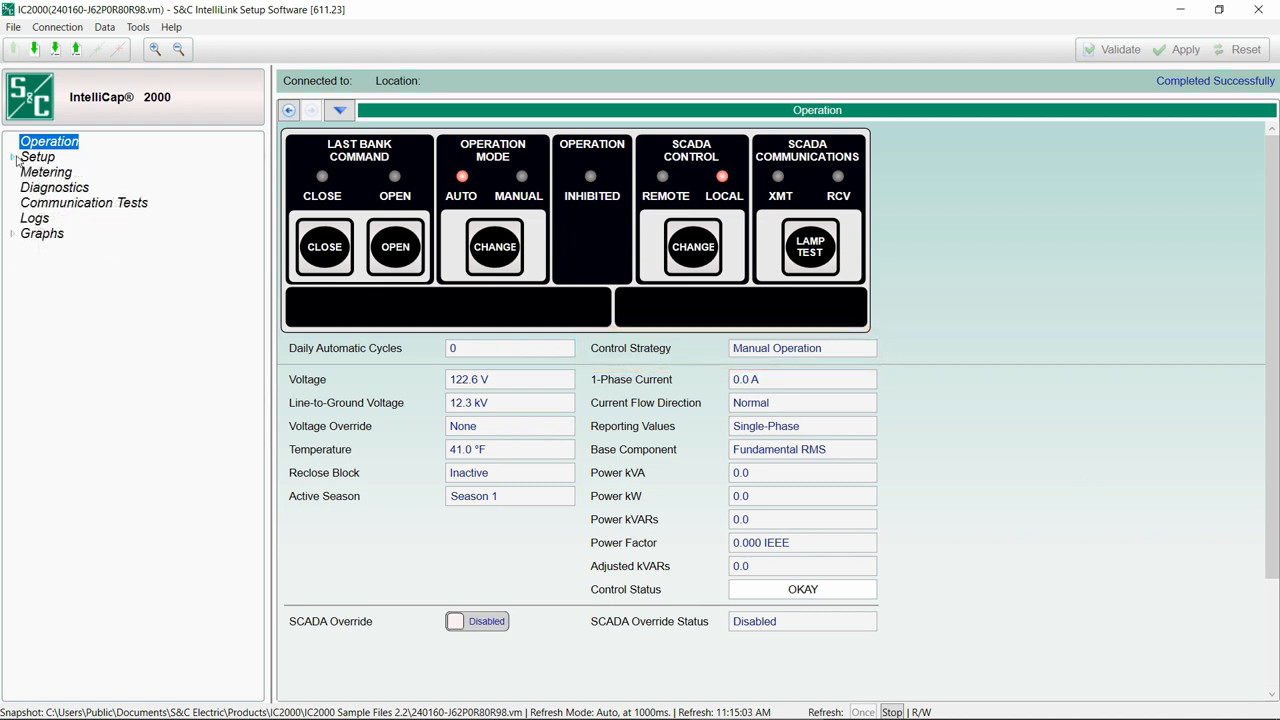
pyautogui.click(38, 156)
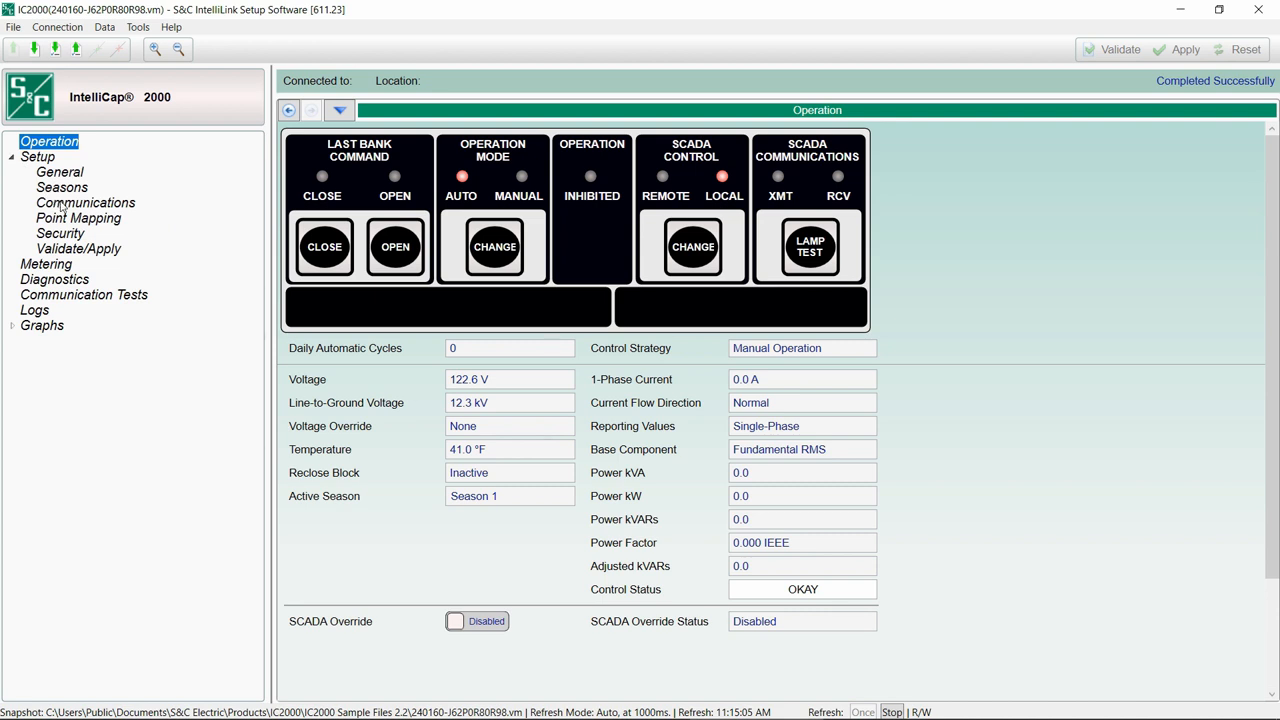
pyautogui.click(85, 202)
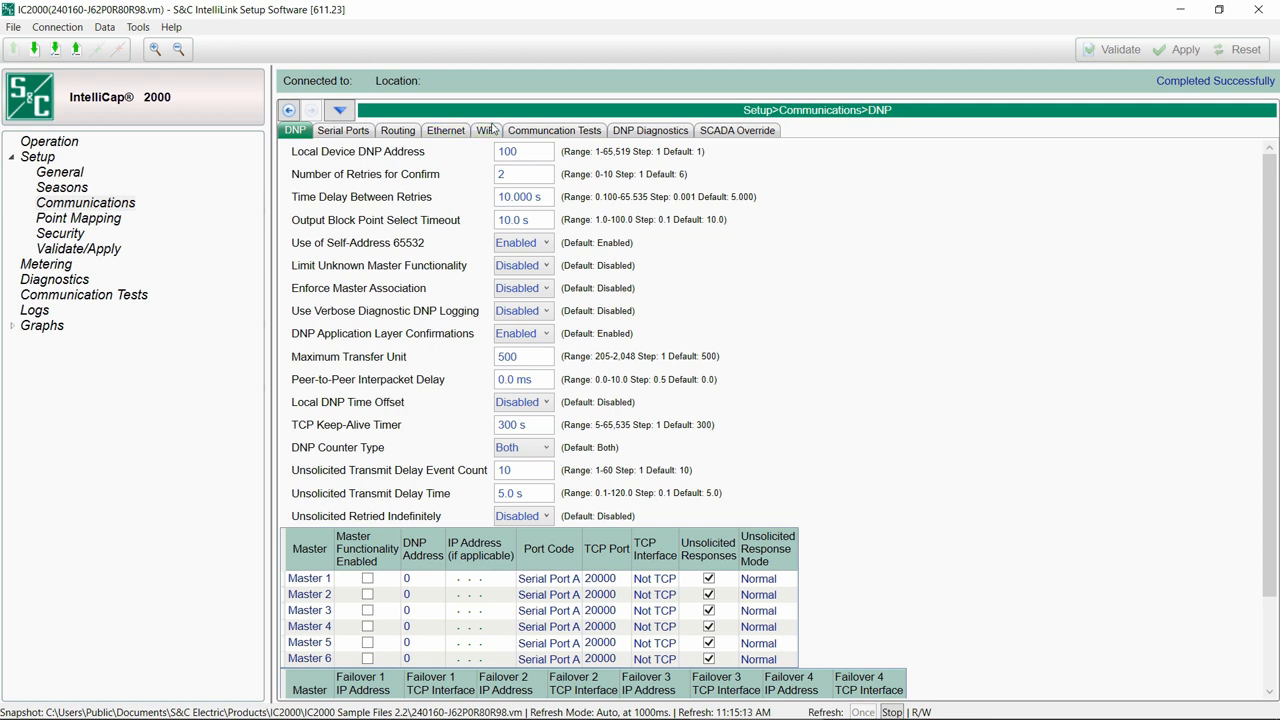
pyautogui.click(486, 130)
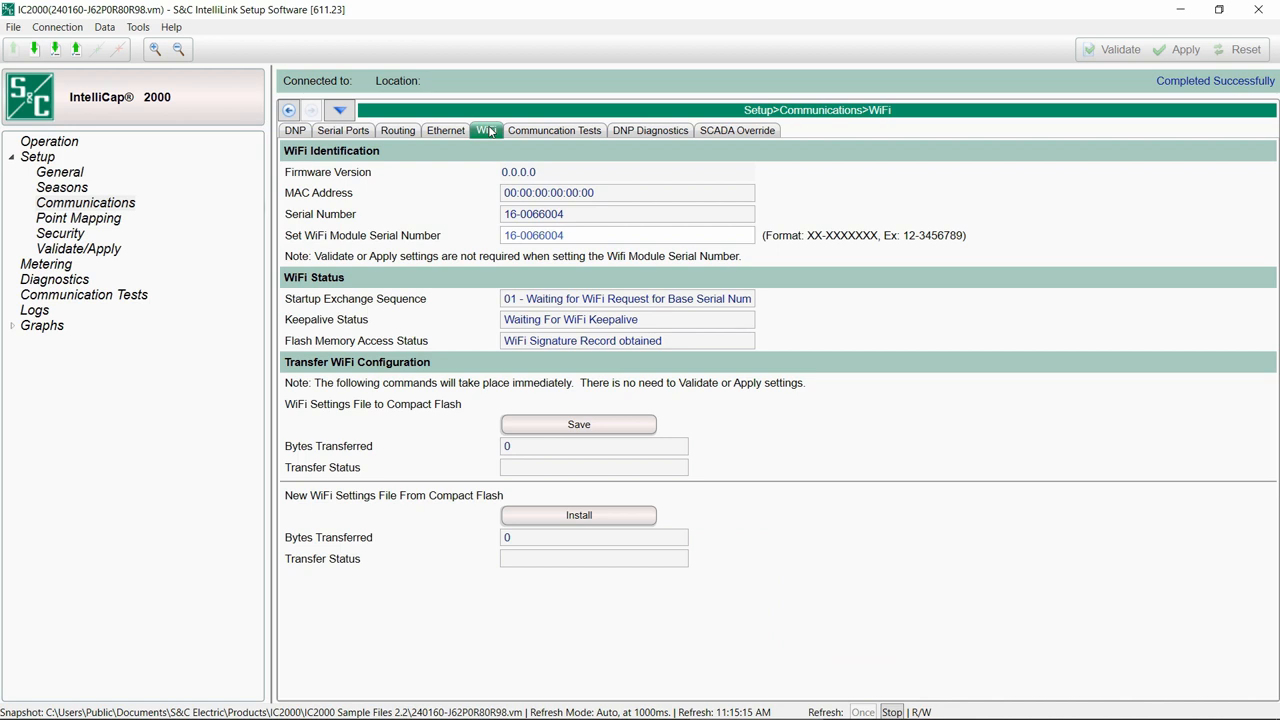
pyautogui.moveTo(481, 147)
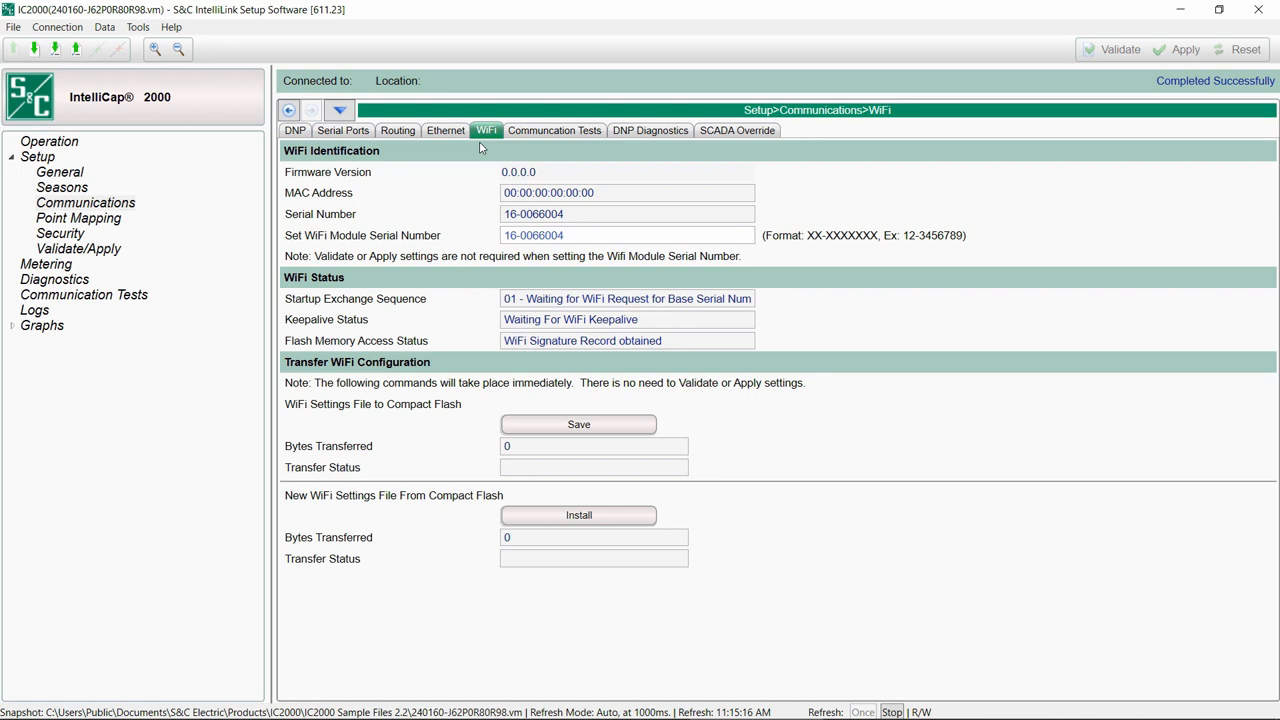
pyautogui.moveTo(97, 245)
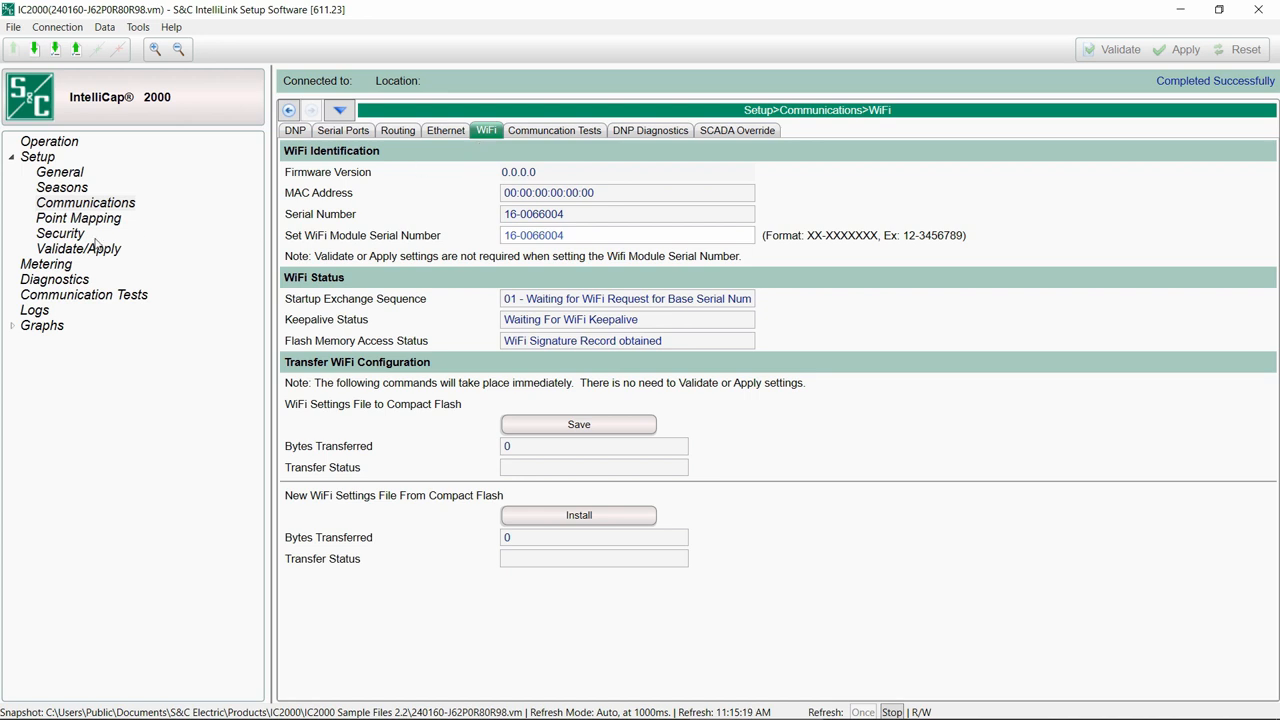
pyautogui.click(60, 233)
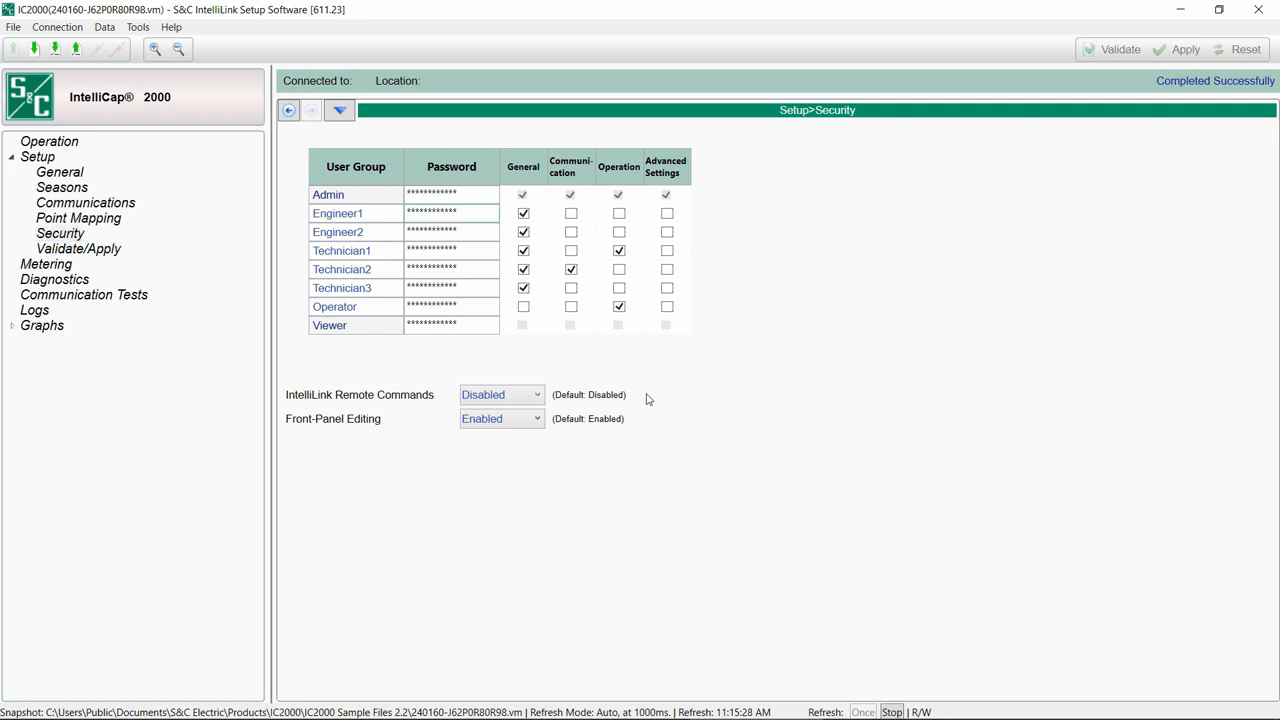
pyautogui.click(570, 213)
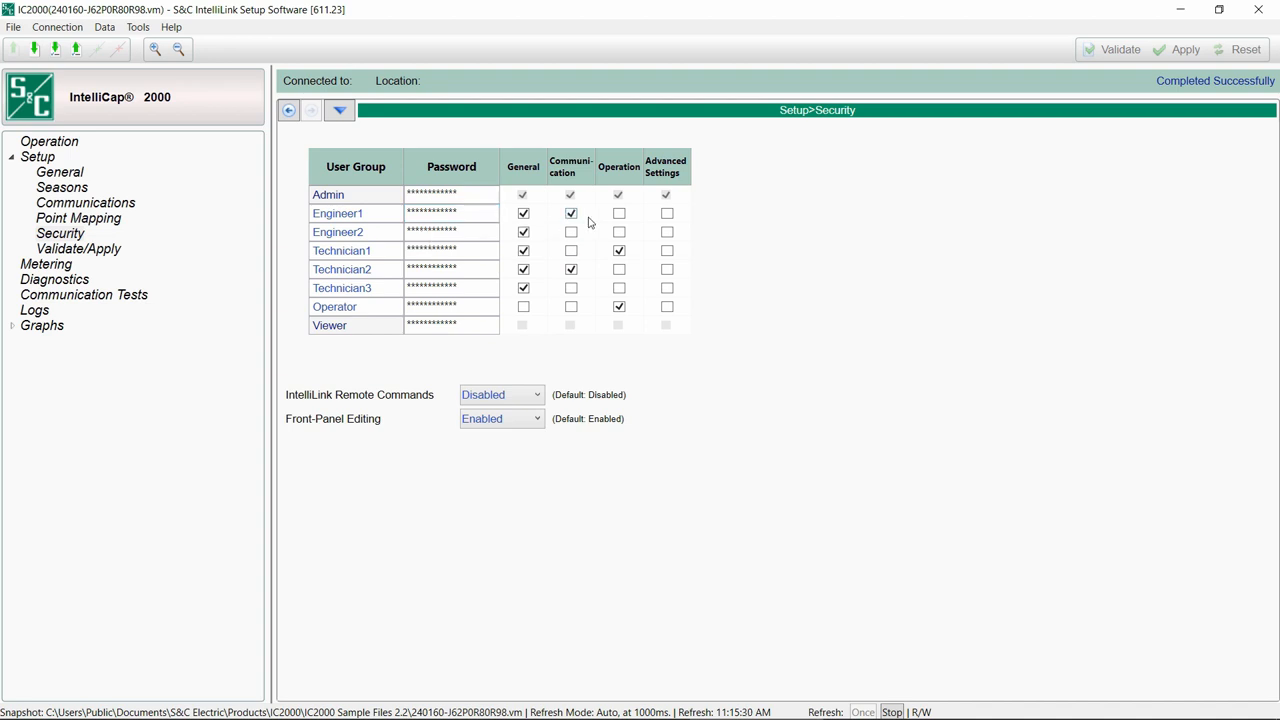
pyautogui.click(618, 213)
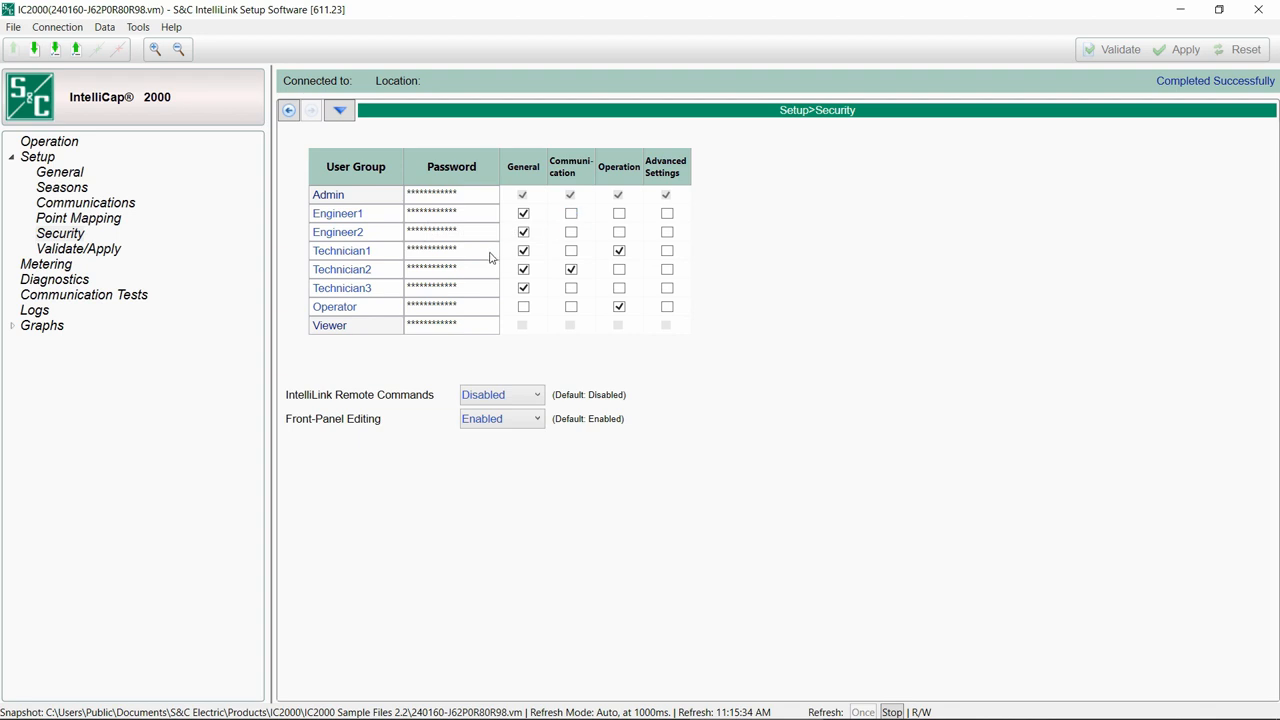
pyautogui.click(451, 250)
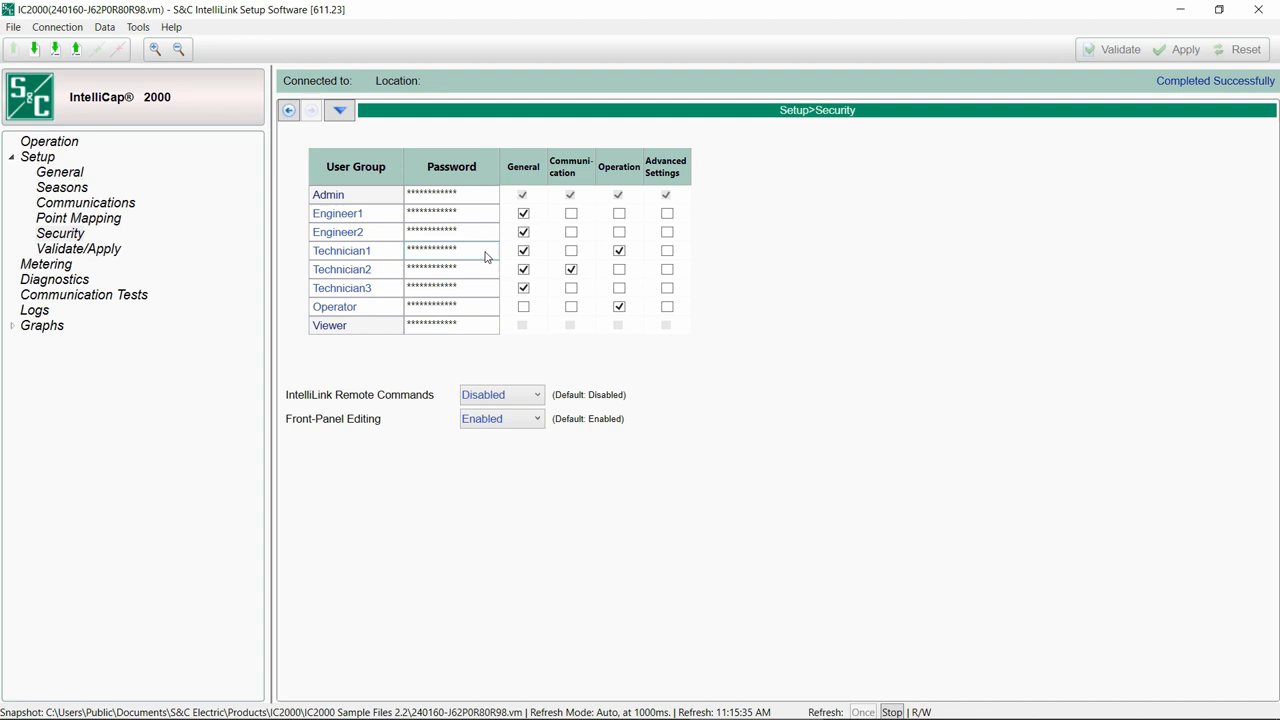
pyautogui.click(451, 269)
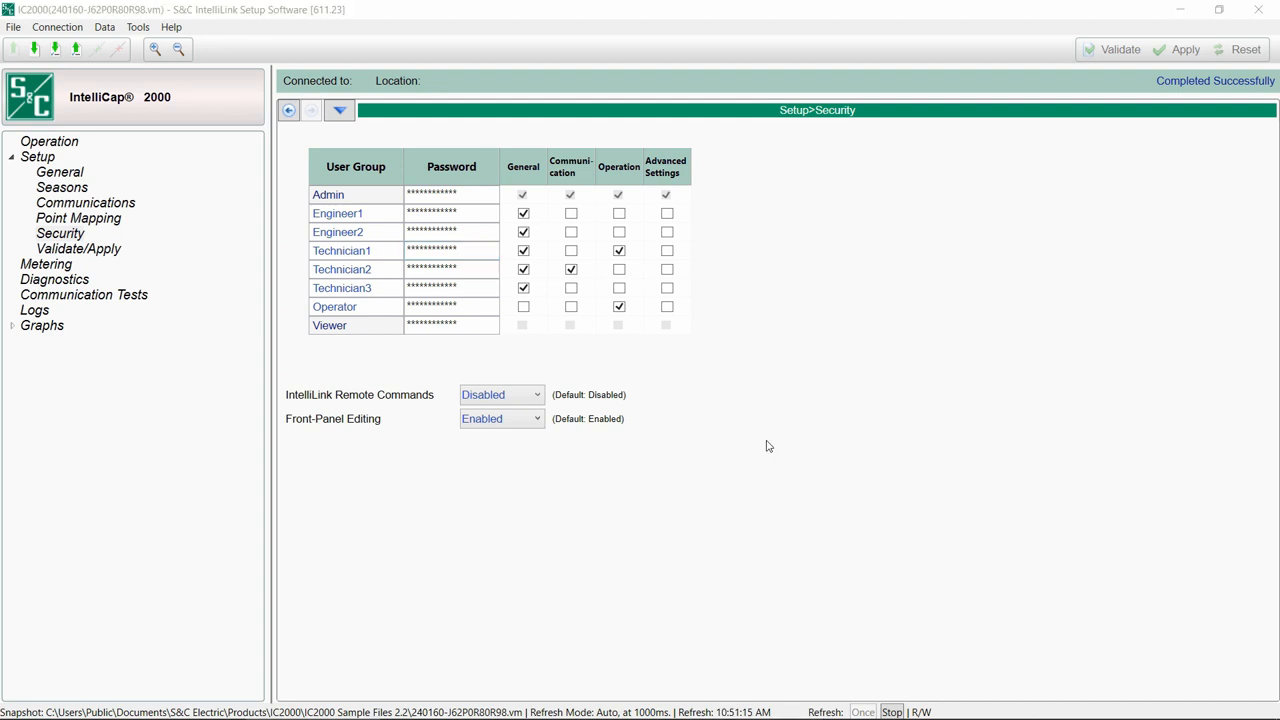
# On Validate/Apply, validate and apply pending settings, then reset the buffer so validation reads OK.
pyautogui.click(78, 248)
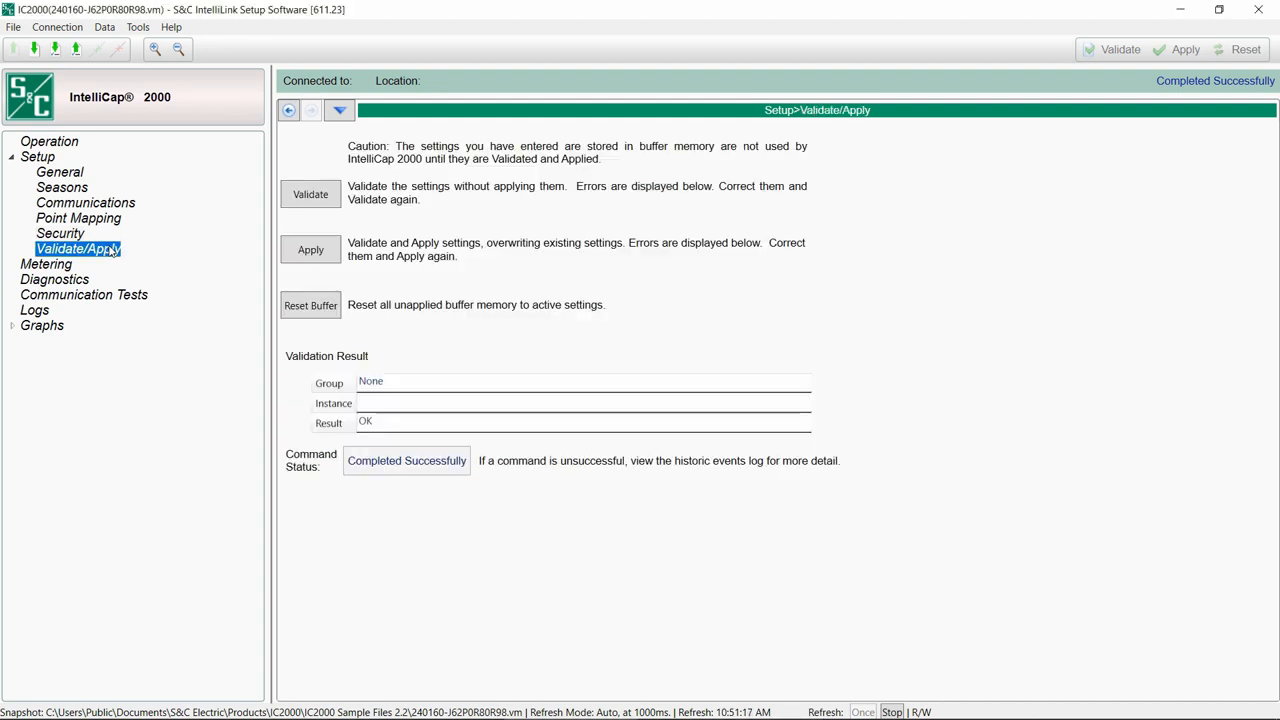
pyautogui.click(77, 248)
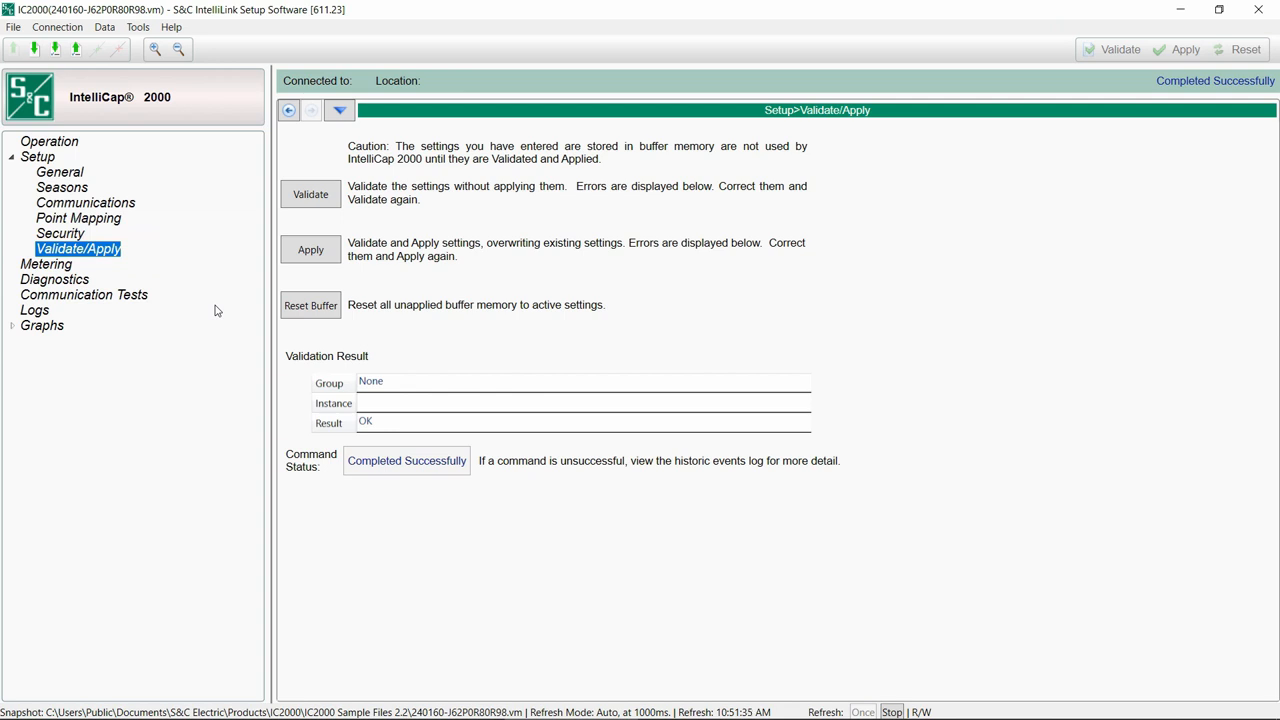
pyautogui.moveTo(310, 193)
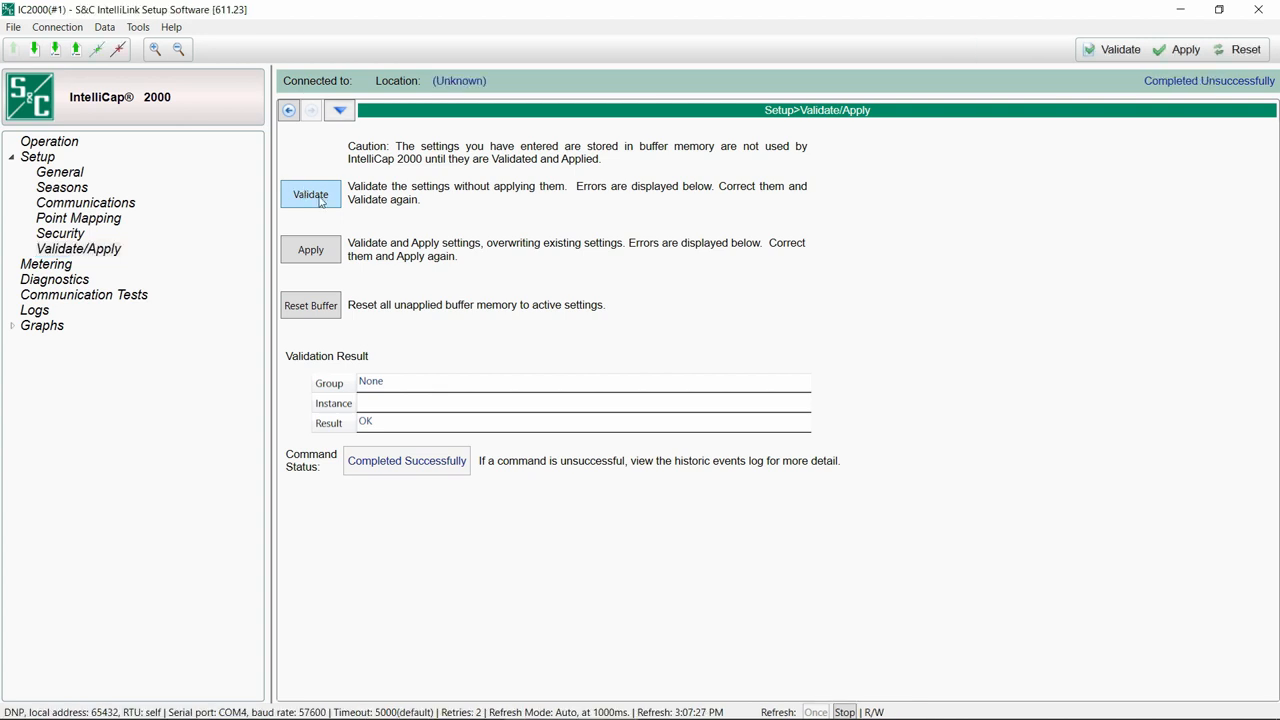
pyautogui.click(310, 194)
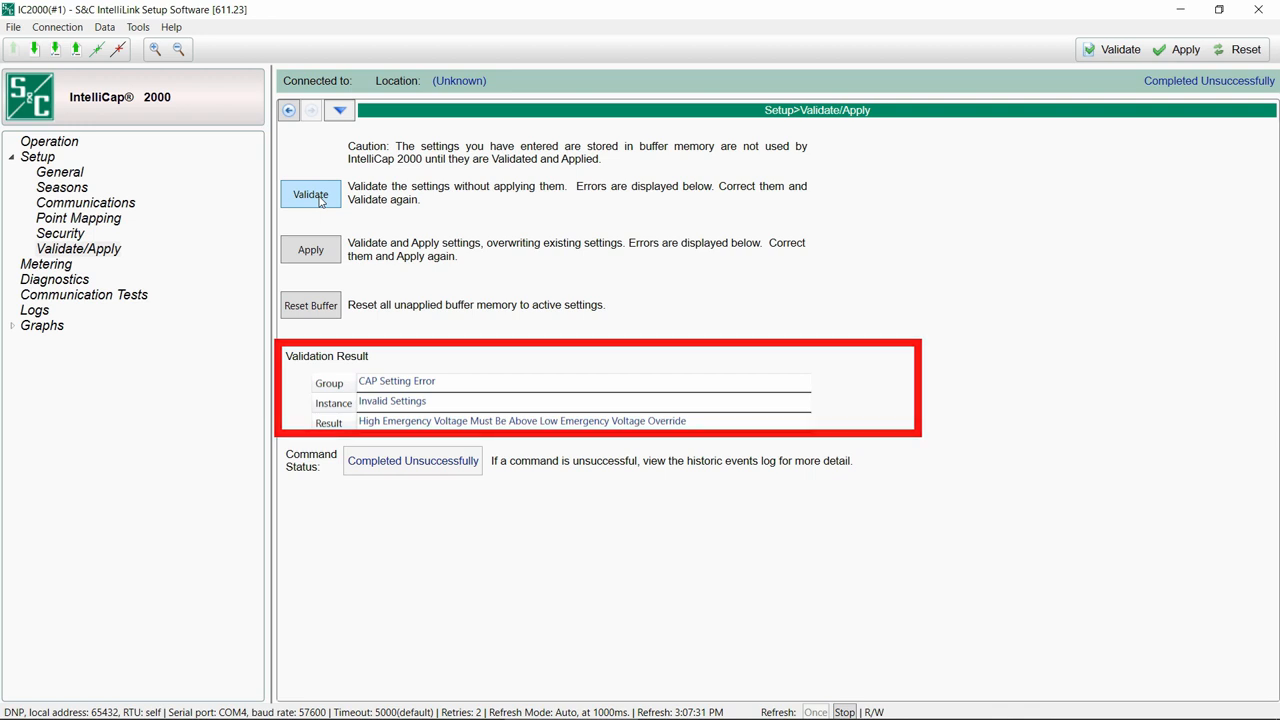
pyautogui.click(310, 249)
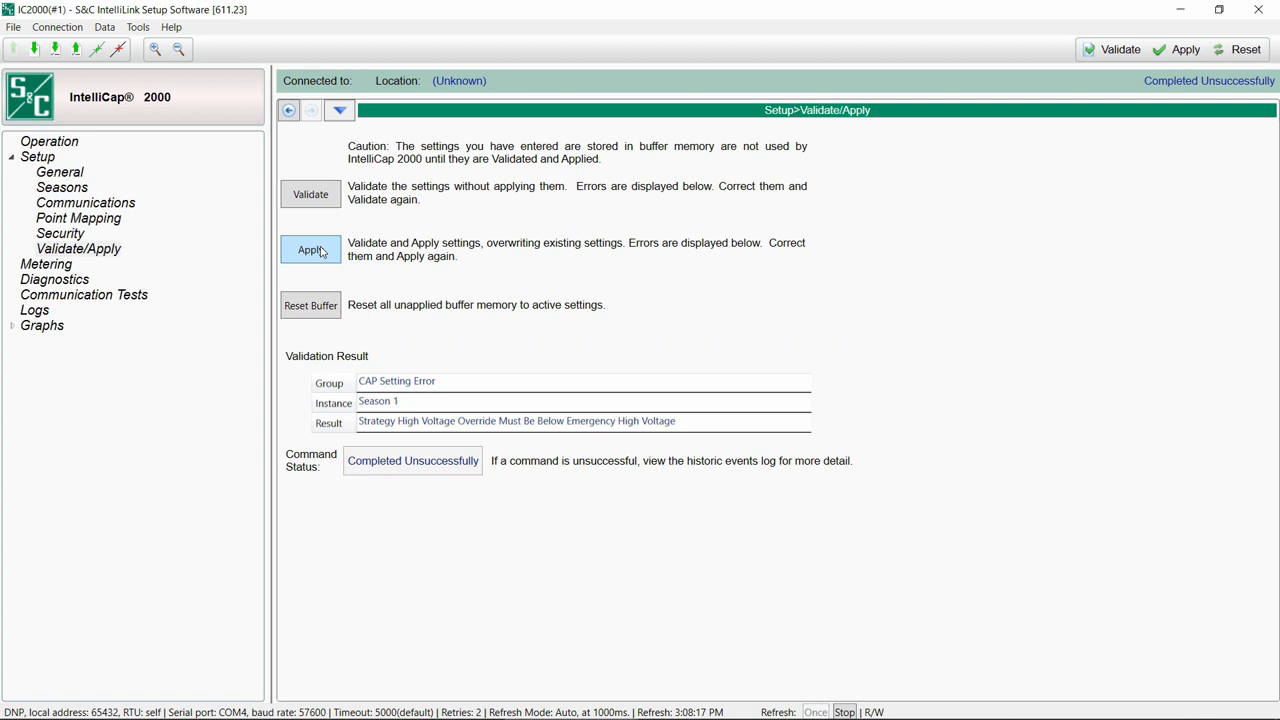
pyautogui.click(310, 249)
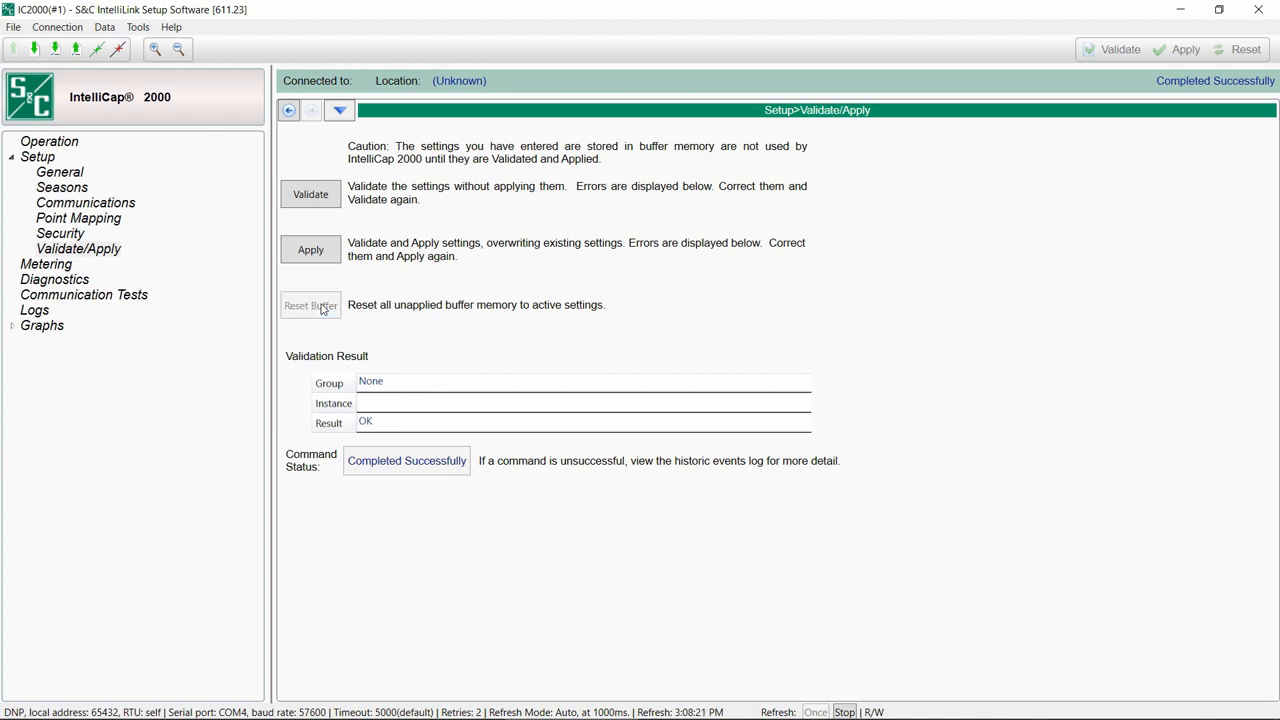
pyautogui.moveTo(892, 318)
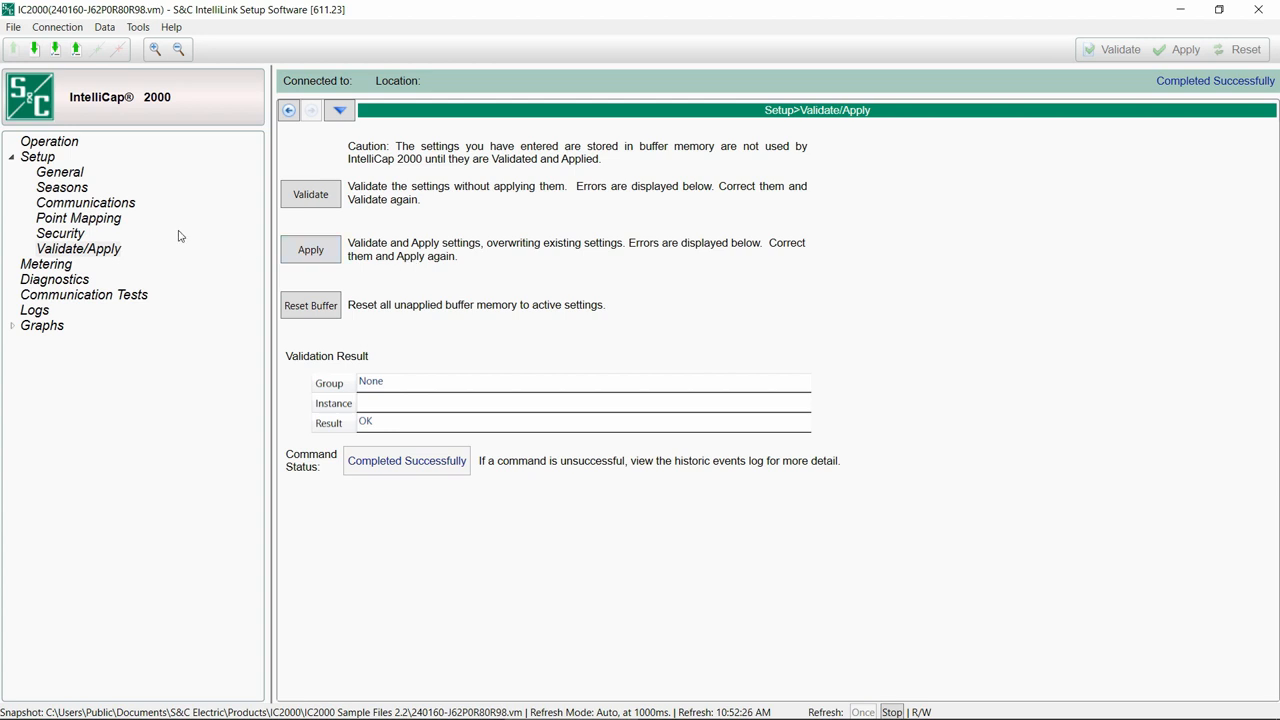
# Show the Point Mapping status points table and review its Status Points help topic.
pyautogui.click(78, 218)
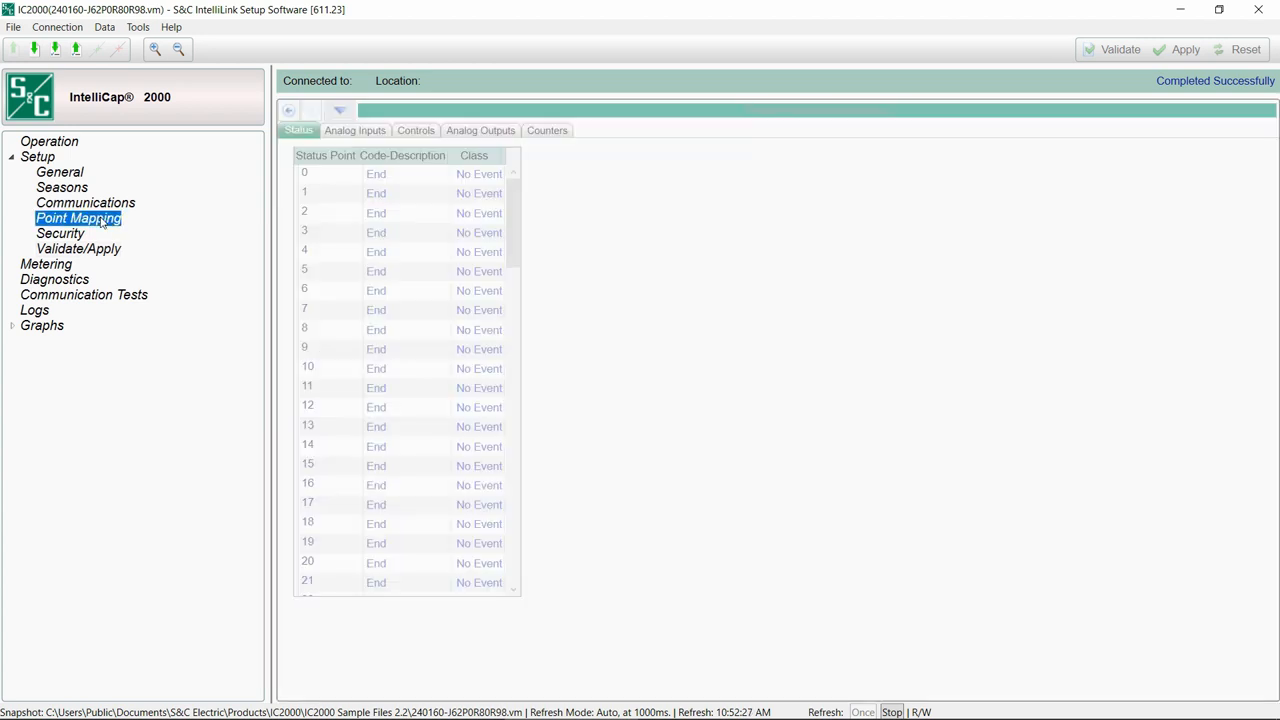
pyautogui.click(78, 218)
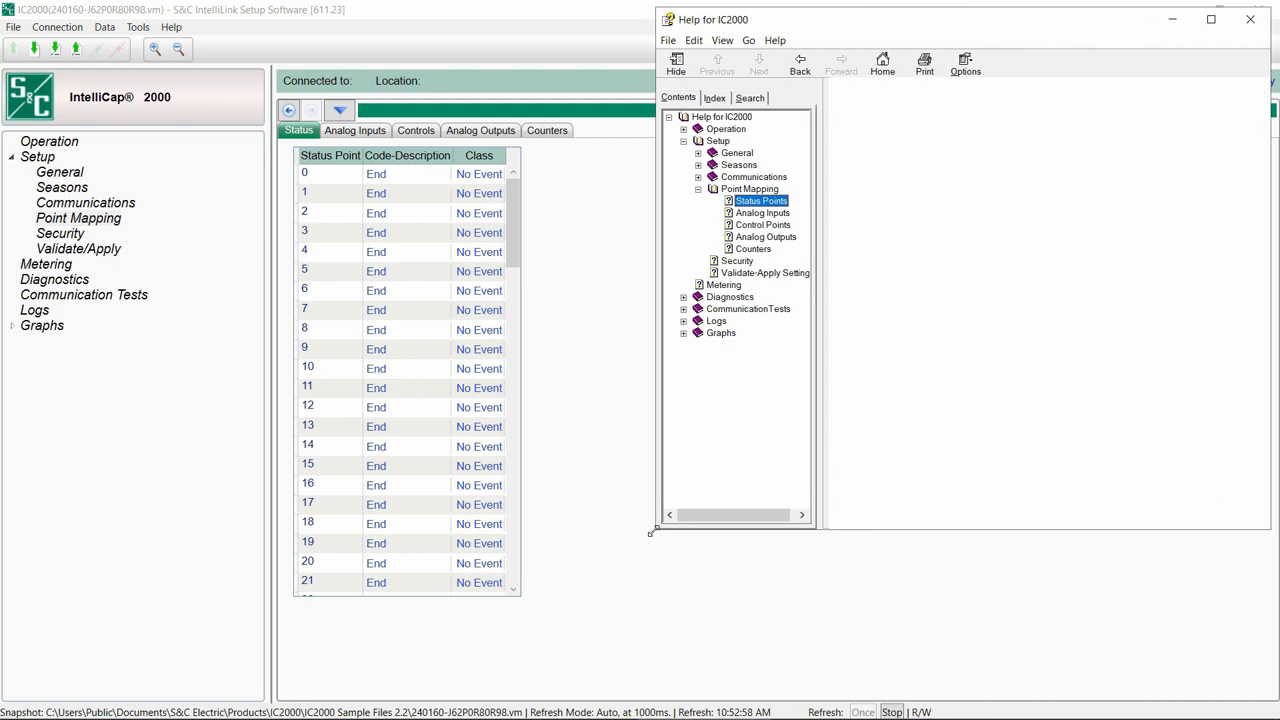
pyautogui.click(760, 200)
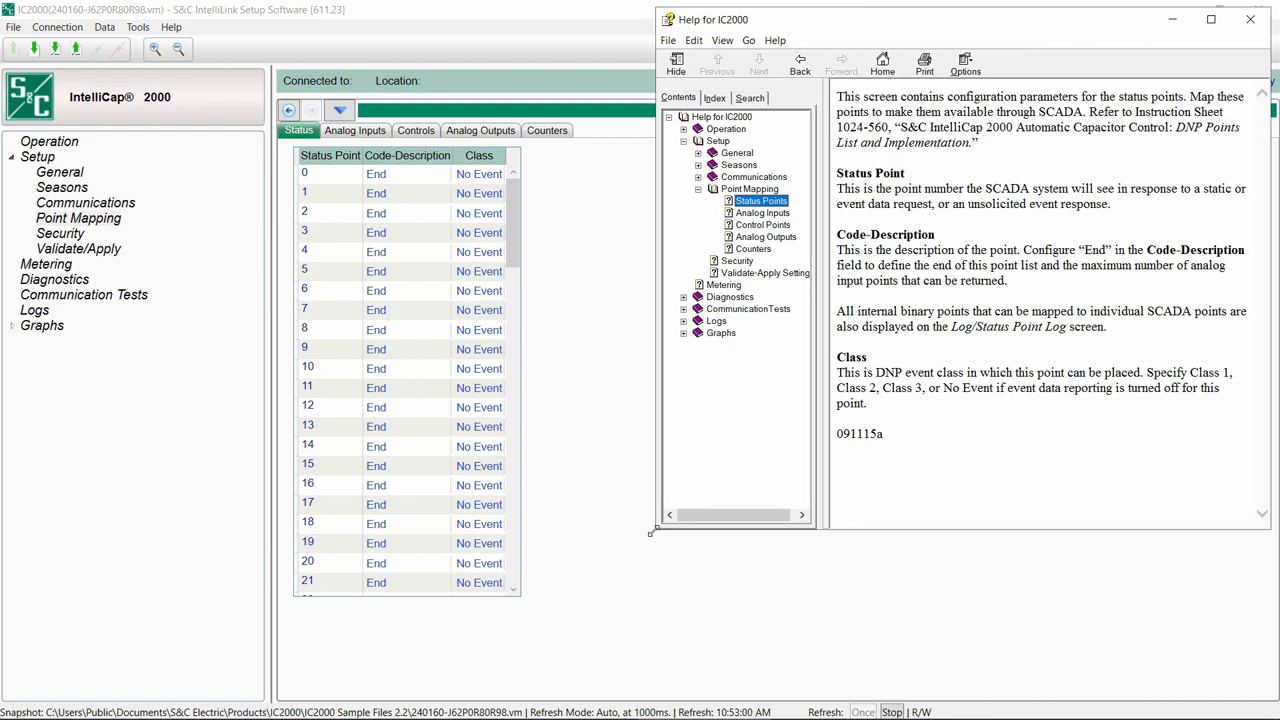
pyautogui.click(1249, 19)
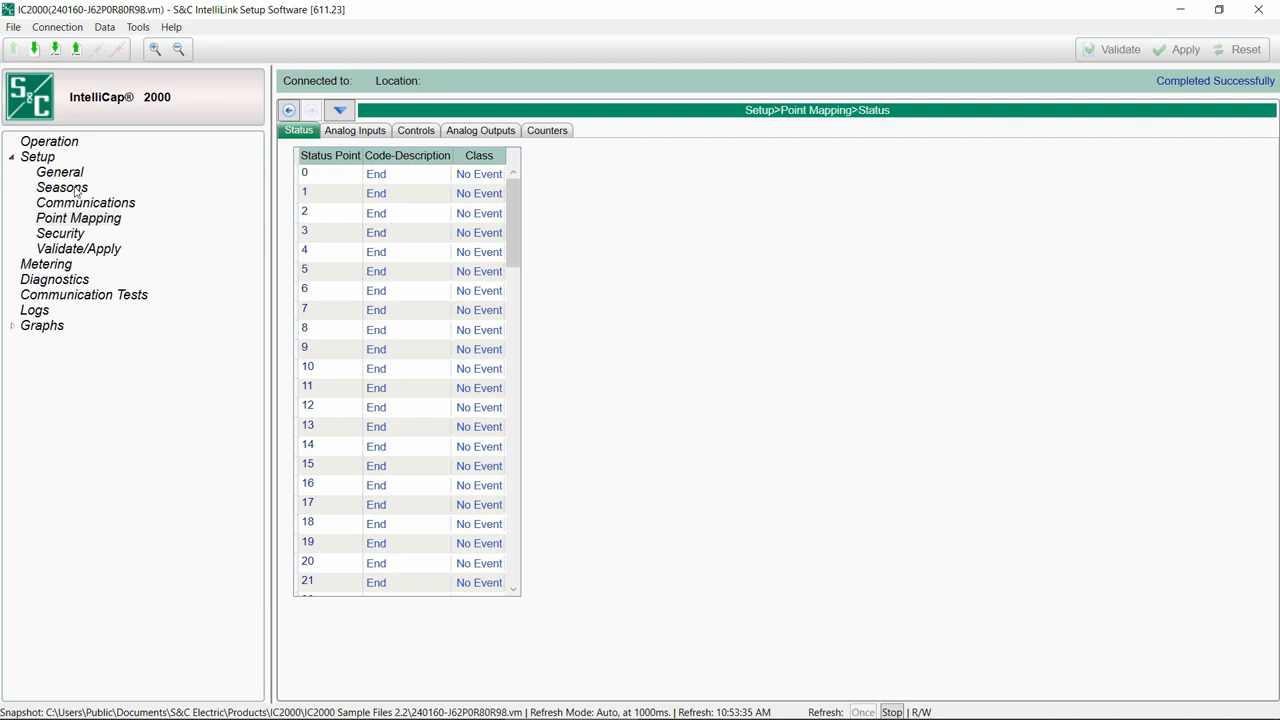
# Open the Seasons Main tab listing four seasons, all set to Timeclock.
pyautogui.click(62, 187)
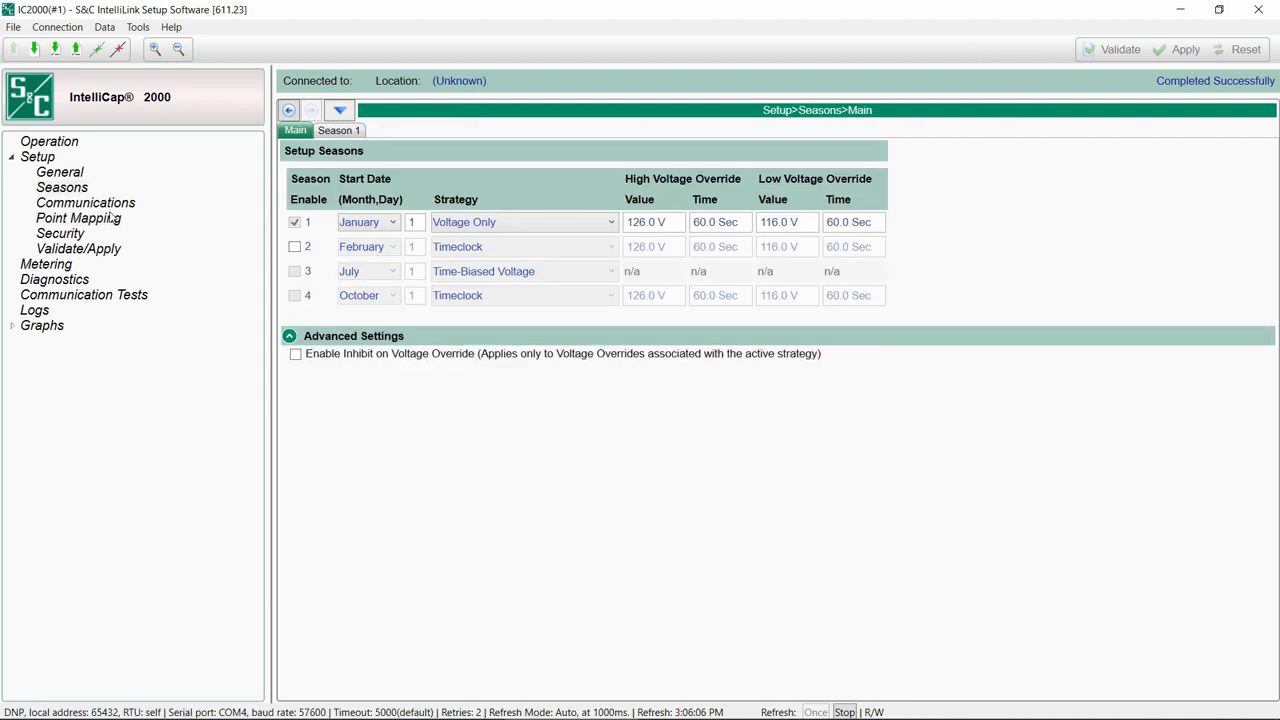
pyautogui.moveTo(256, 215)
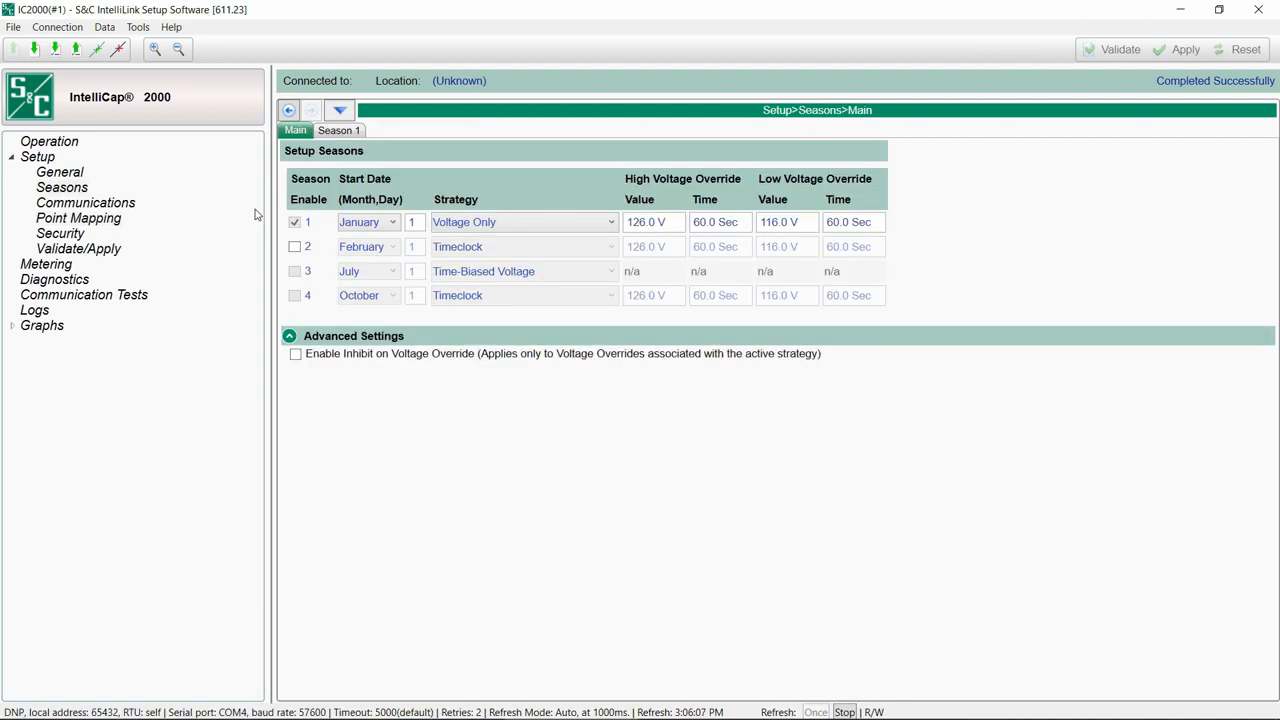
pyautogui.click(339, 130)
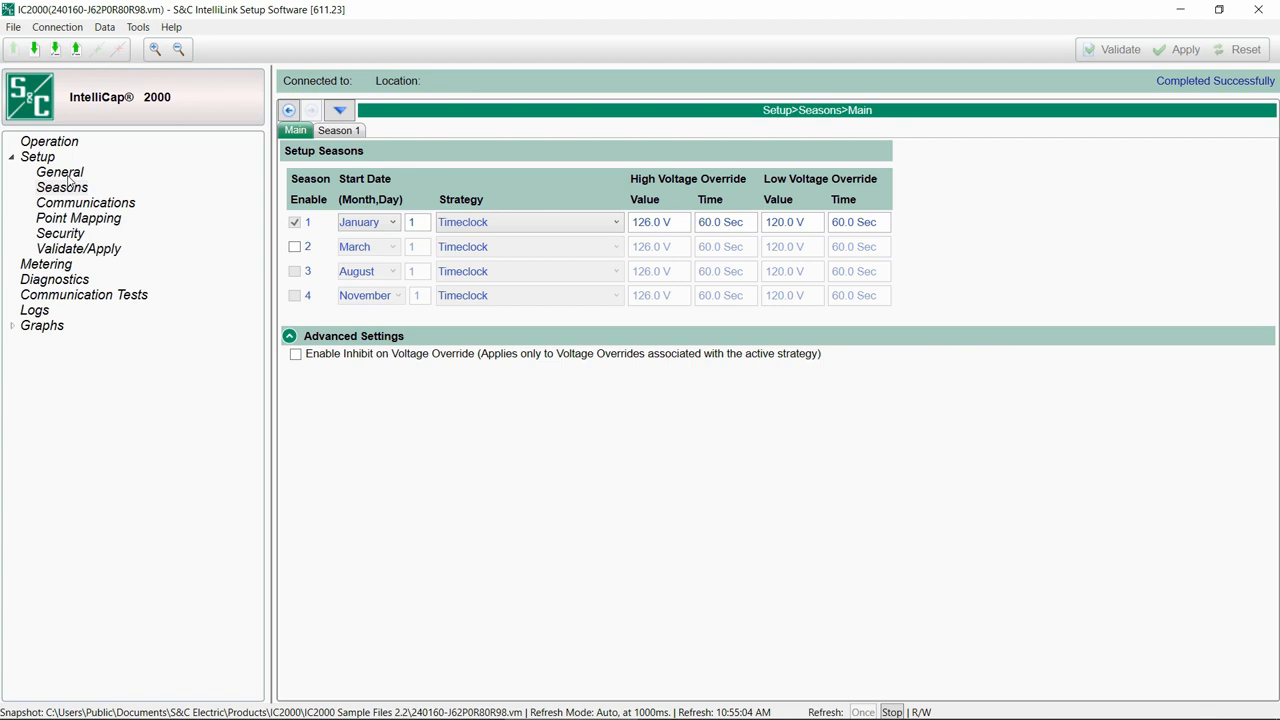
pyautogui.click(59, 172)
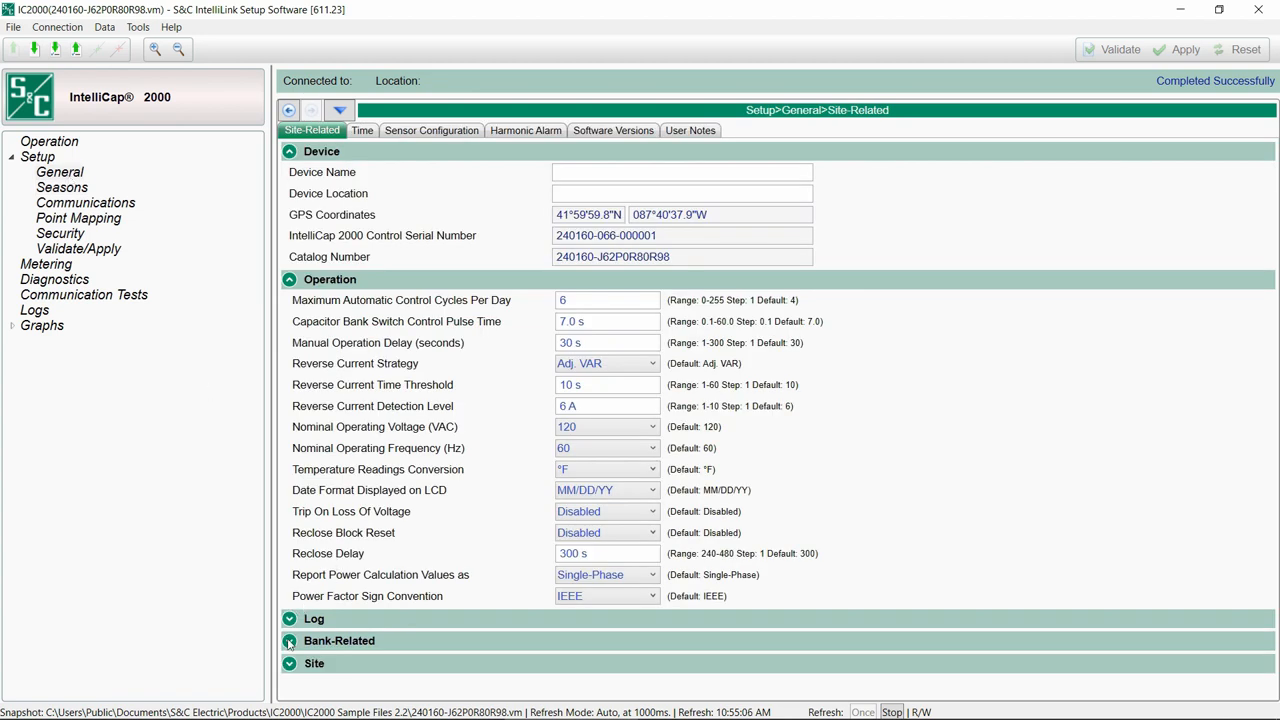
pyautogui.click(290, 641)
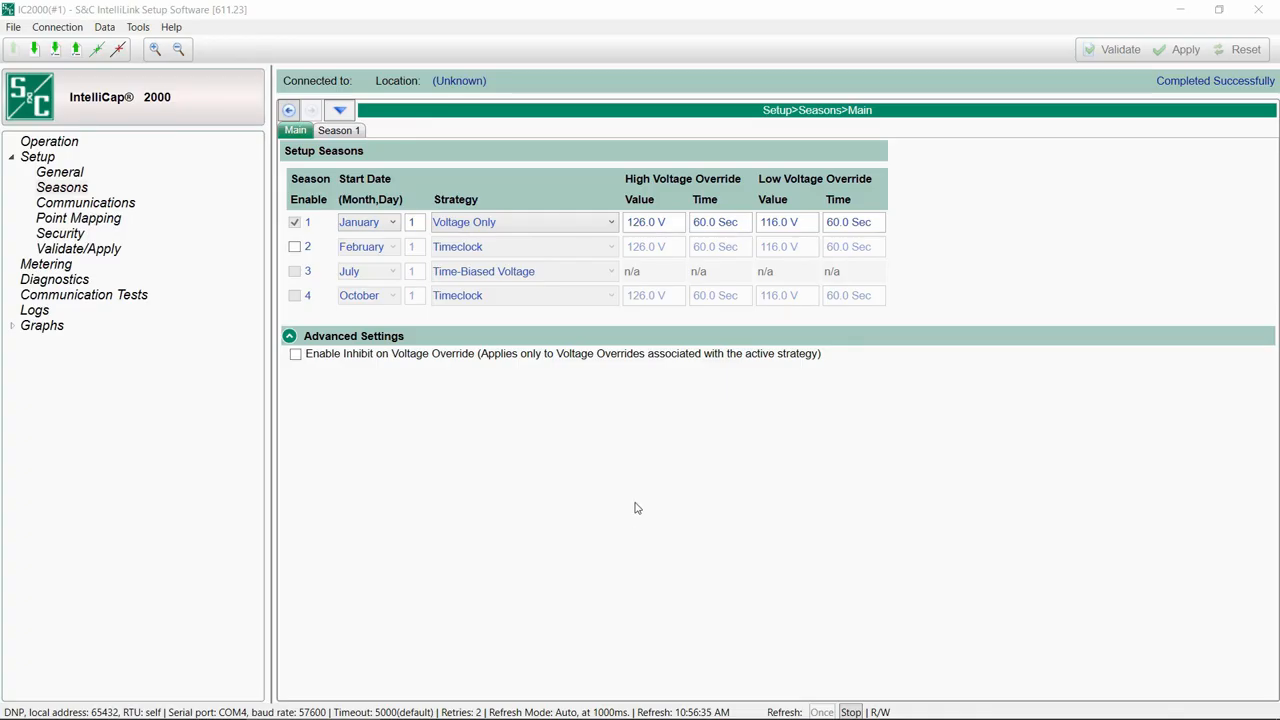
pyautogui.moveTo(608, 222)
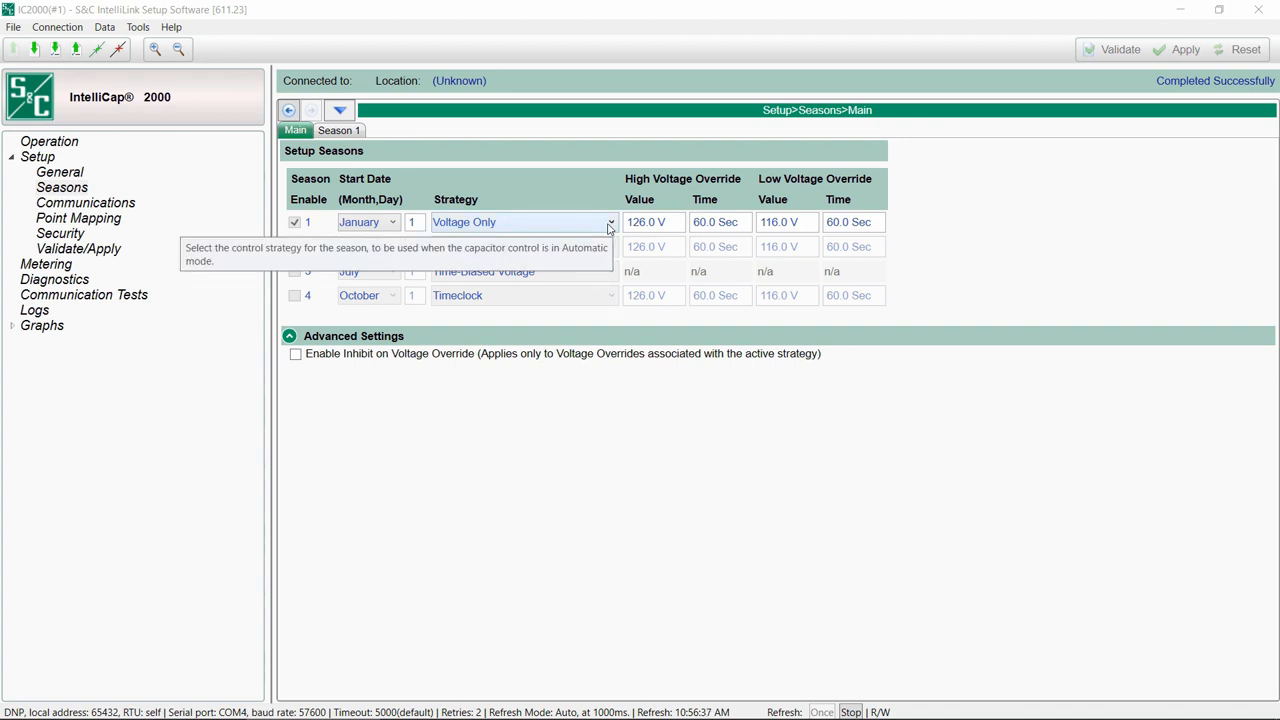
# Switch season 1 to Automatic Online, back to Voltage Only, and view preferred bank position options.
pyautogui.click(610, 222)
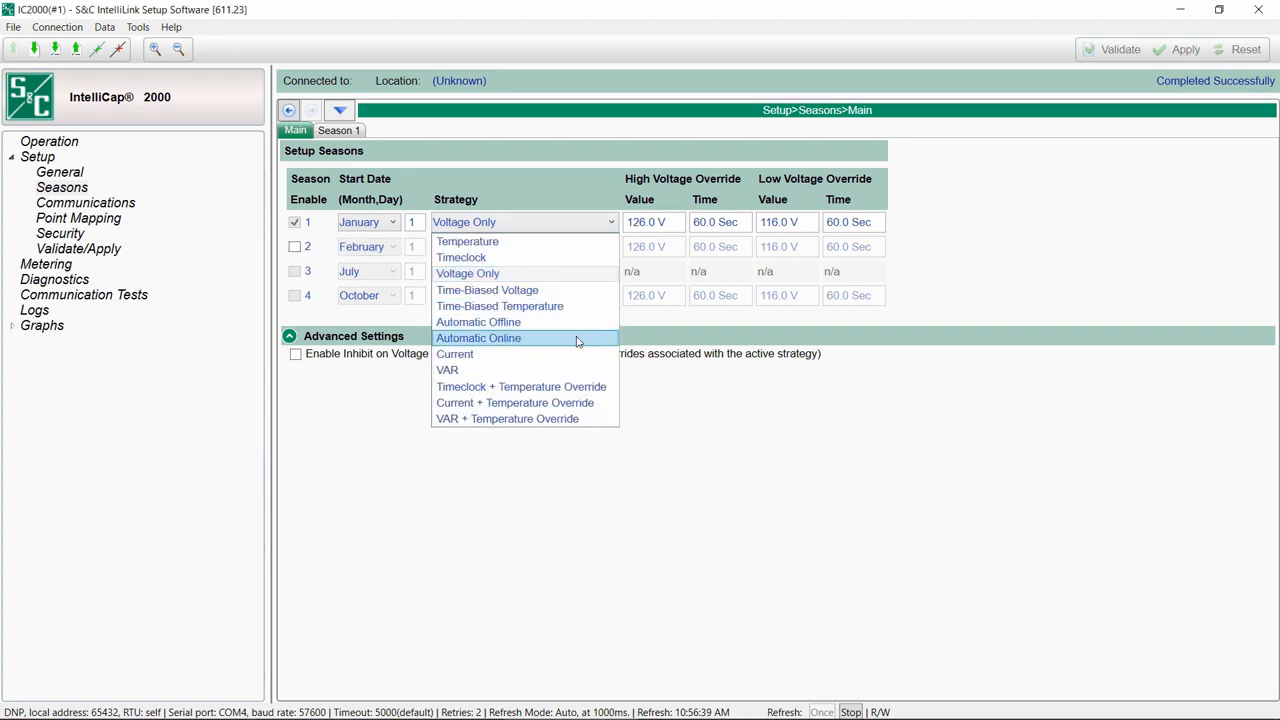
pyautogui.click(478, 337)
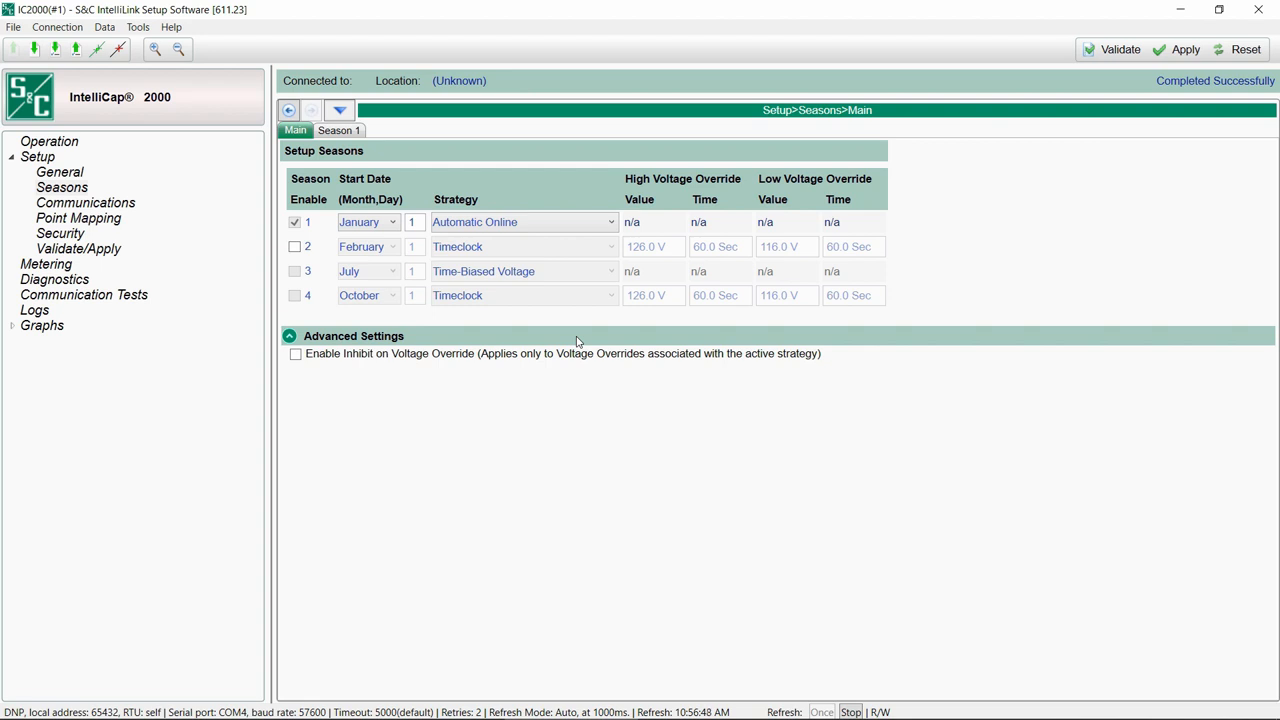
pyautogui.moveTo(586, 270)
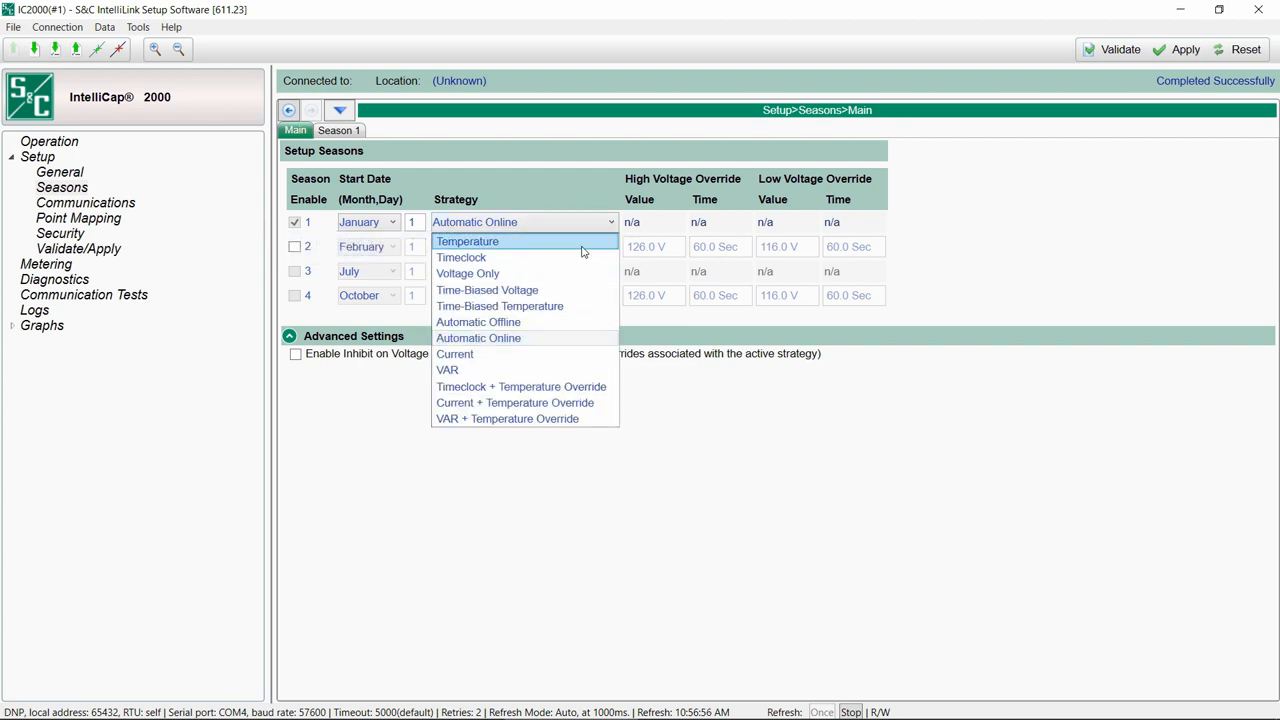
pyautogui.click(467, 273)
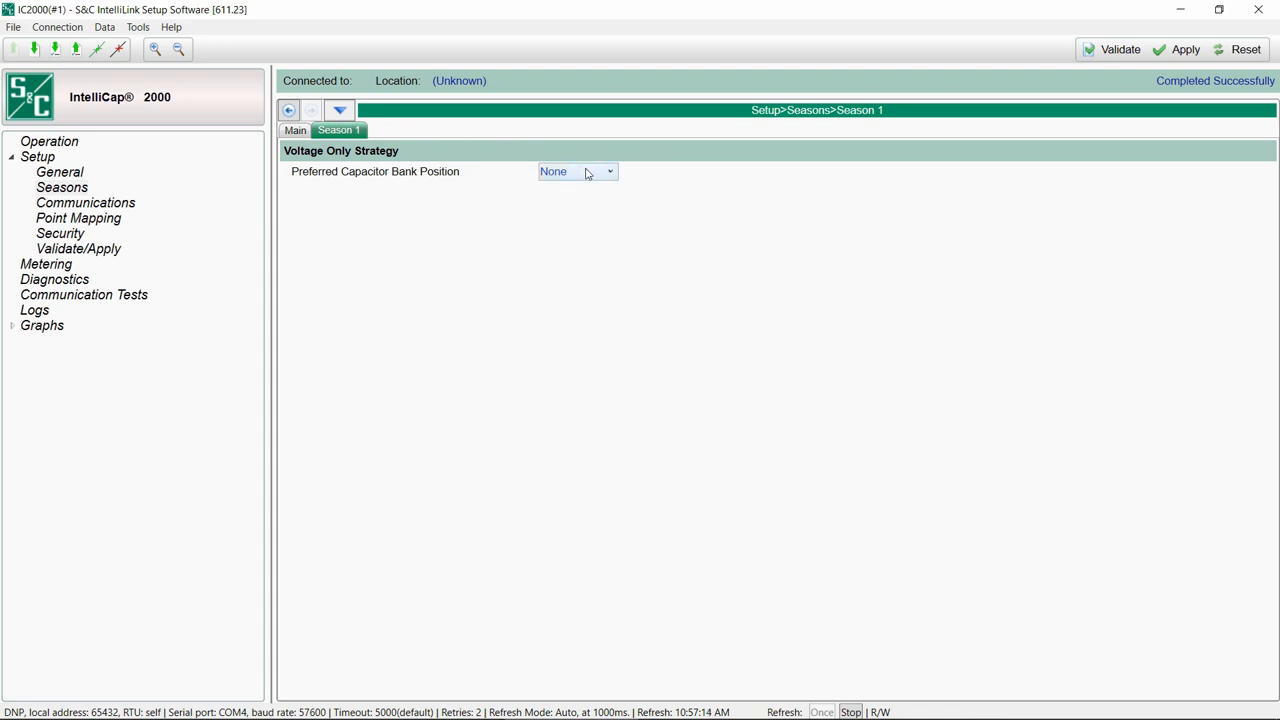
pyautogui.click(609, 171)
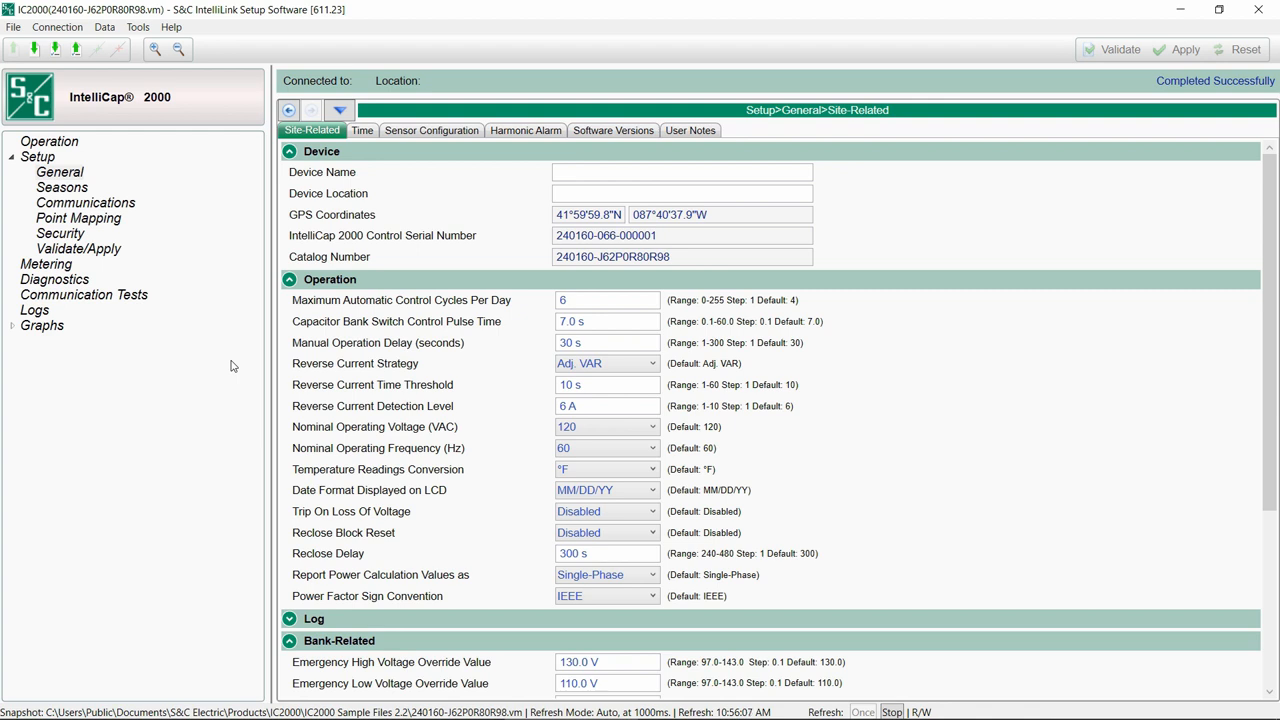
pyautogui.scroll(-3)
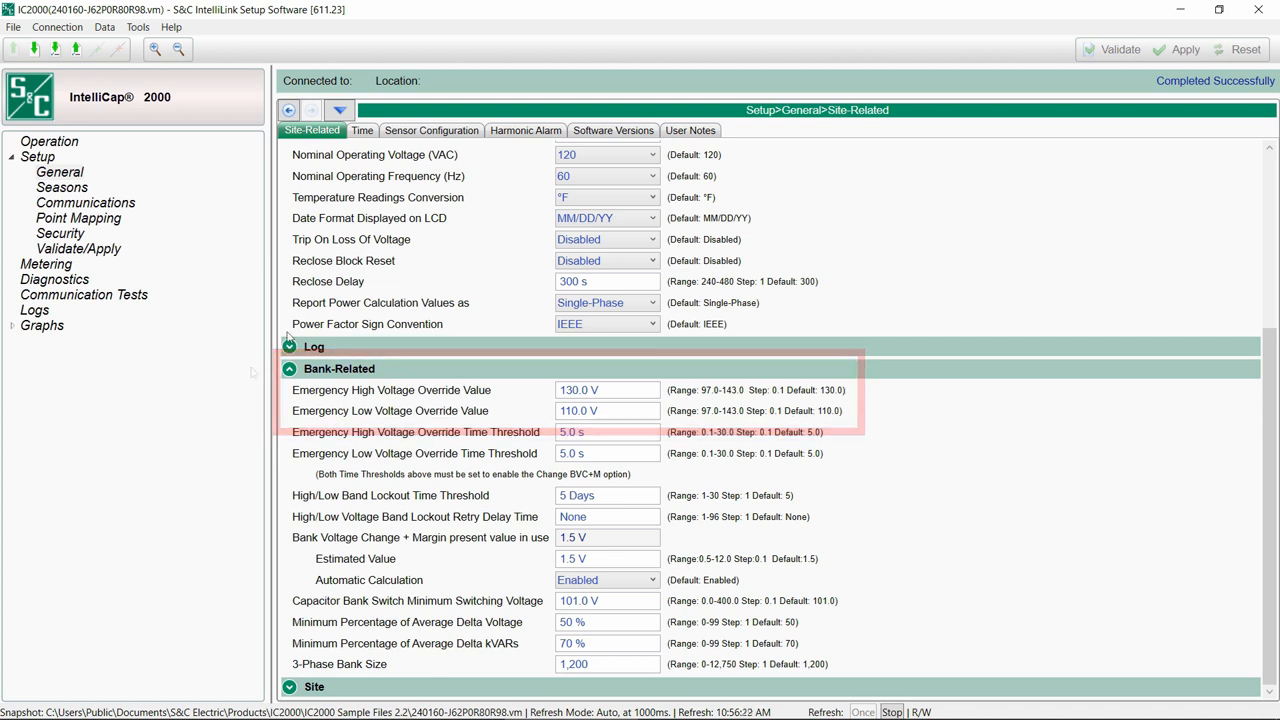
pyautogui.click(432, 130)
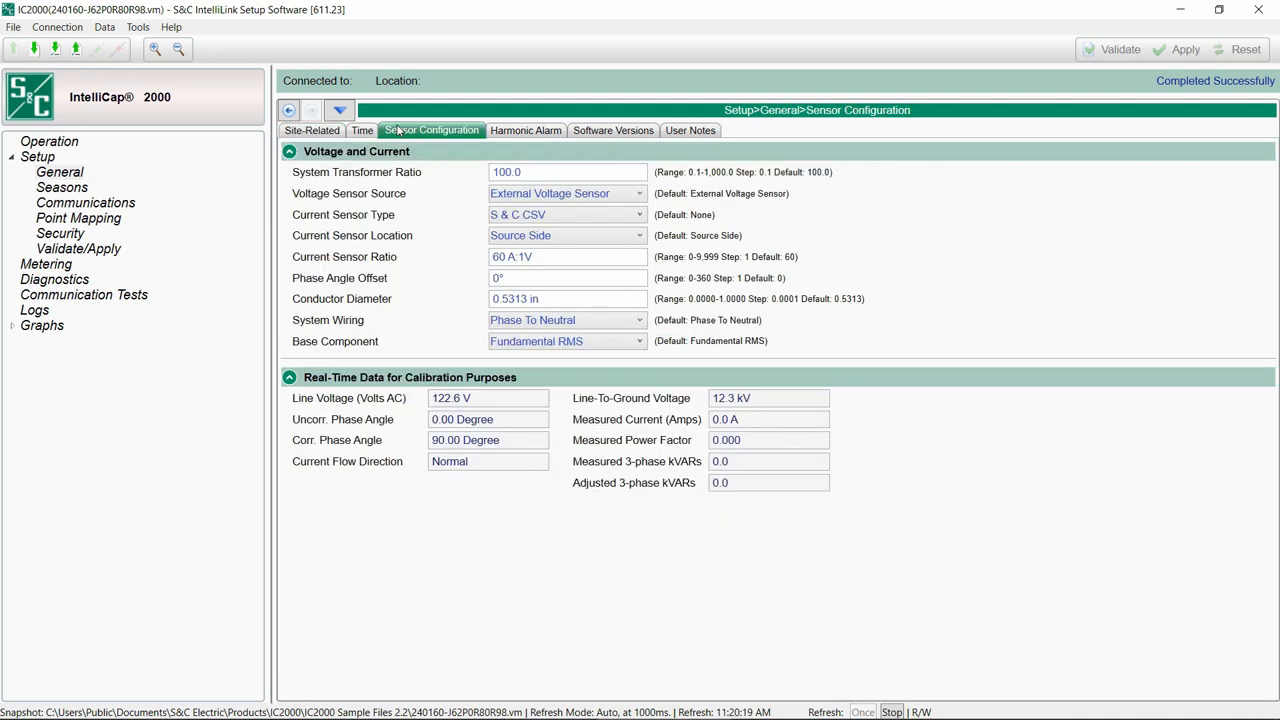
# Review Sensor Configuration and Site-Related general settings, then return to the Seasons table.
pyautogui.click(567, 256)
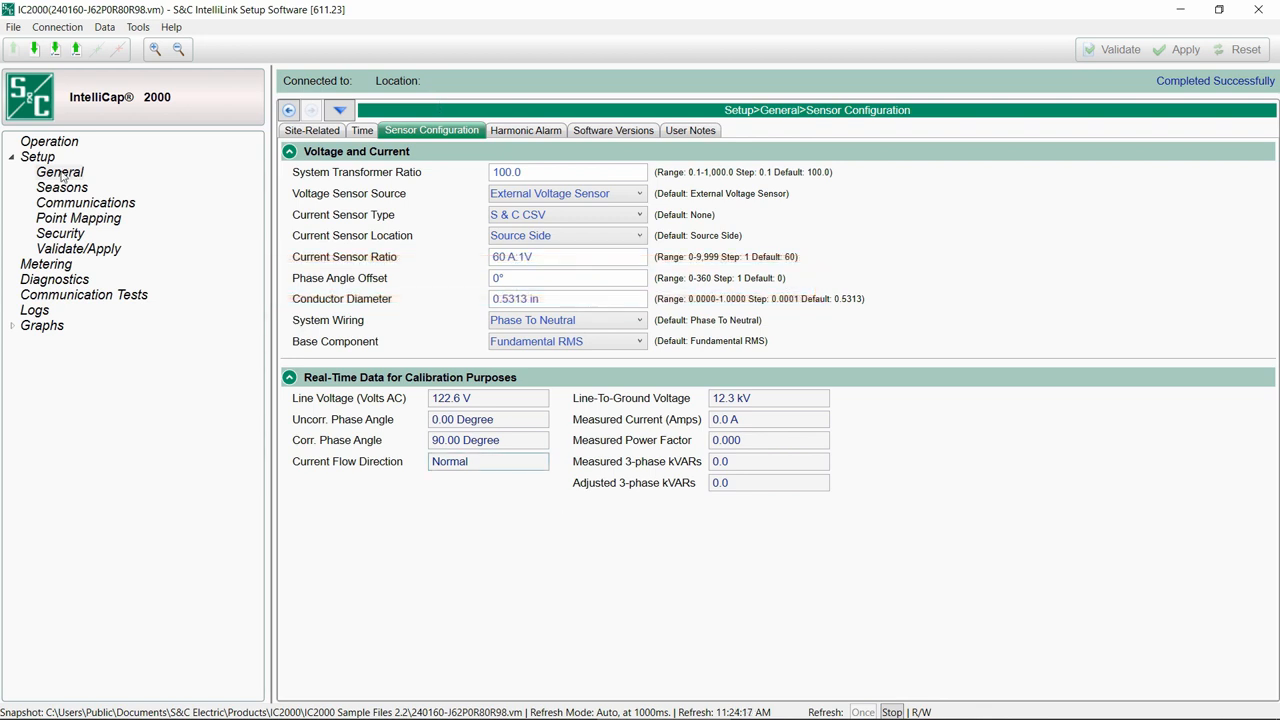
pyautogui.click(59, 172)
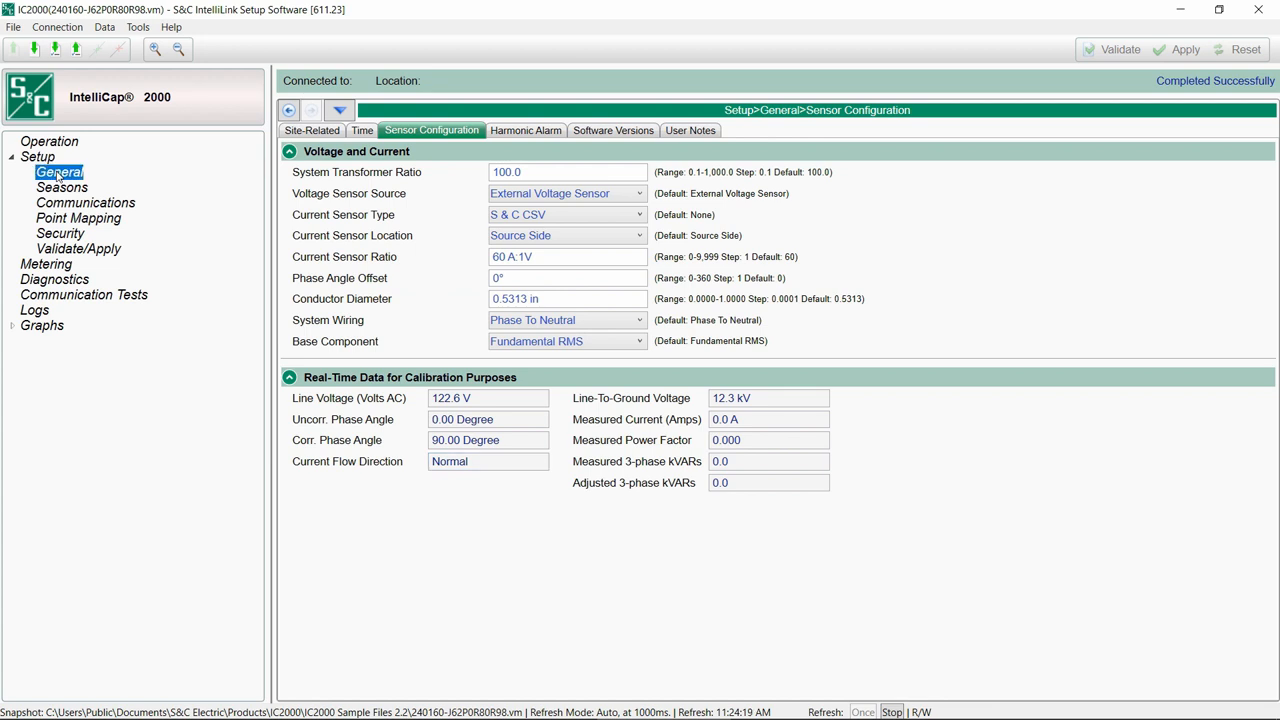
pyautogui.click(311, 130)
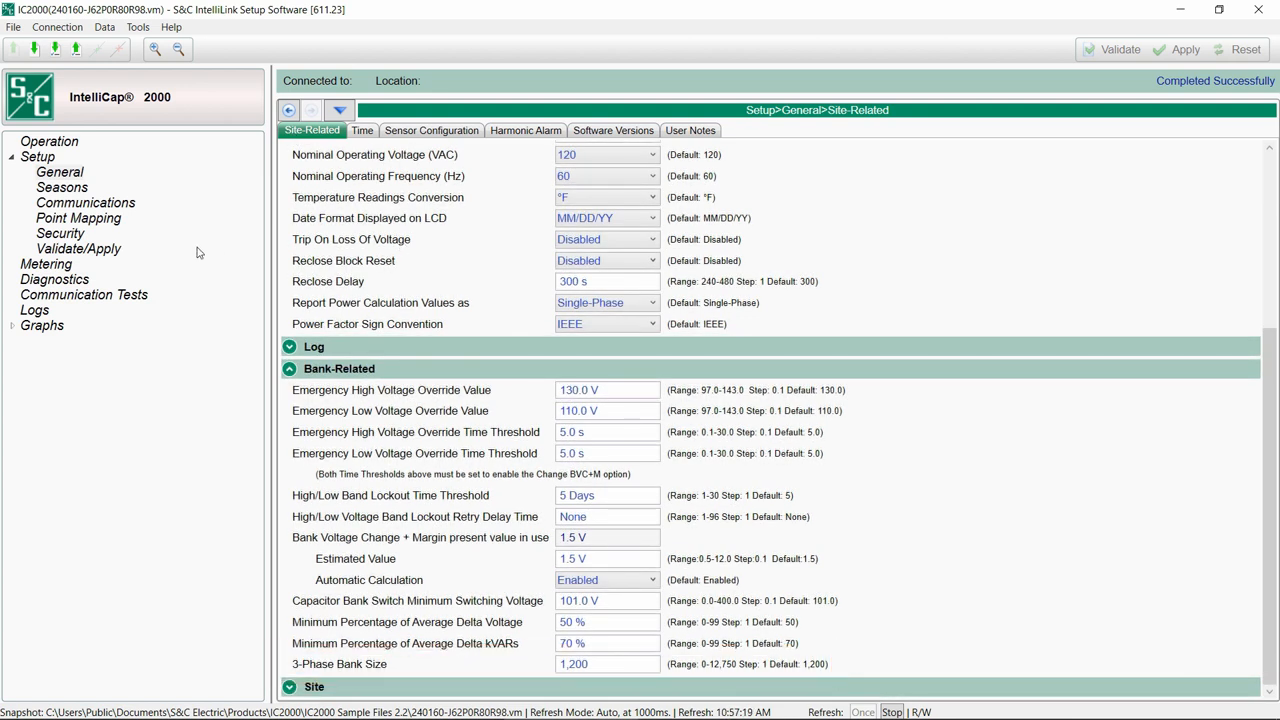
pyautogui.click(62, 187)
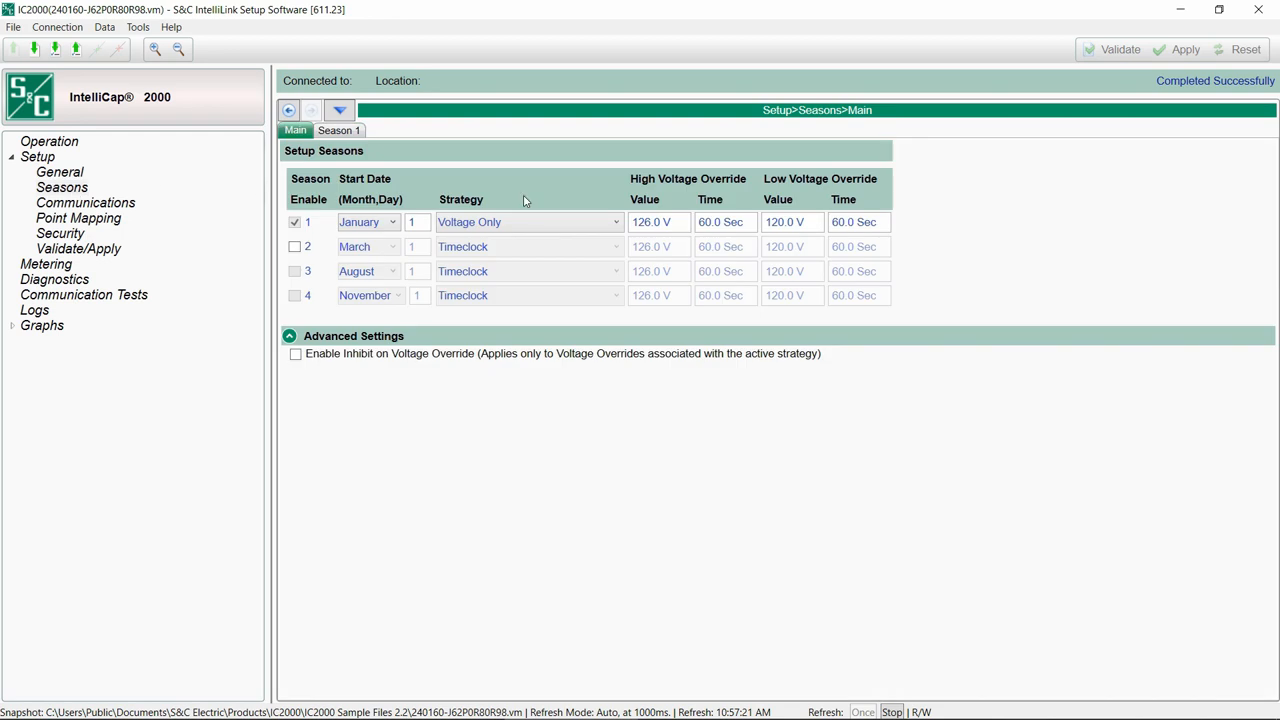
pyautogui.moveTo(562, 243)
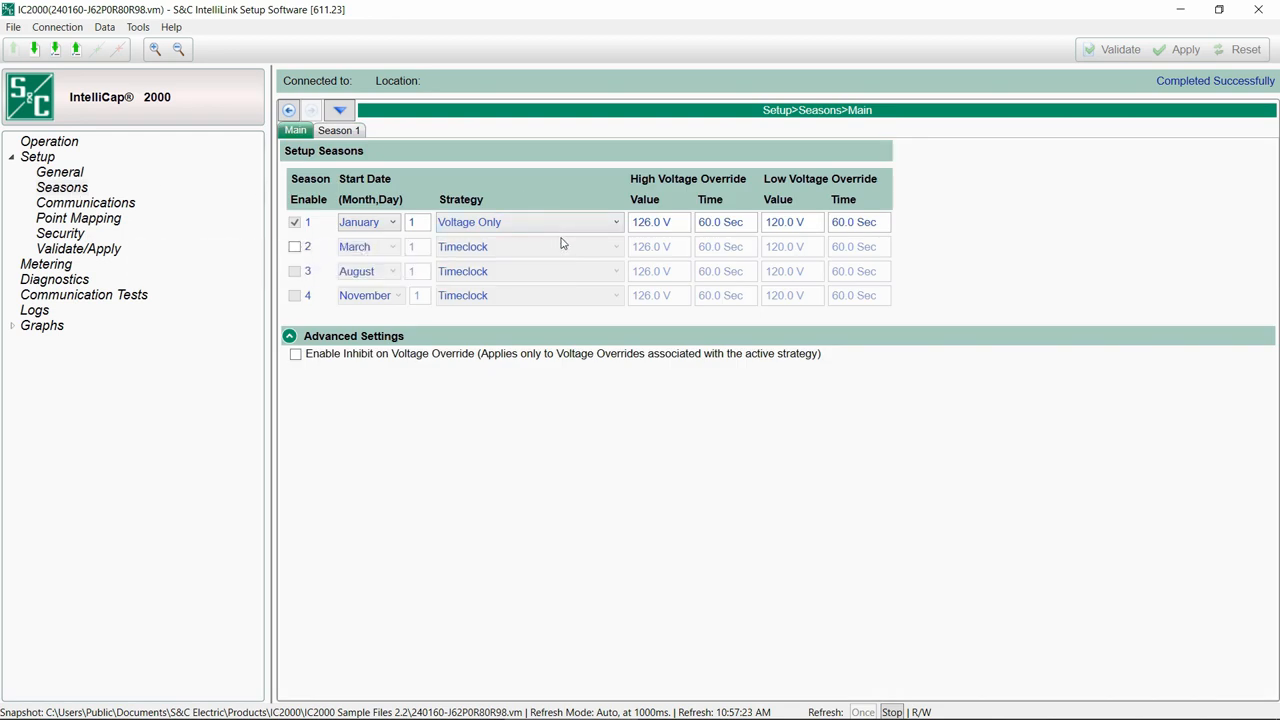
# Enable season 2 (March 1, Timeclock), check its weekday timeclock schedule, and return to the overview.
pyautogui.click(294, 246)
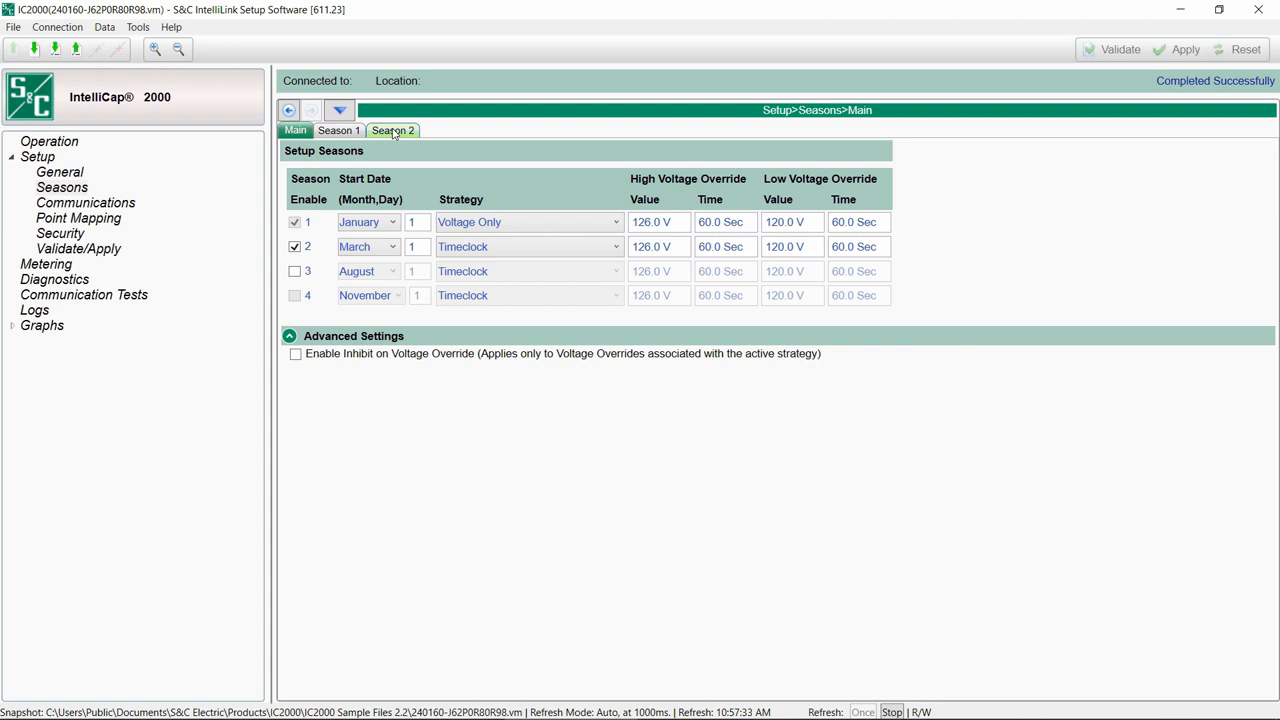
pyautogui.click(392, 130)
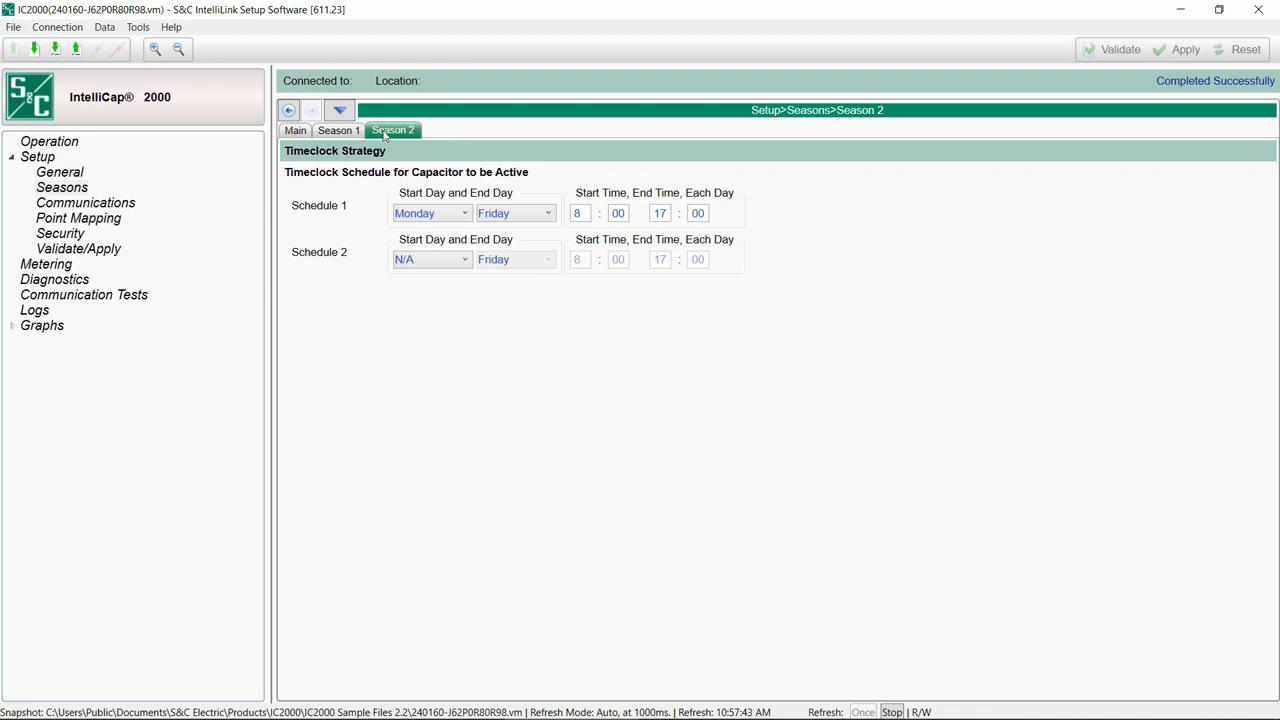
pyautogui.click(295, 130)
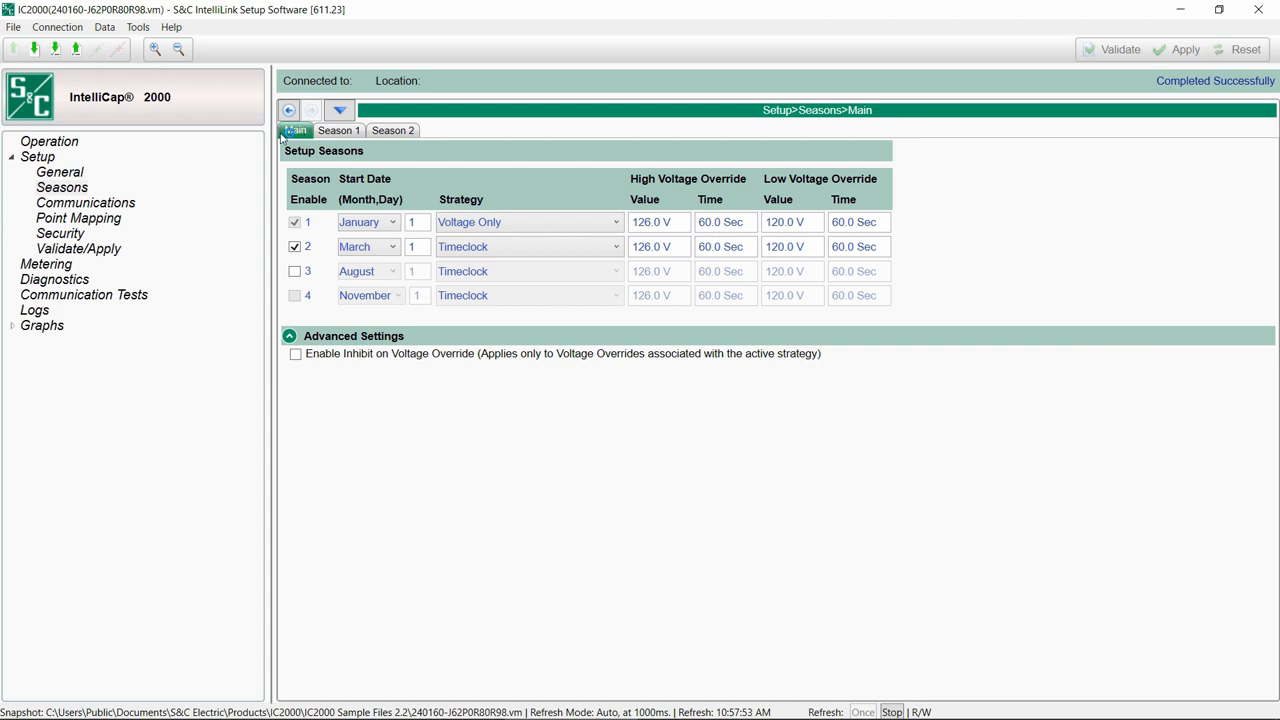
pyautogui.click(59, 172)
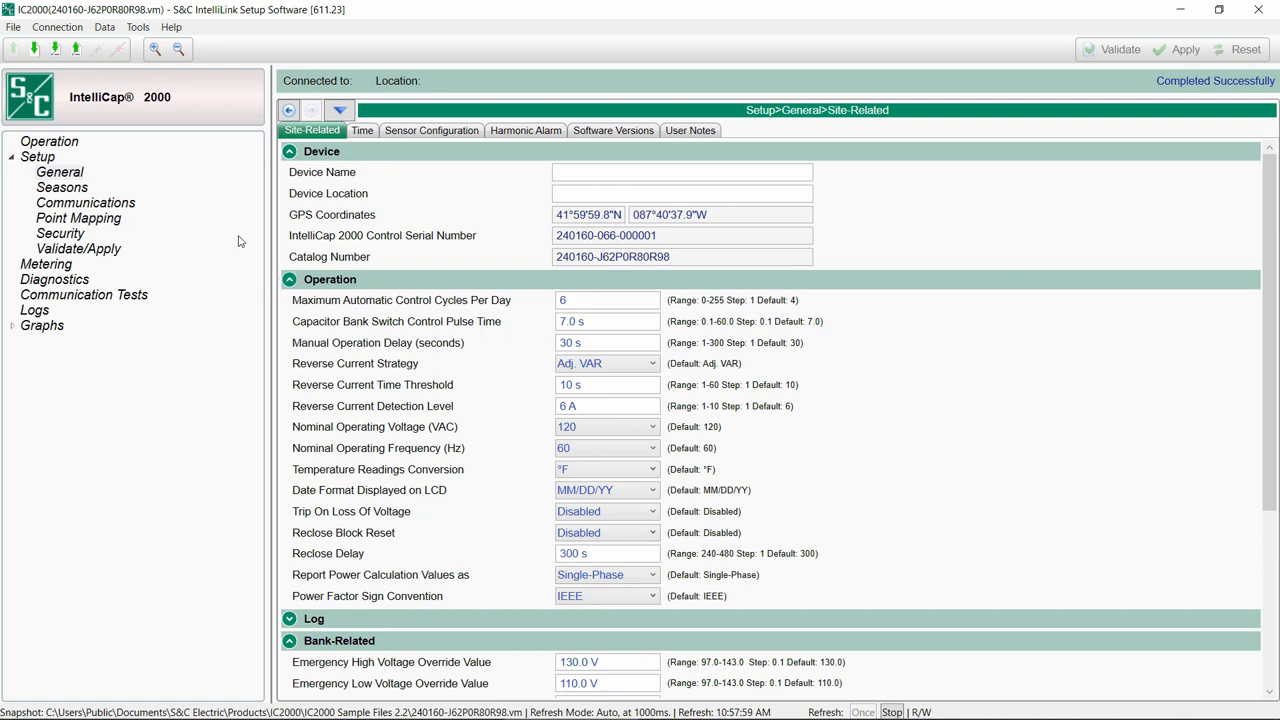
# Allow 10 automatic control cycles per day and enable season 3 starting August 1.
pyautogui.click(607, 300)
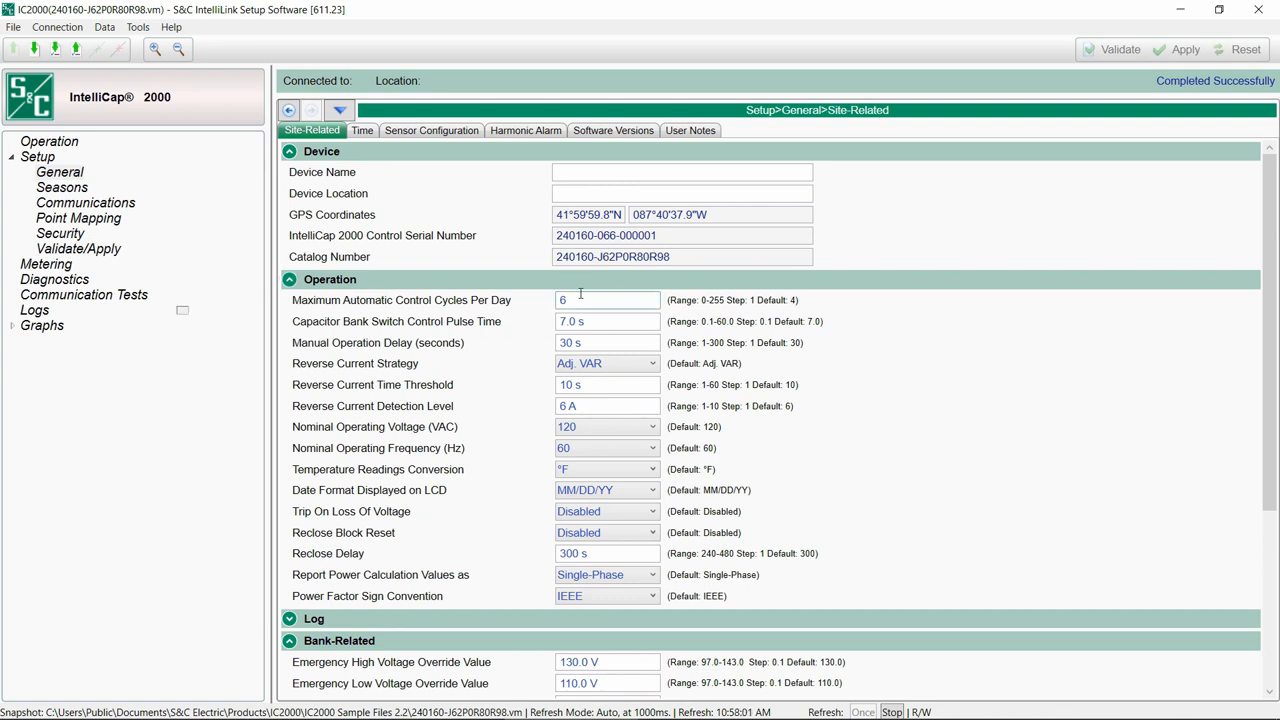
pyautogui.write('10')
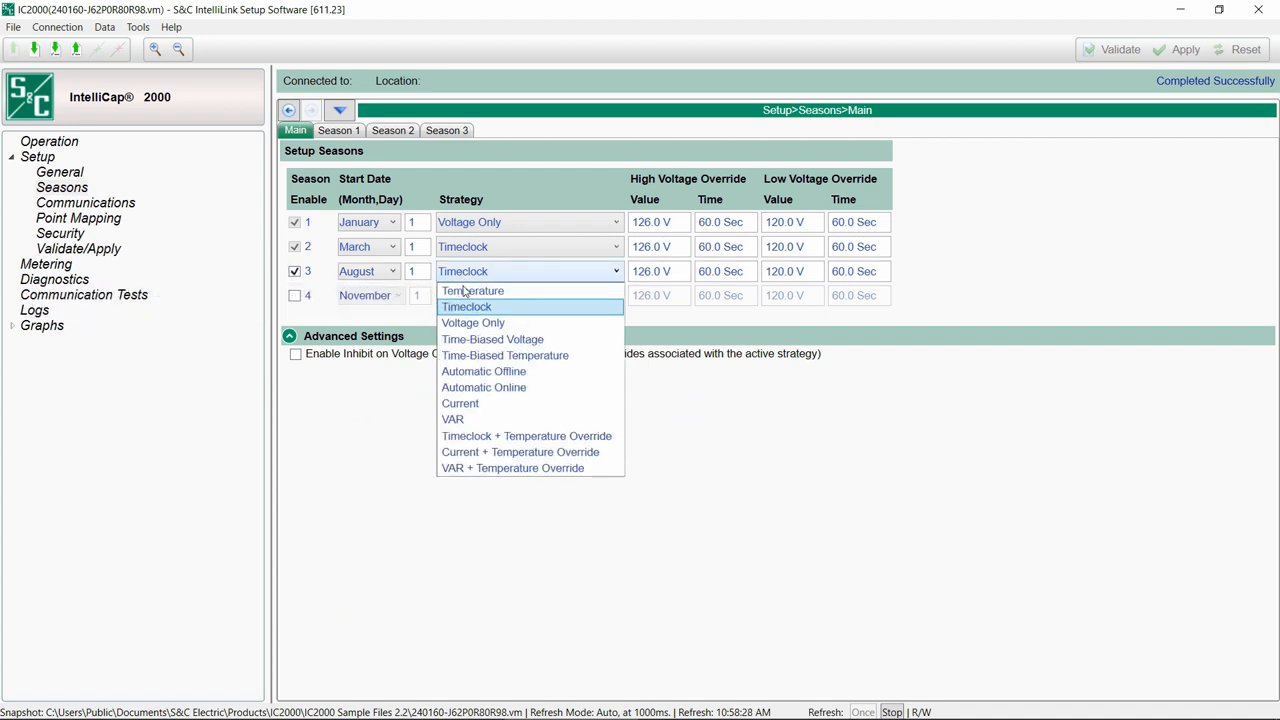
pyautogui.click(452, 419)
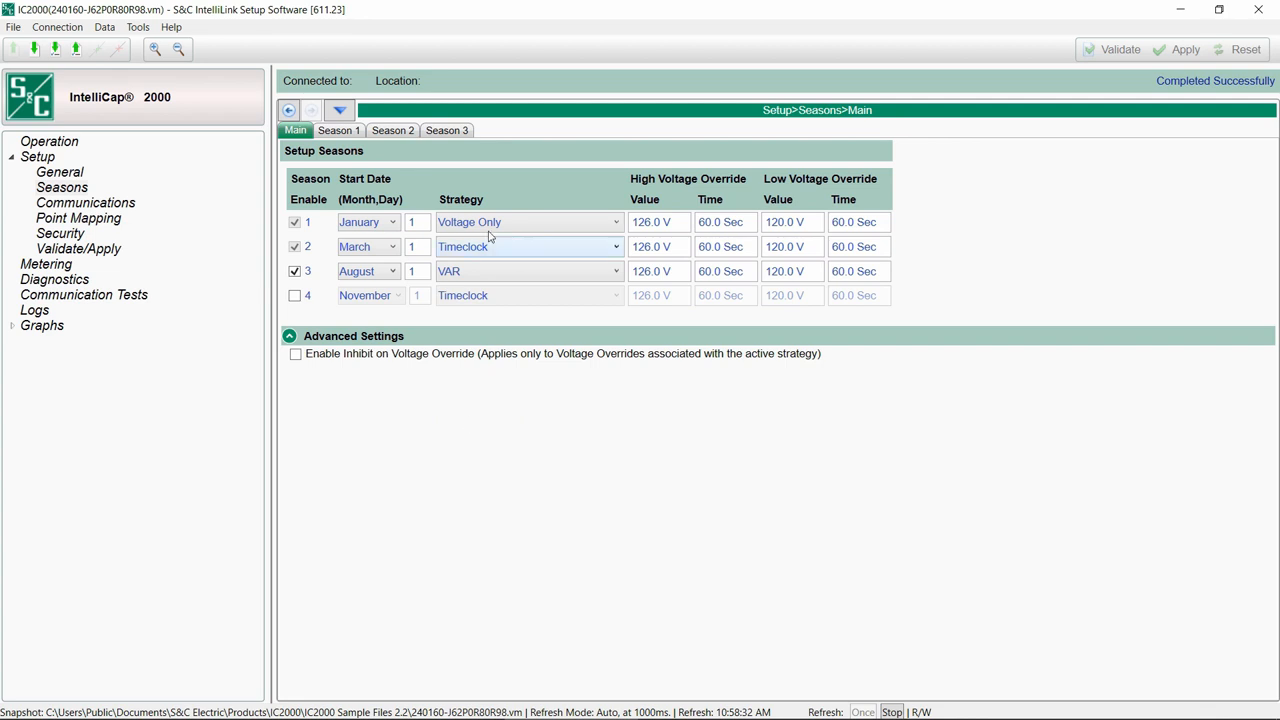
# Open season 3's VAR strategy settings and keep kVARs as Single-Phase.
pyautogui.click(447, 130)
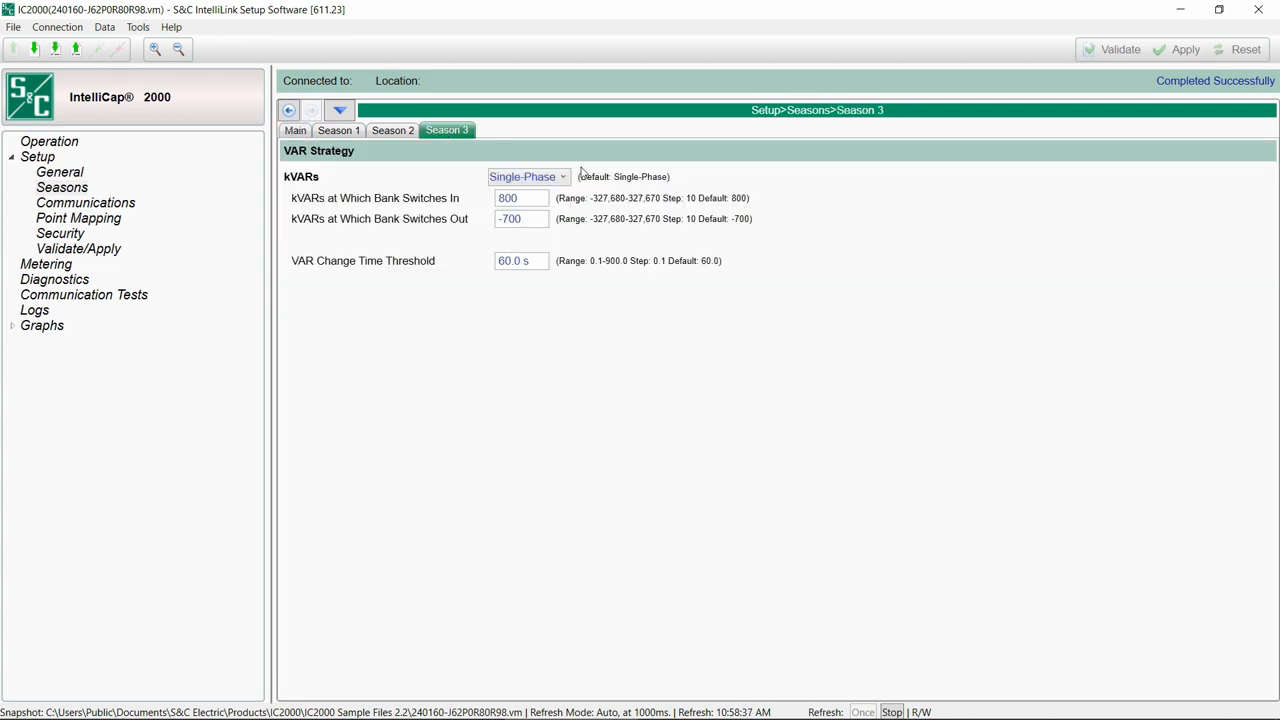
pyautogui.click(564, 176)
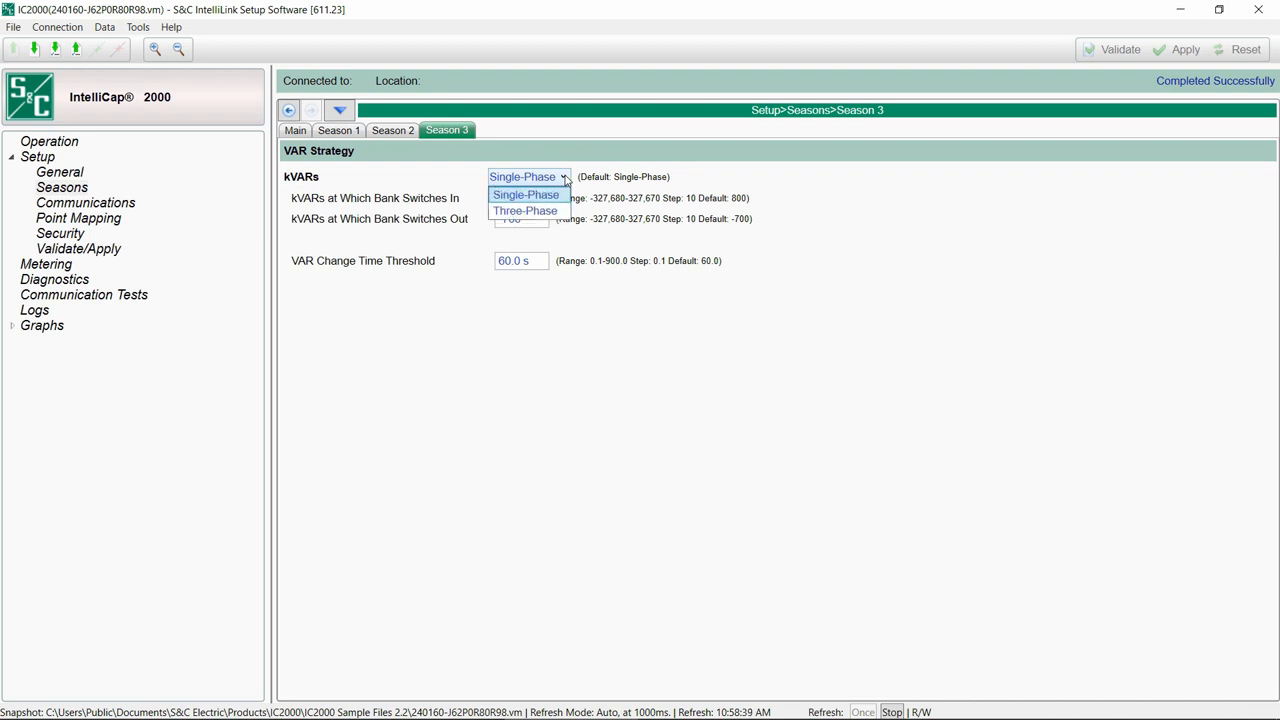
pyautogui.click(59, 172)
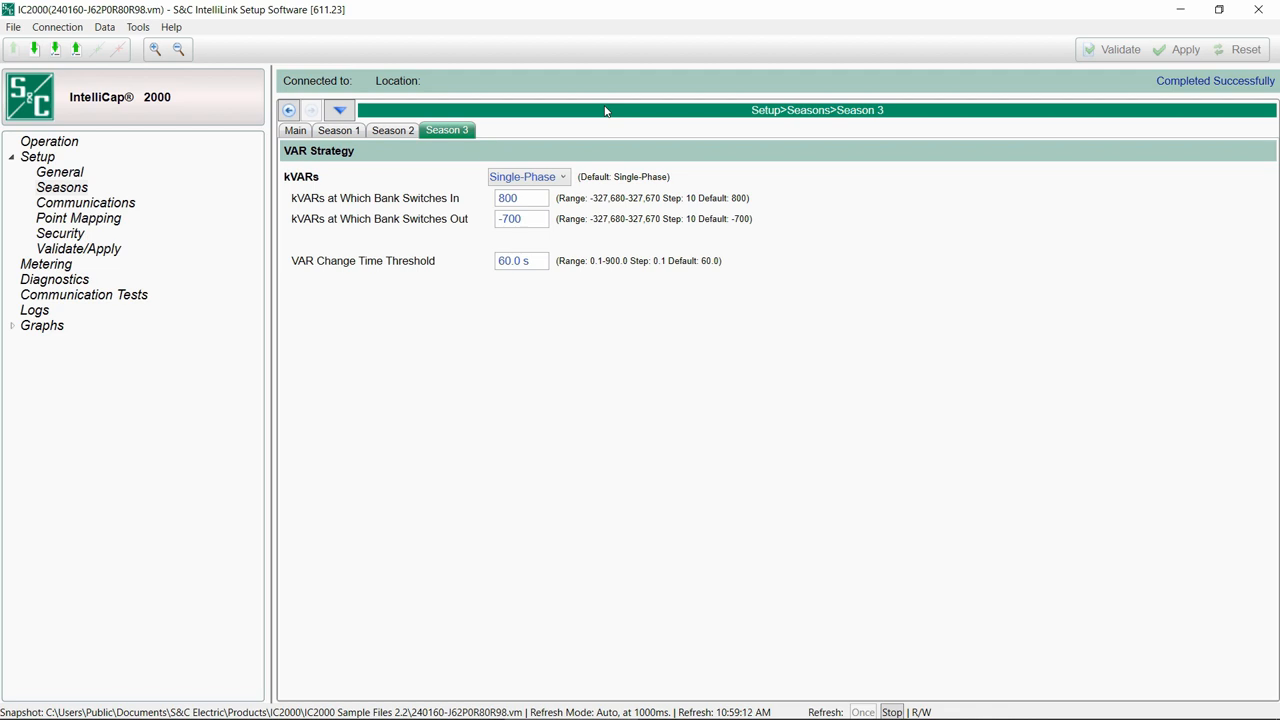
# Review season 3's 800 in / -700 out kVAR thresholds, then show the Seasons overview again.
pyautogui.click(520, 197)
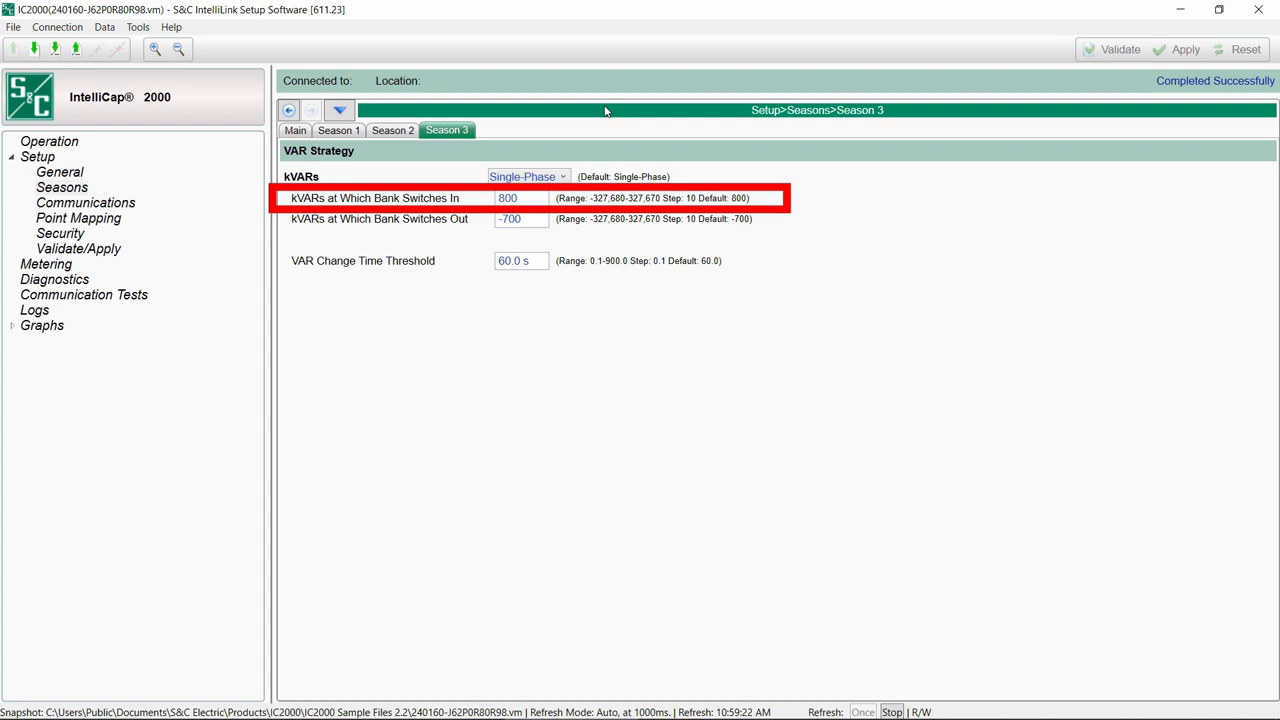
pyautogui.click(379, 218)
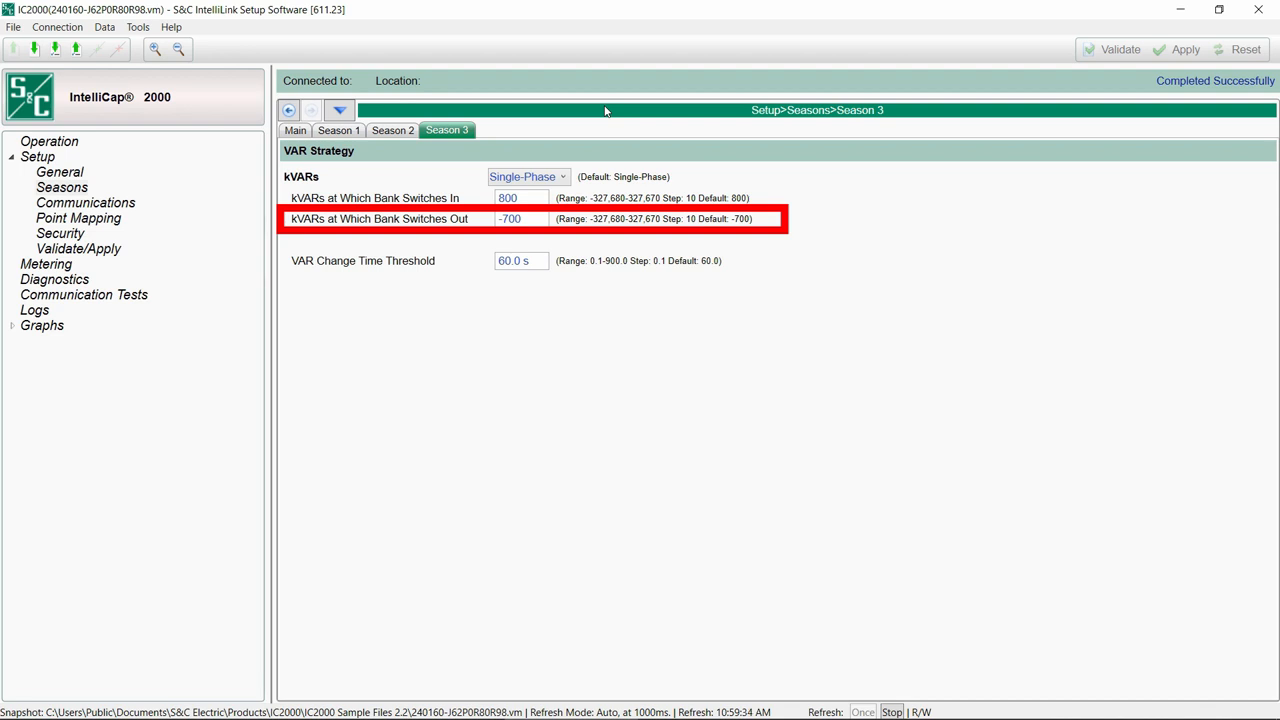
pyautogui.click(295, 130)
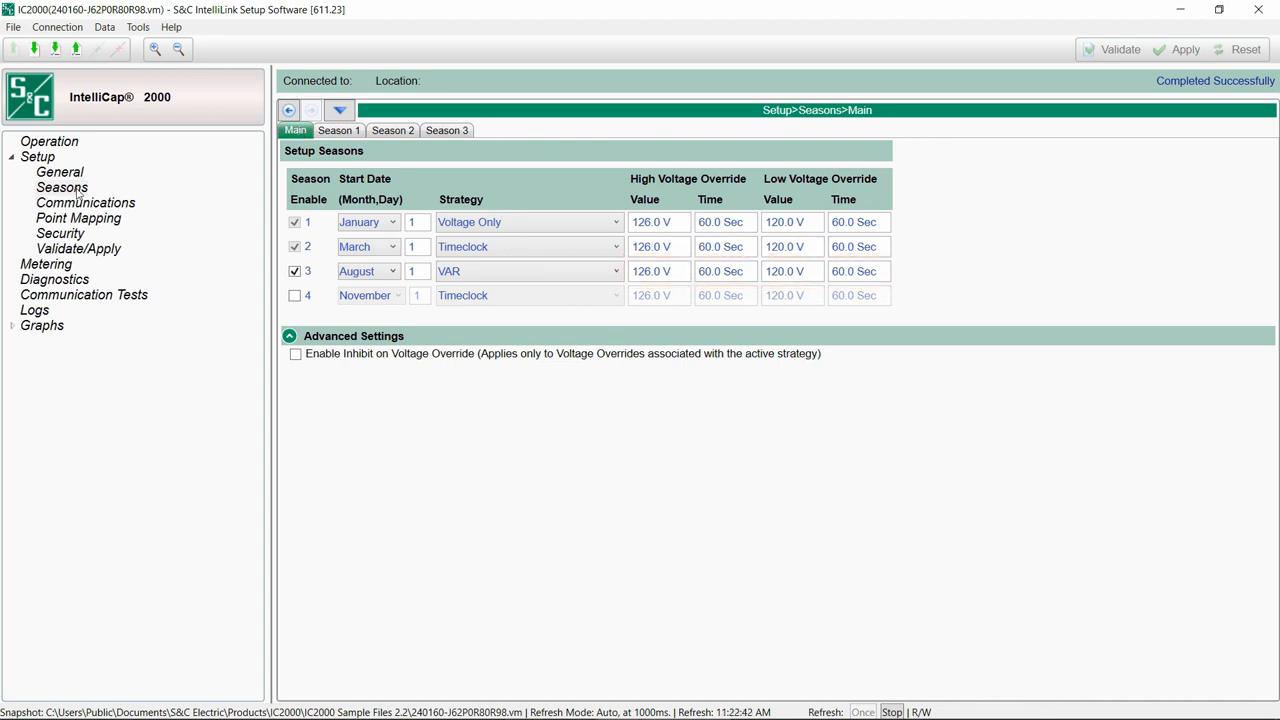
pyautogui.moveTo(24, 200)
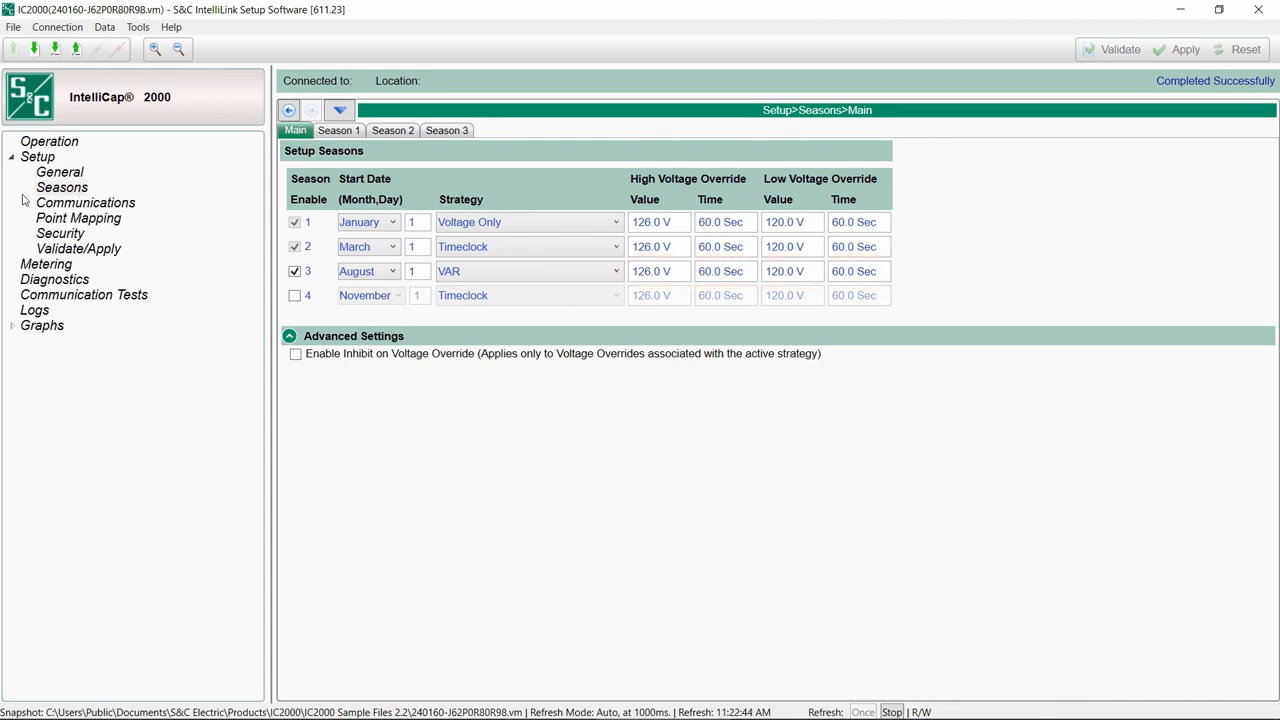
# Review the General Sensor Configuration, then return to the Site-Related settings.
pyautogui.click(59, 172)
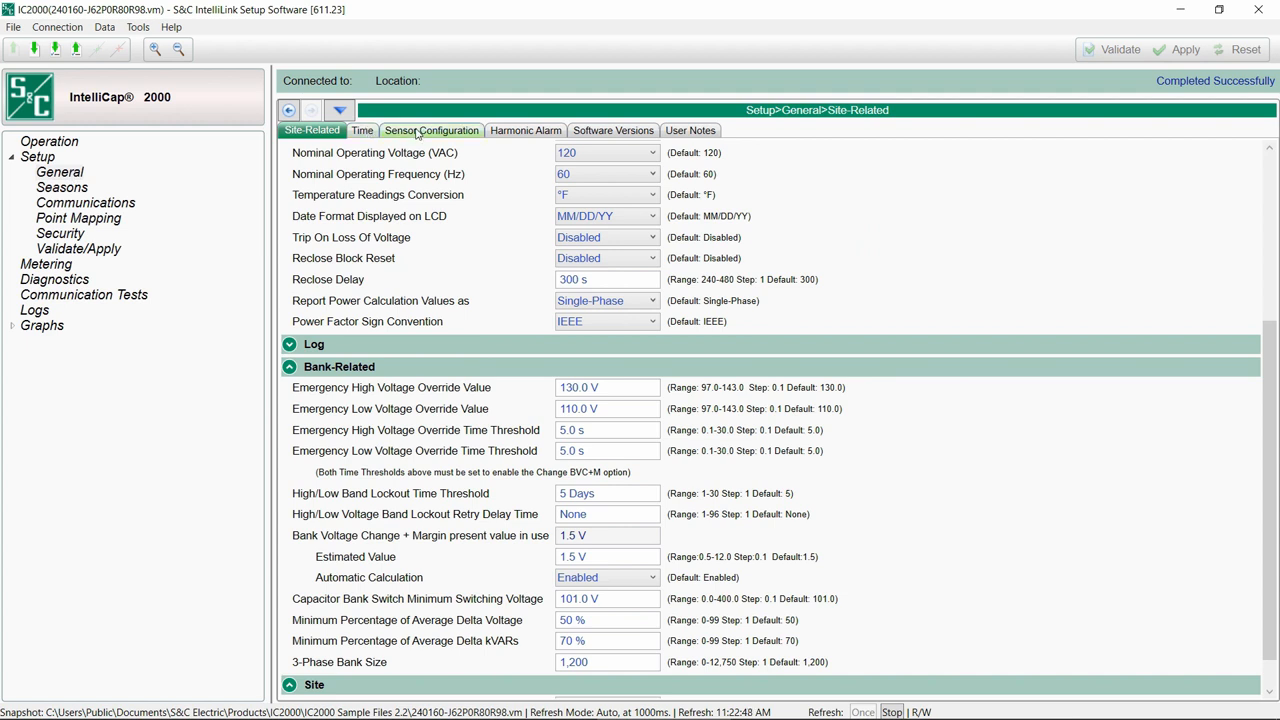
pyautogui.click(431, 130)
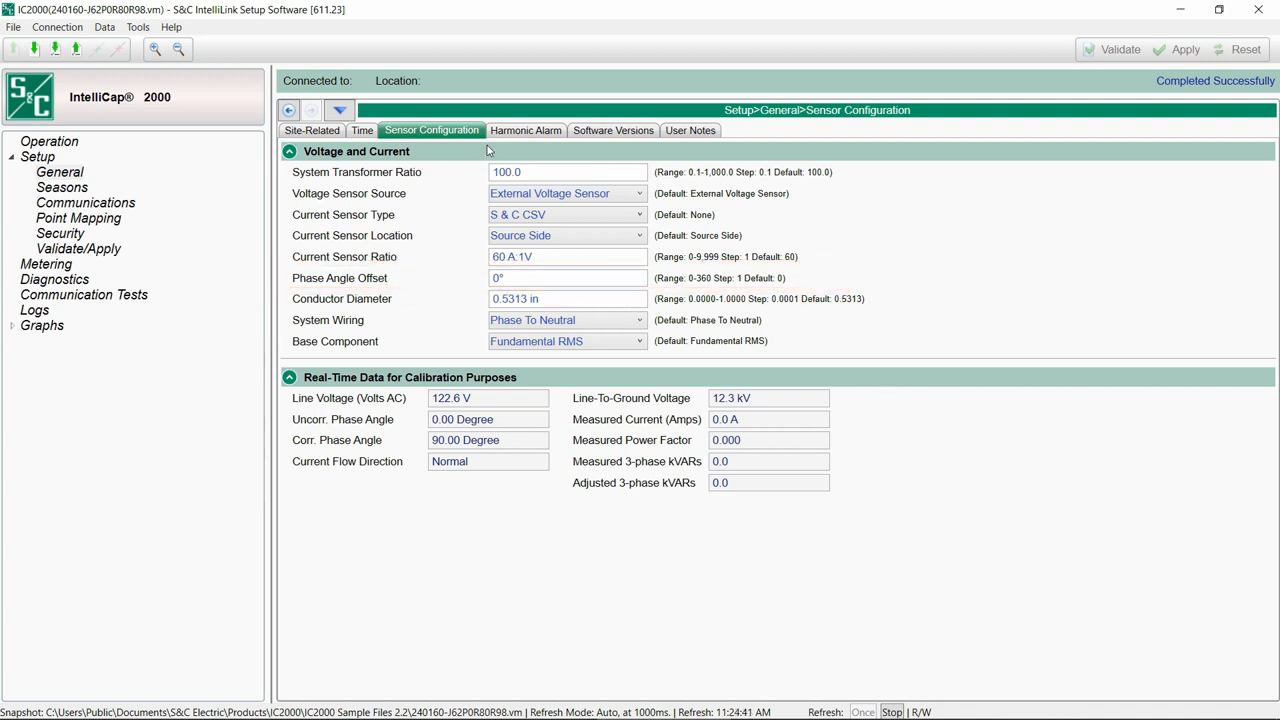
pyautogui.click(311, 130)
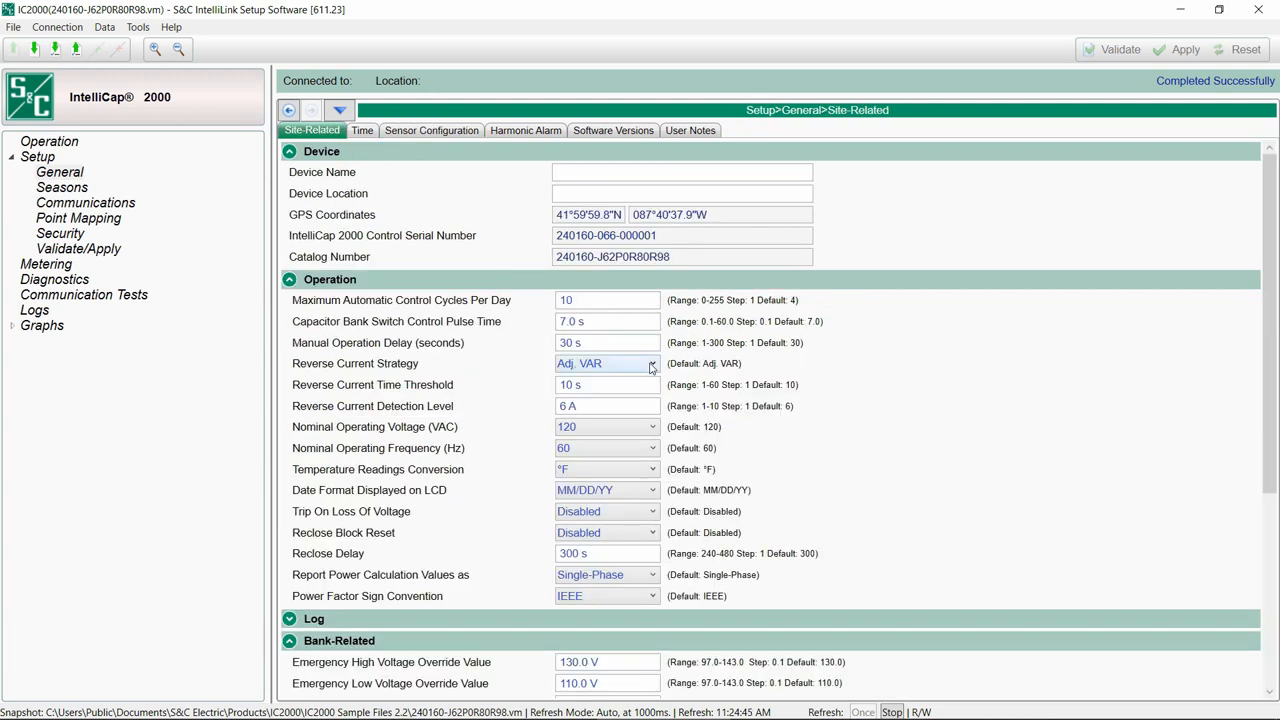
# View the Reverse Current Strategy options, then show the Operation status overview.
pyautogui.click(651, 363)
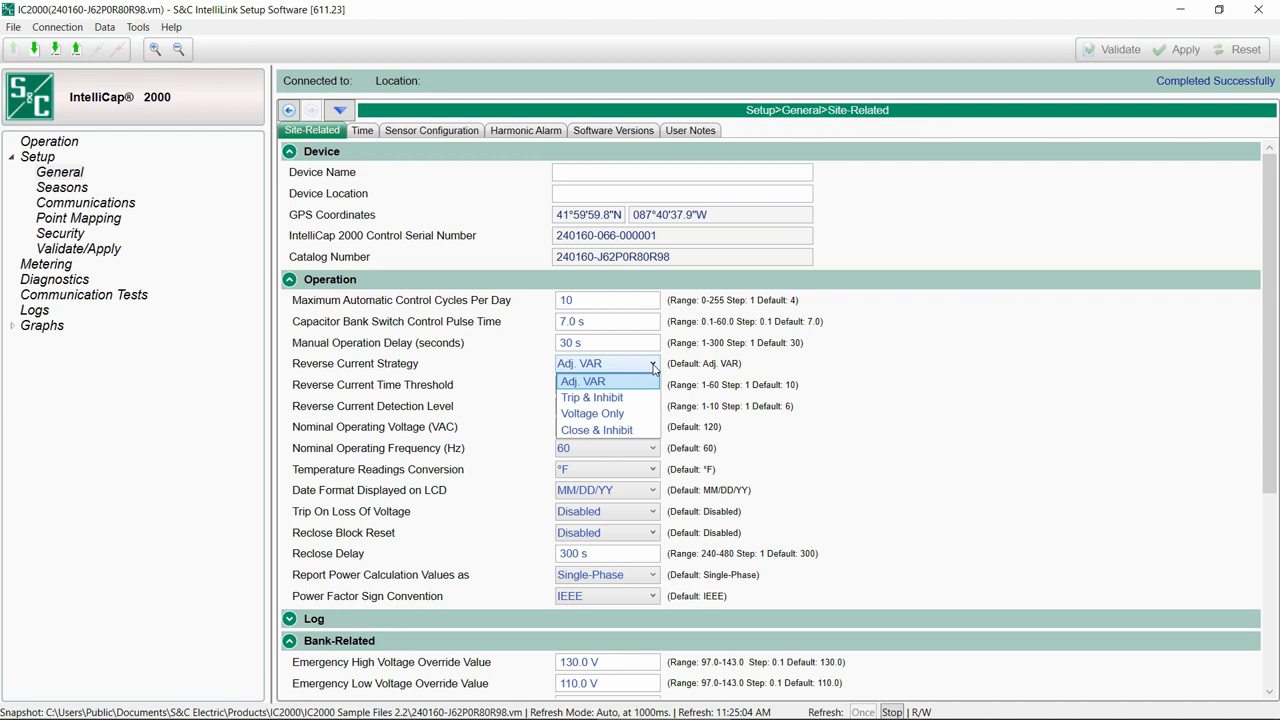
pyautogui.click(48, 141)
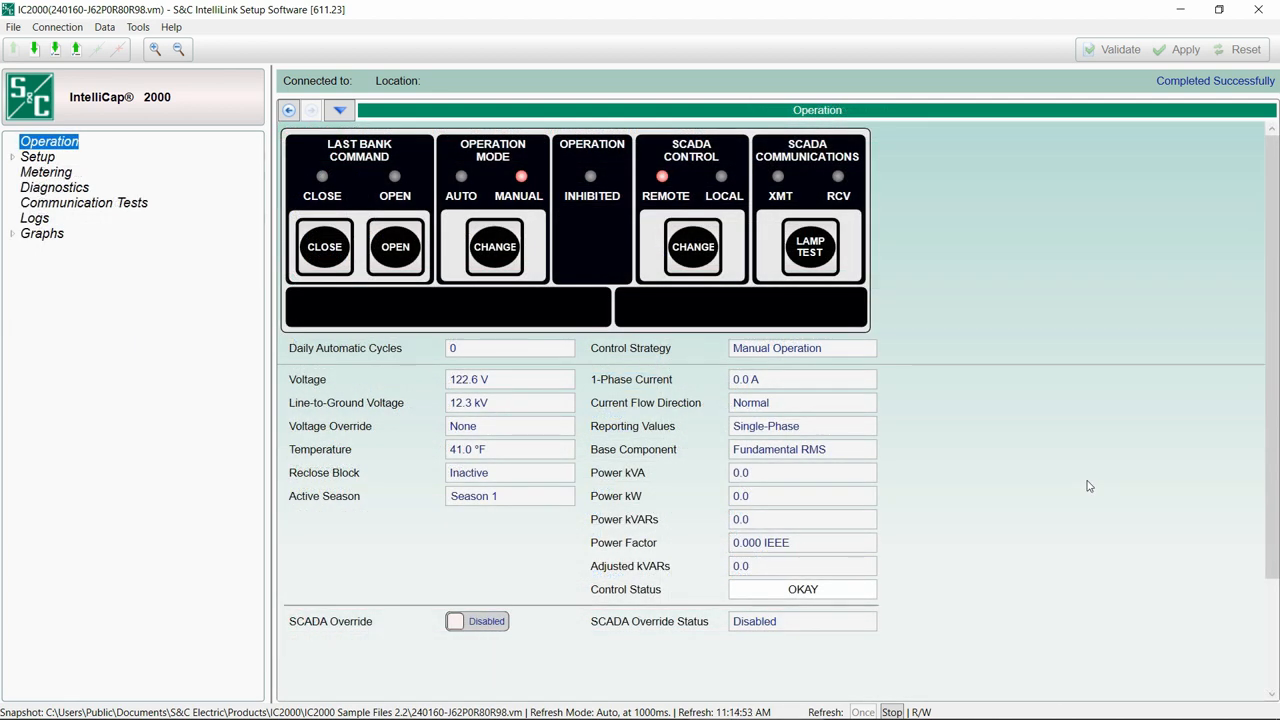